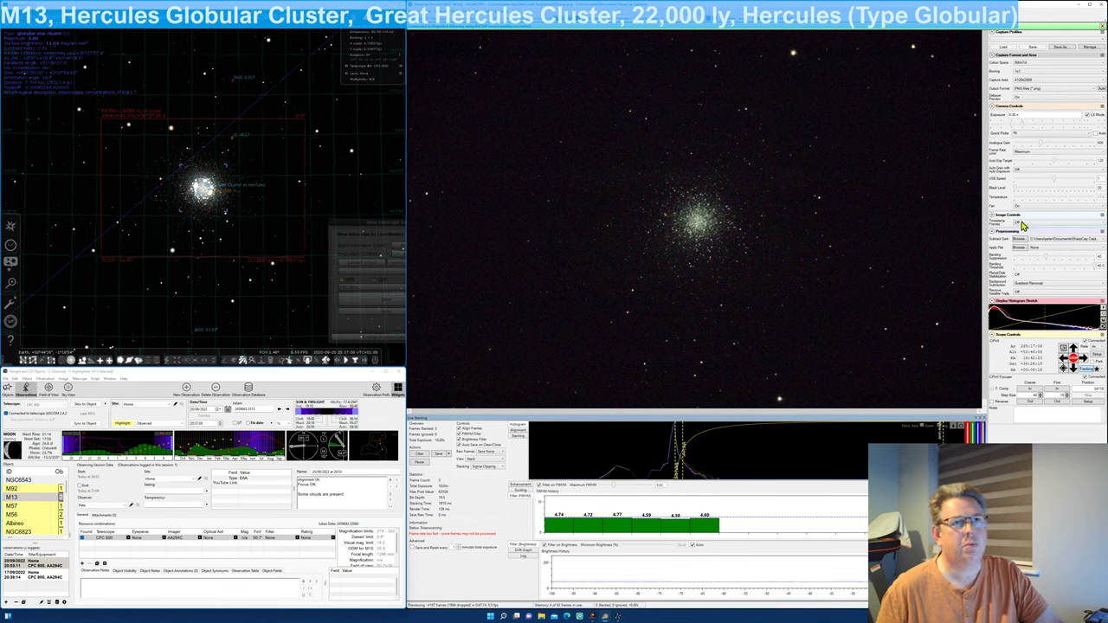
Step: Clear the M13 live stack so frames accumulate from zero again
click(419, 454)
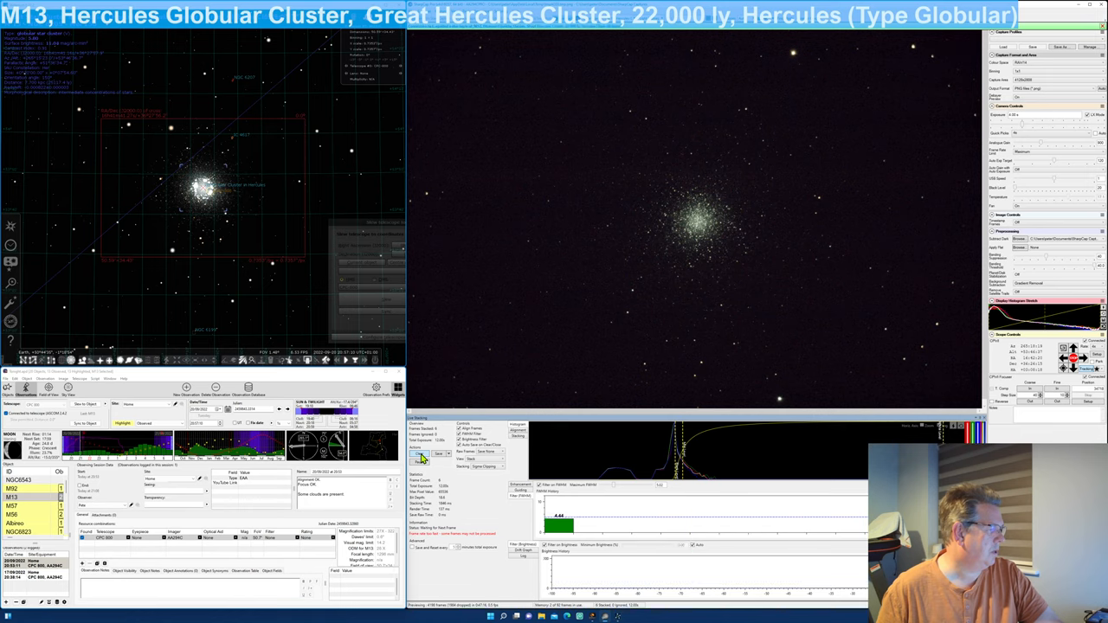
click(419, 457)
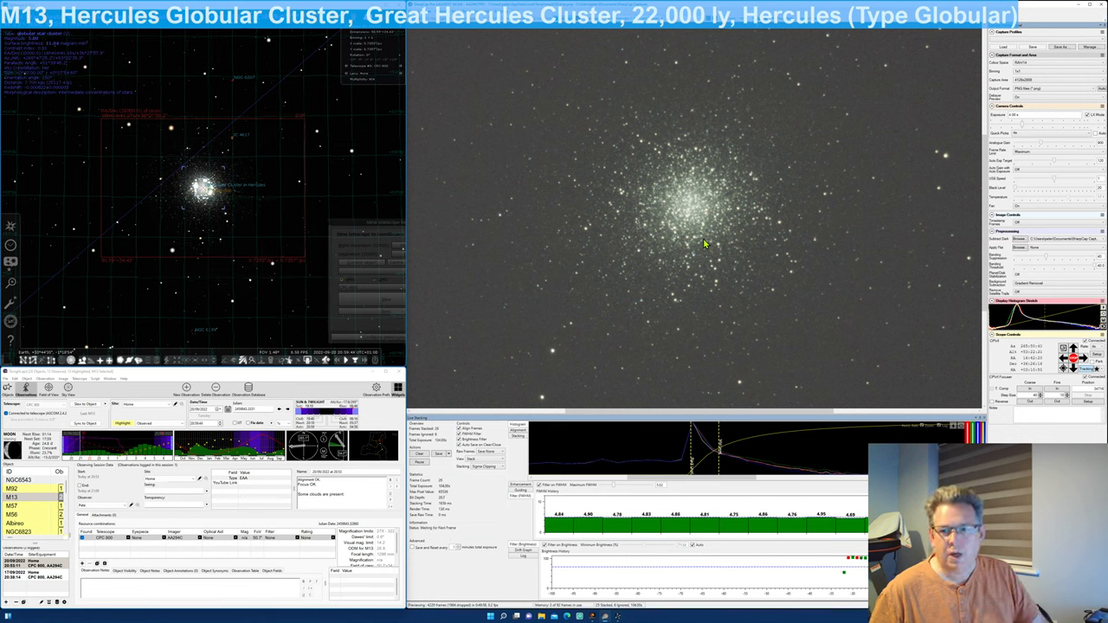
mouse_move(565, 225)
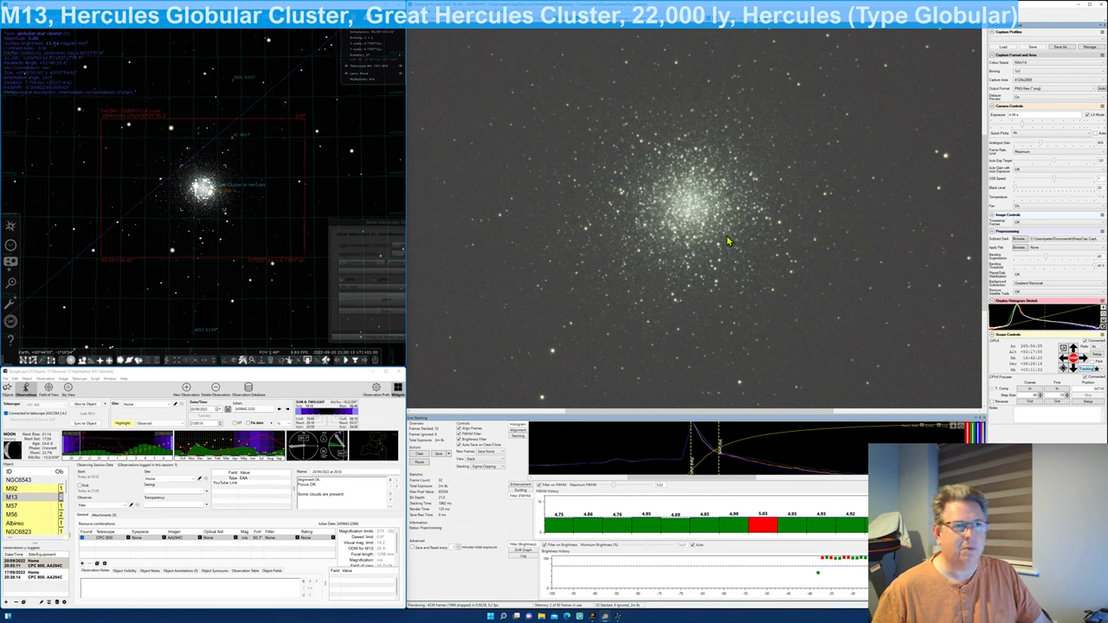
mouse_move(795, 284)
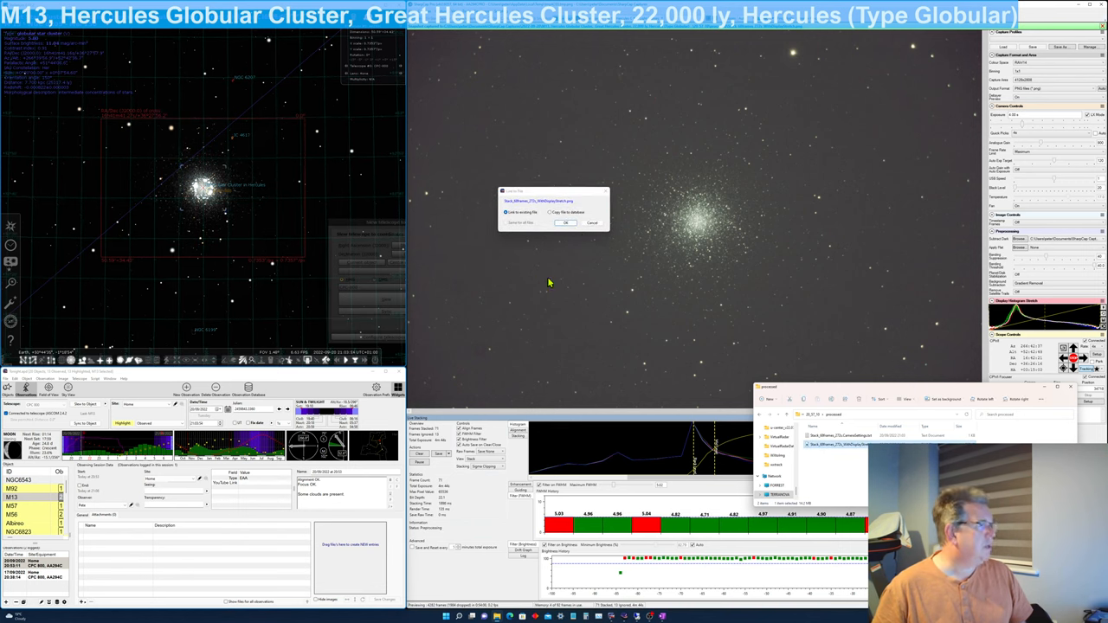
Step: Choose the storage option for the M13 image file and confirm attaching it
click(550, 211)
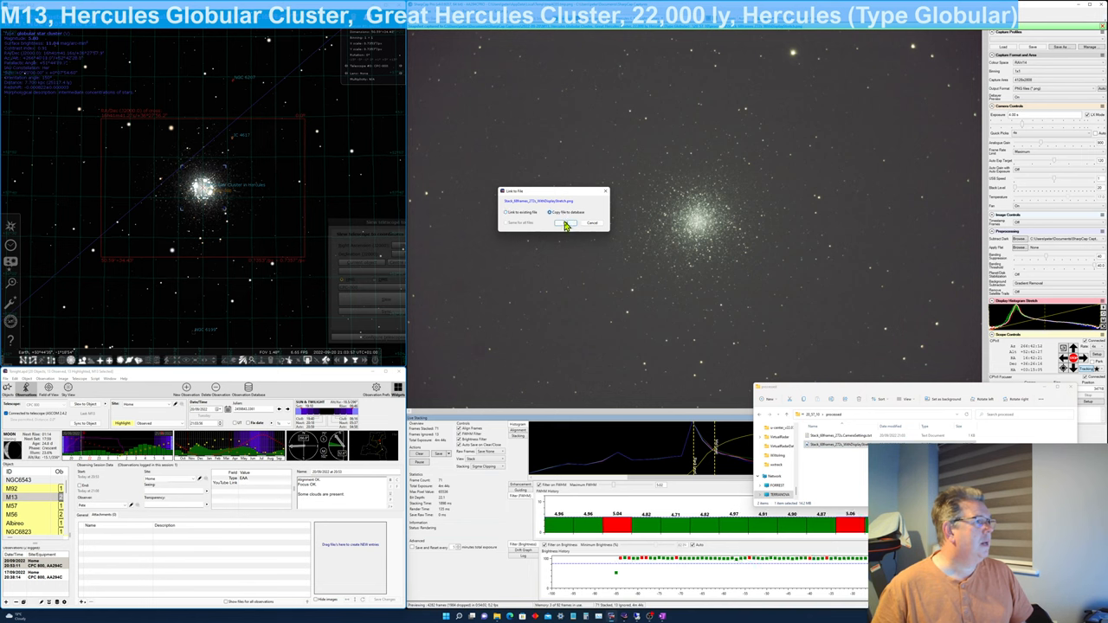
click(566, 224)
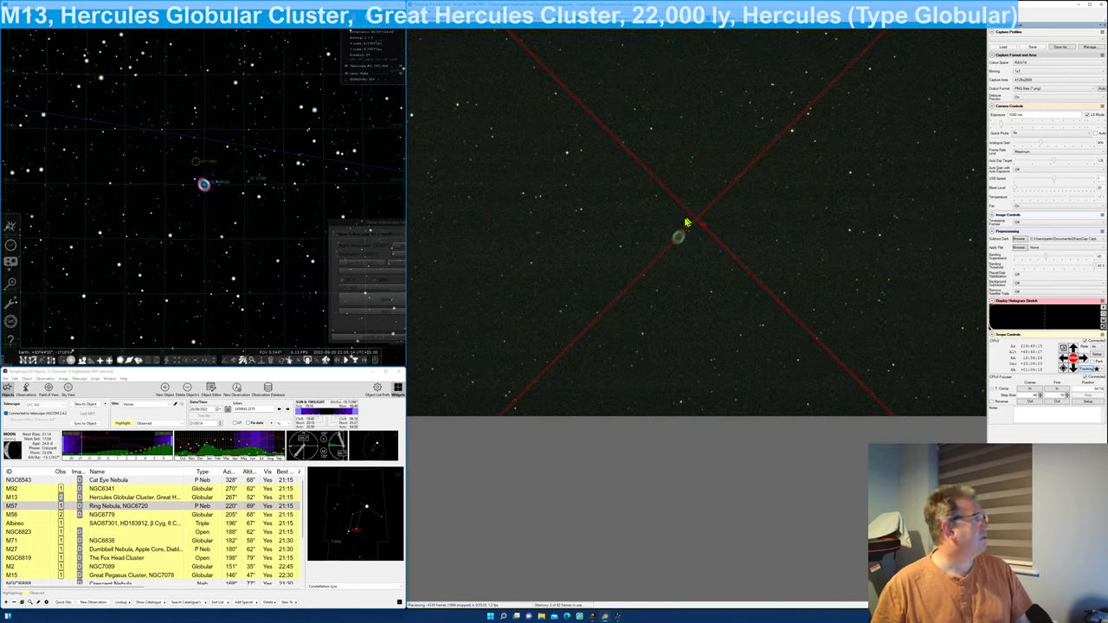
mouse_move(776, 249)
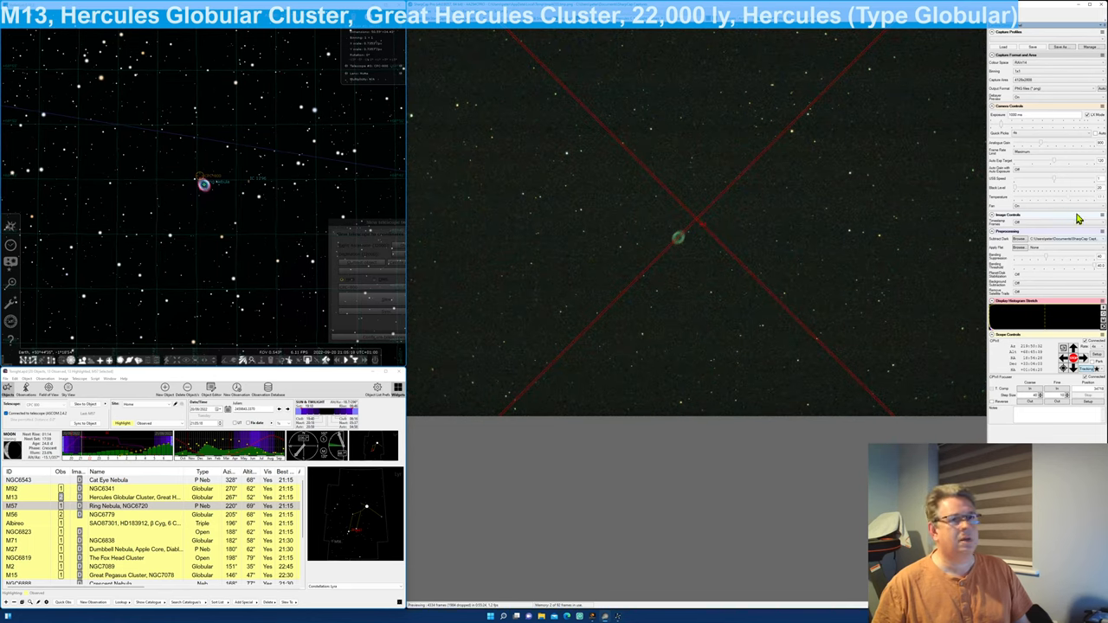
Step: Begin live stacking M57 with the nebula centred in the star field
click(1047, 138)
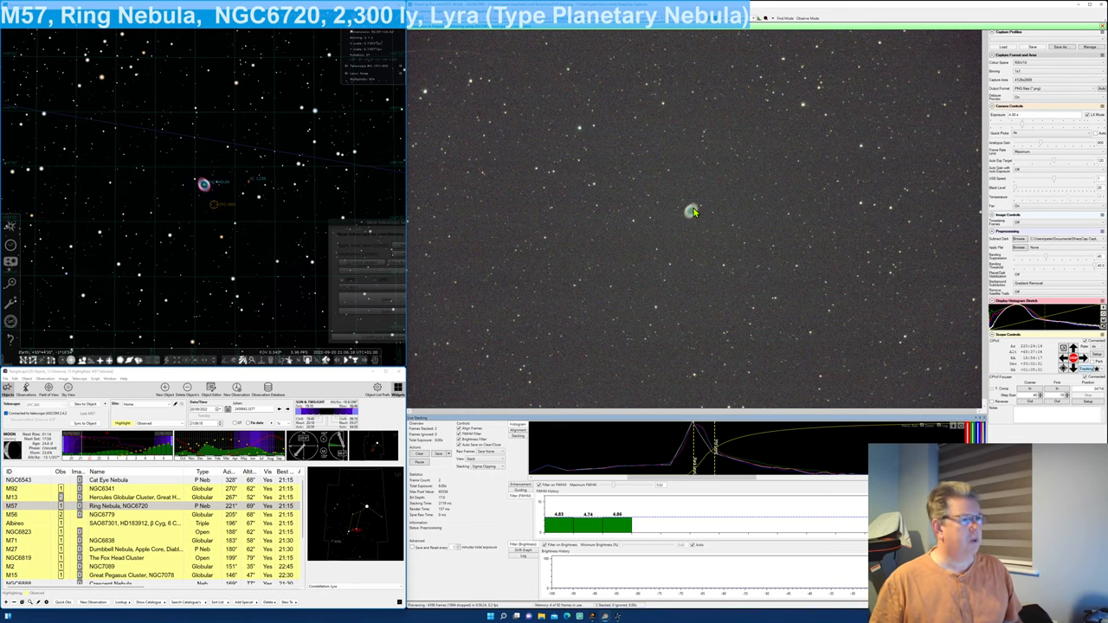
Step: Let the M57 stack accumulate until the oval ring with darker centre appears
click(748, 18)
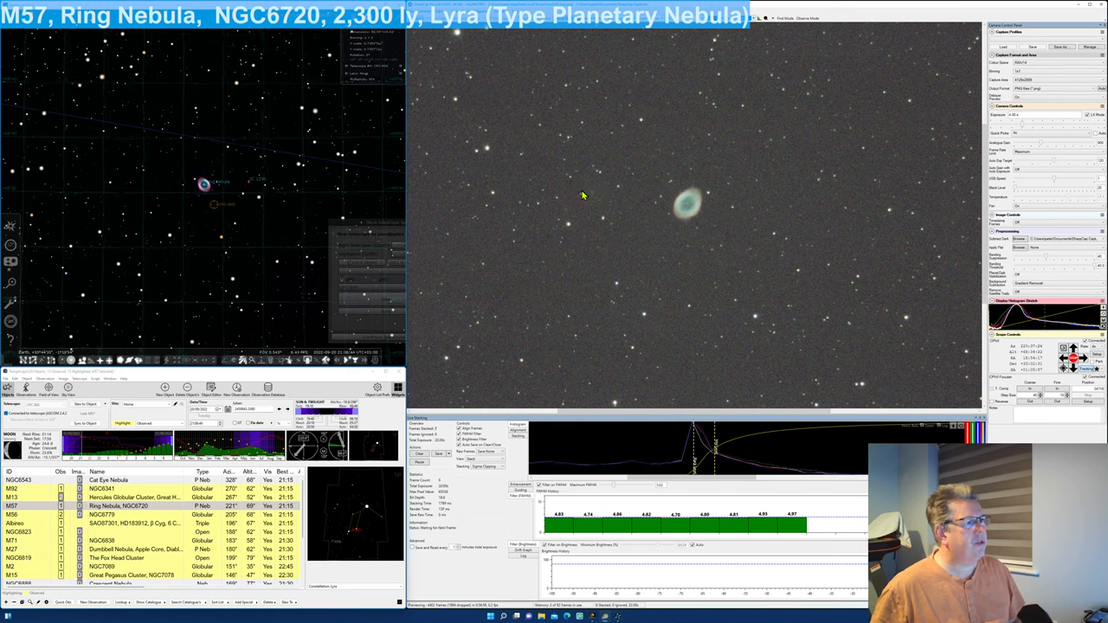
mouse_move(589, 190)
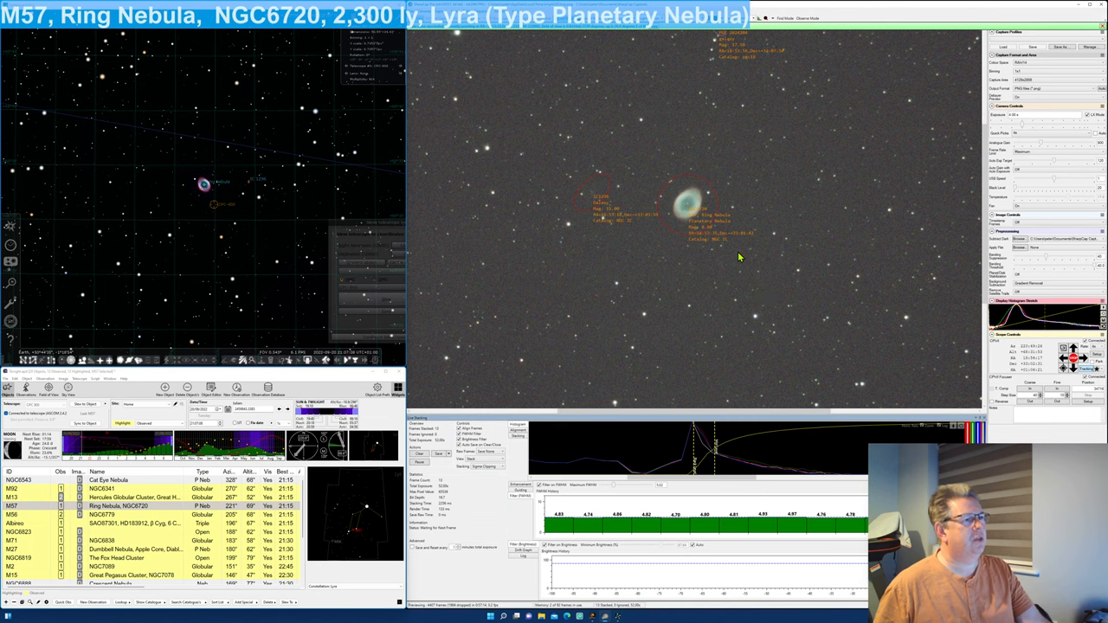
mouse_move(631, 228)
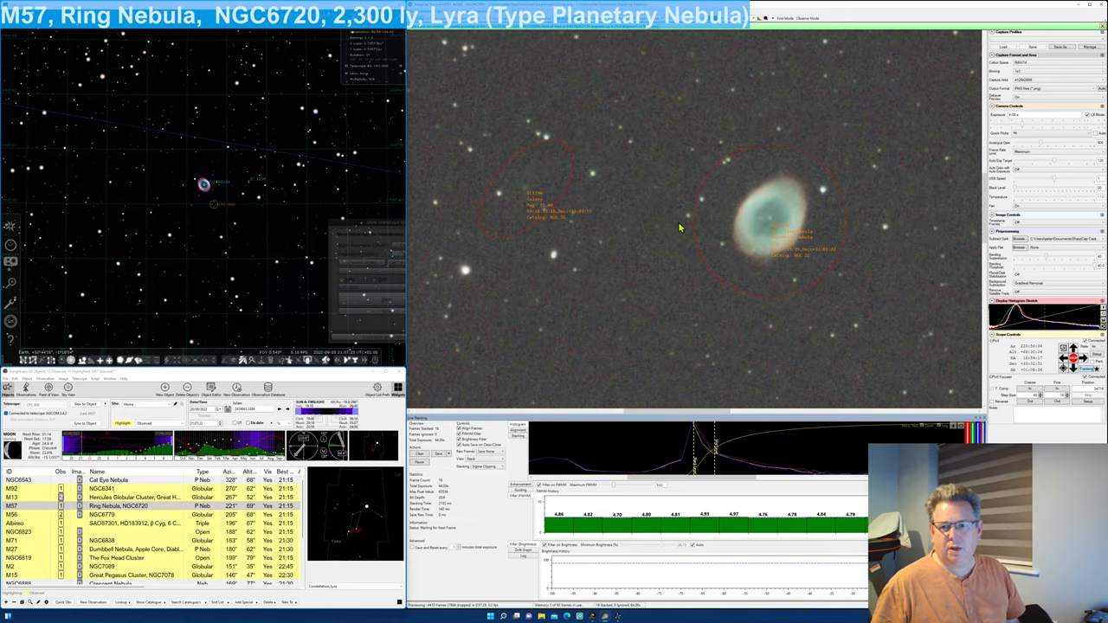
mouse_move(415, 366)
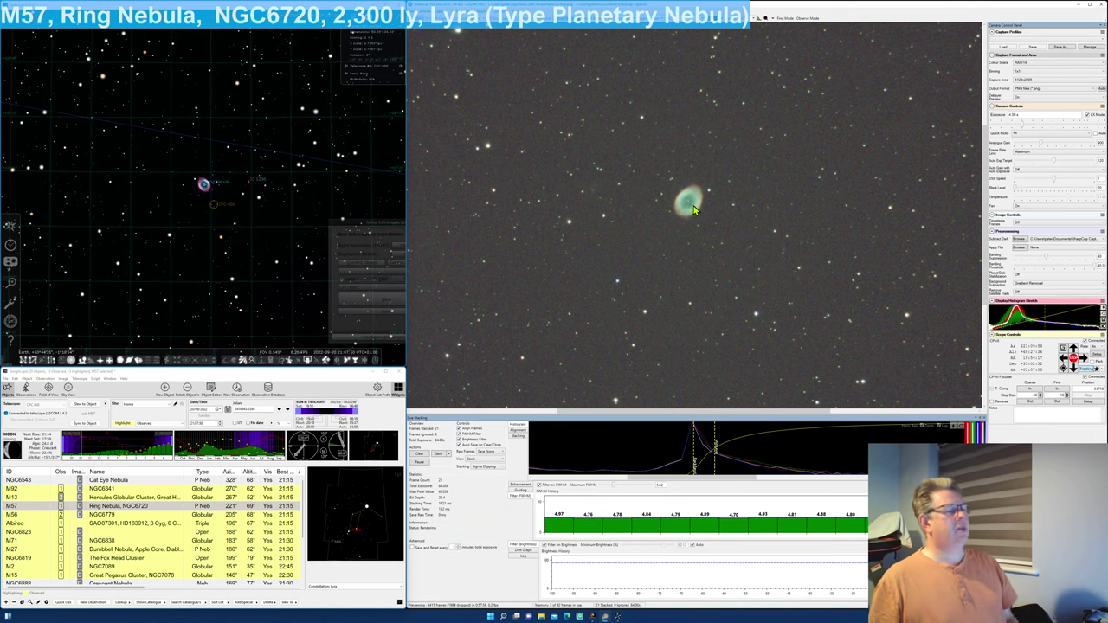
mouse_move(703, 246)
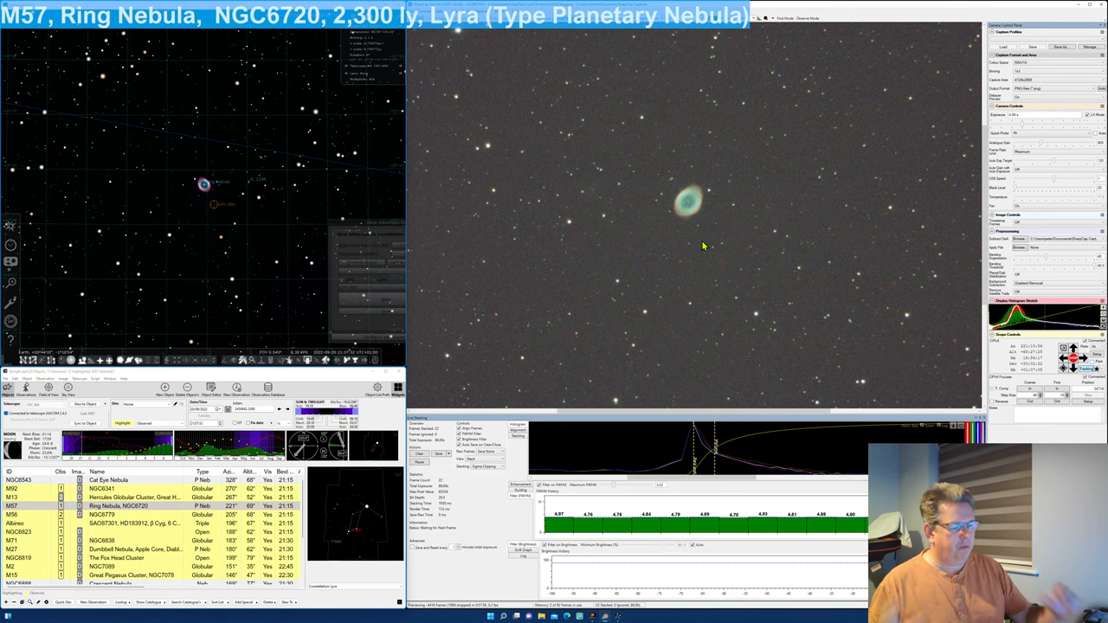
mouse_move(642, 204)
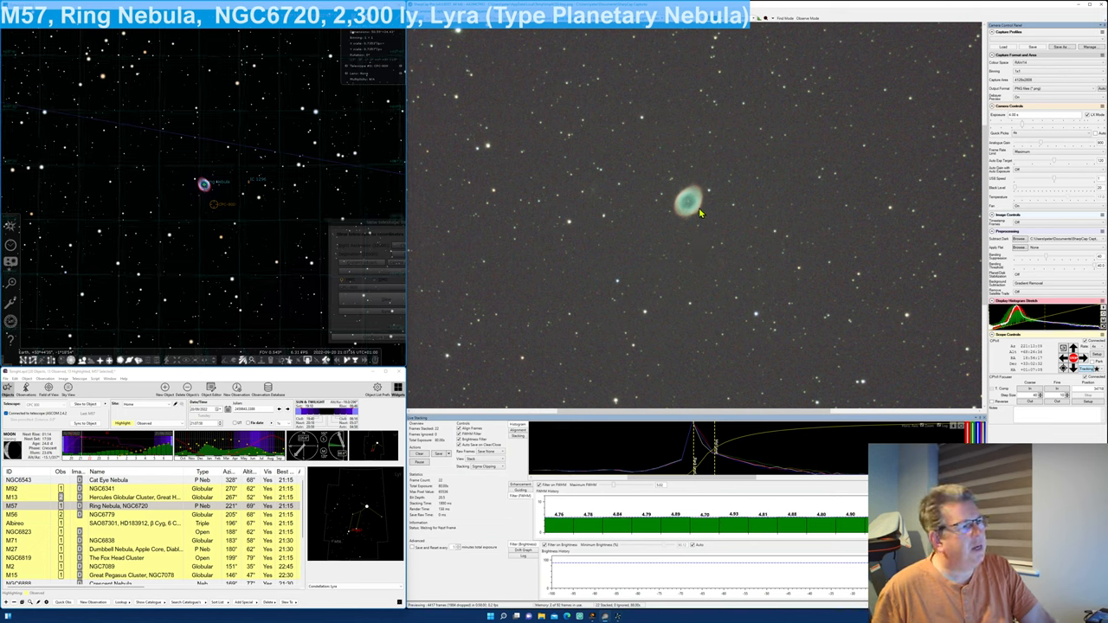
mouse_move(689, 221)
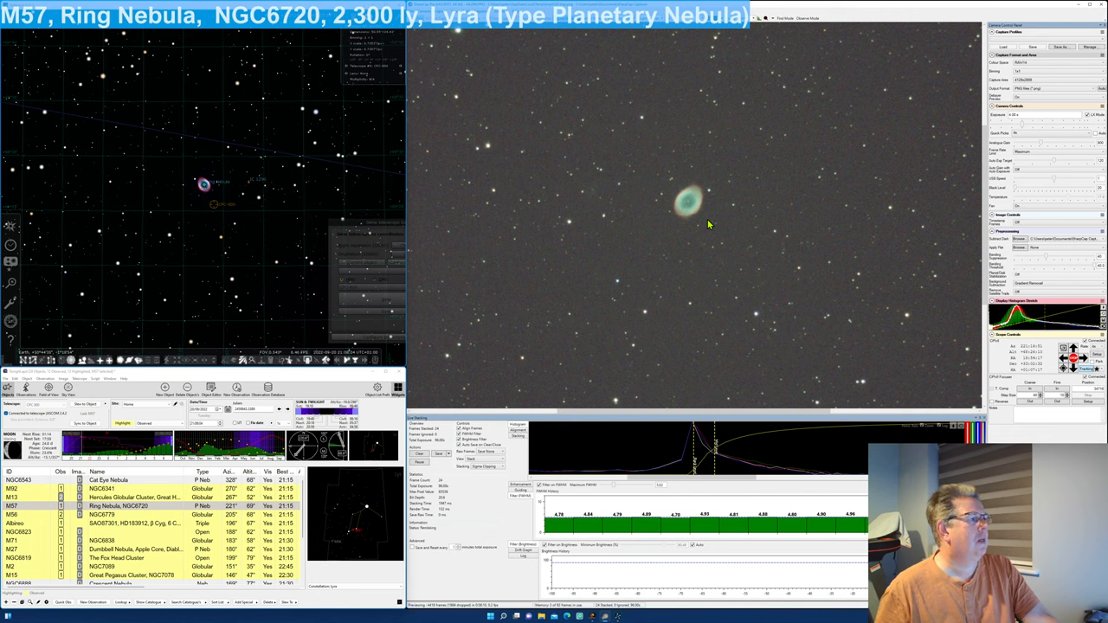
mouse_move(750, 81)
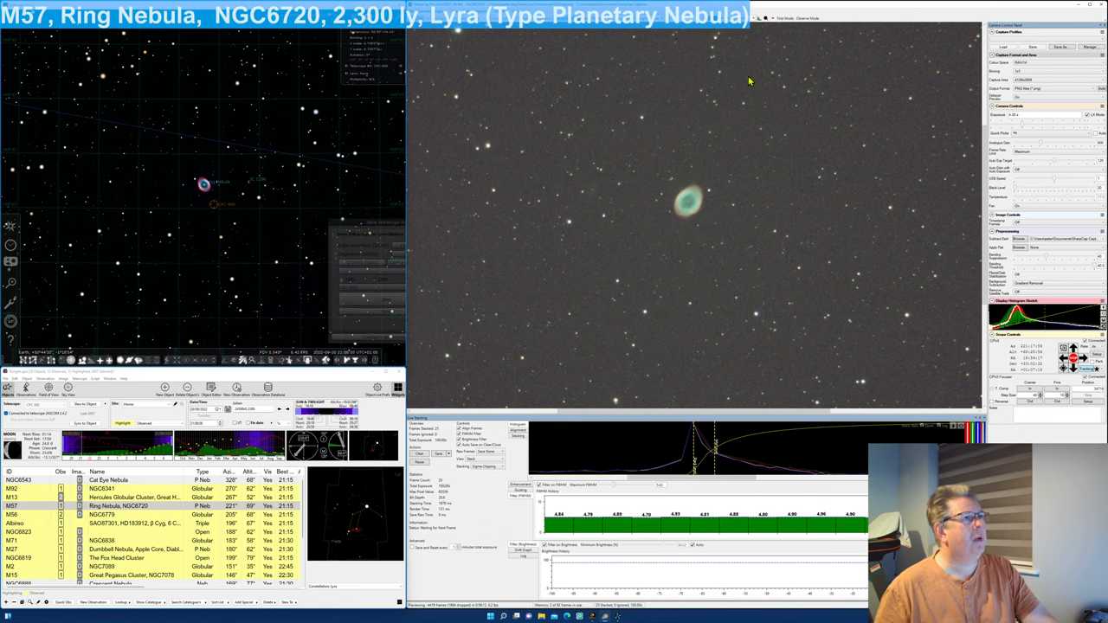
mouse_move(750, 26)
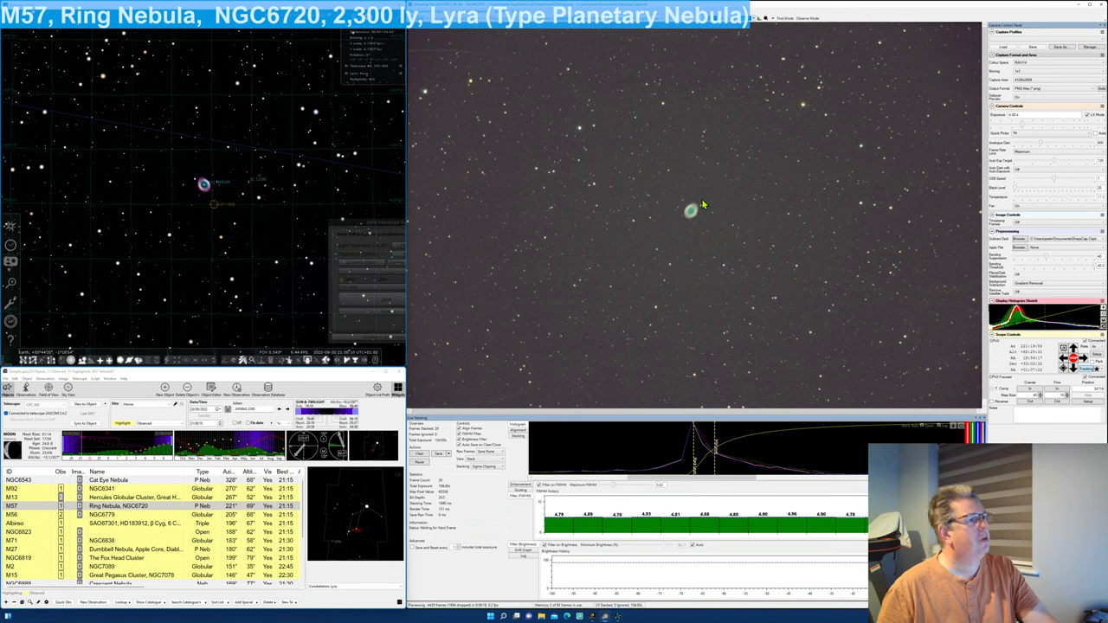
mouse_move(630, 215)
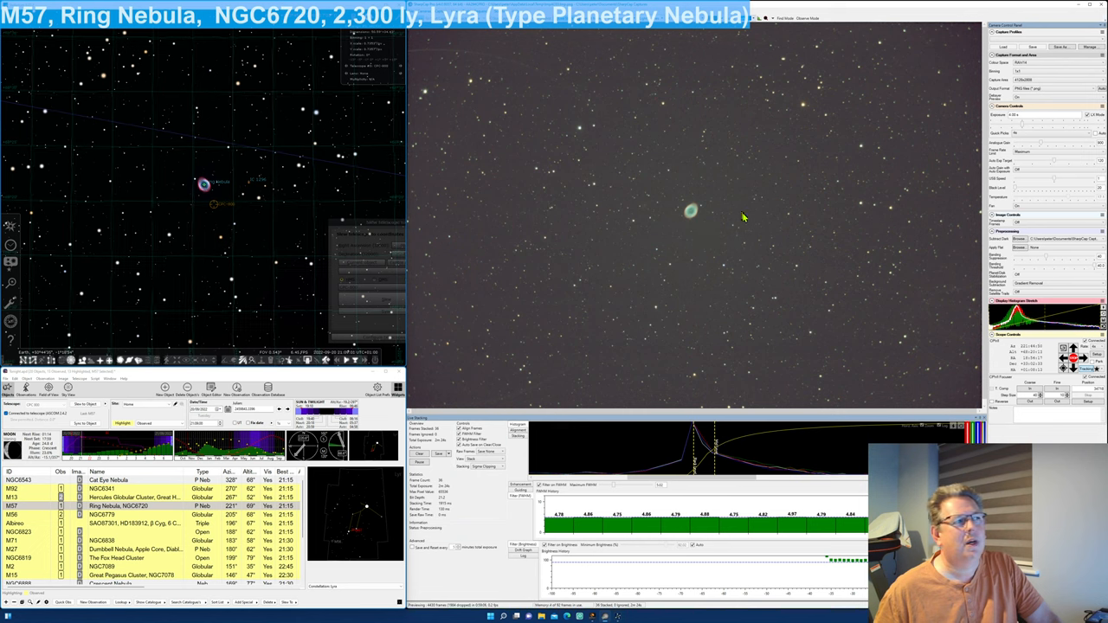
mouse_move(731, 236)
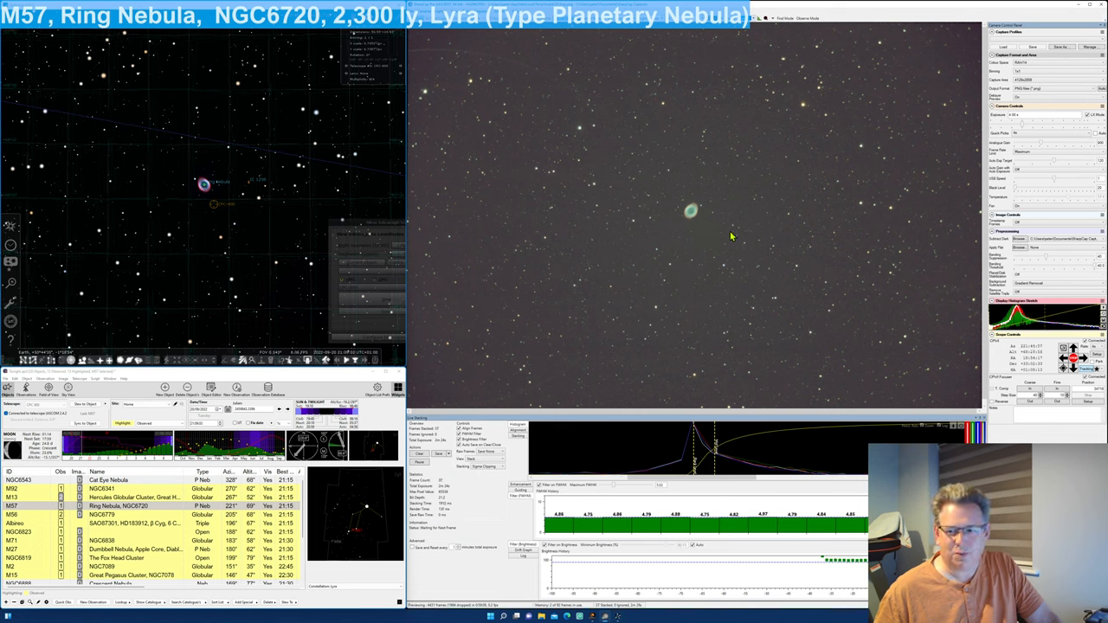
mouse_move(710, 227)
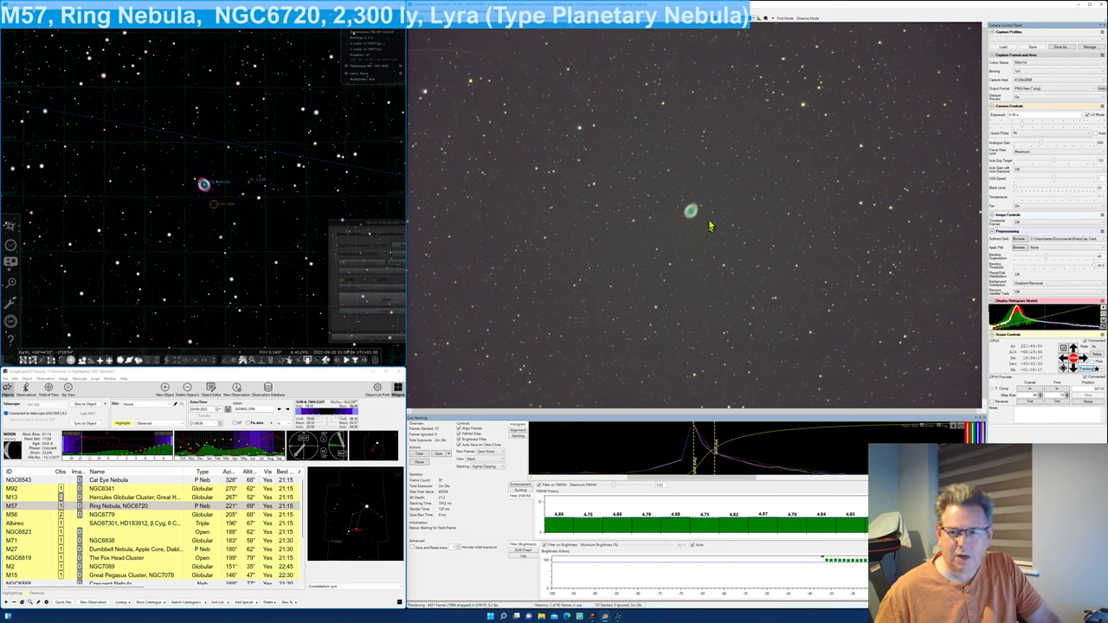
mouse_move(528, 359)
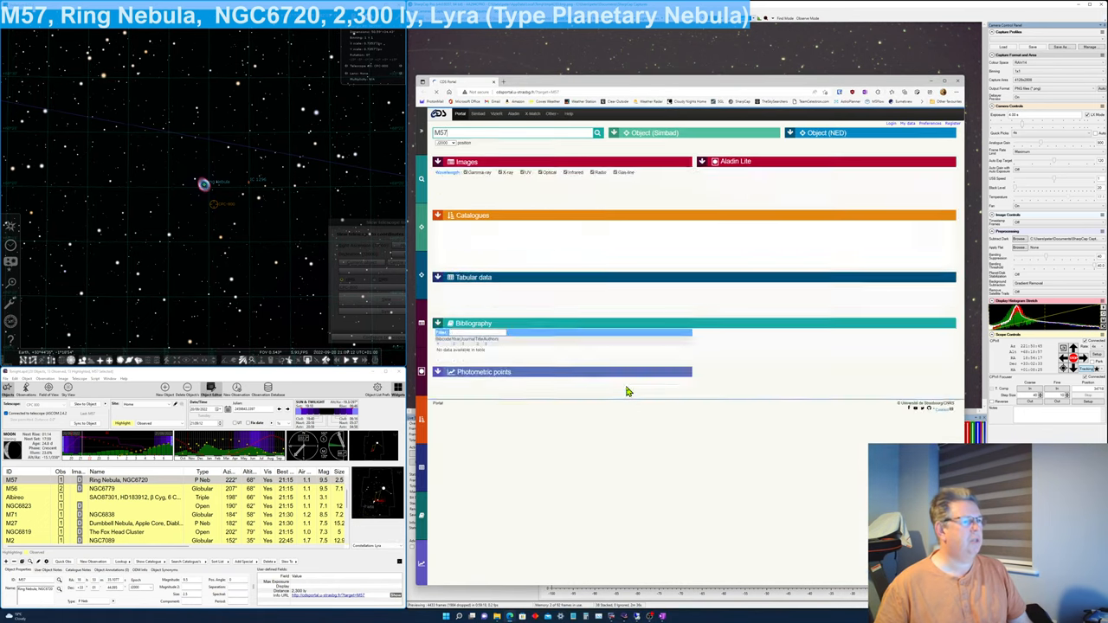
Step: Load the M57 portal results and preview the nebula in two different survey images
click(596, 132)
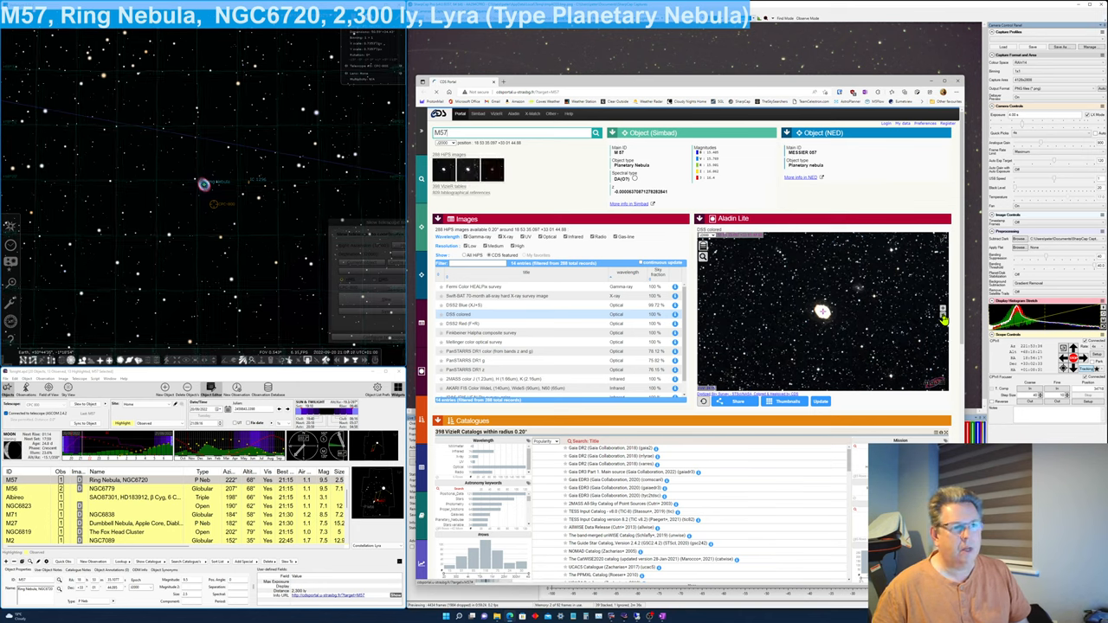
mouse_move(862, 279)
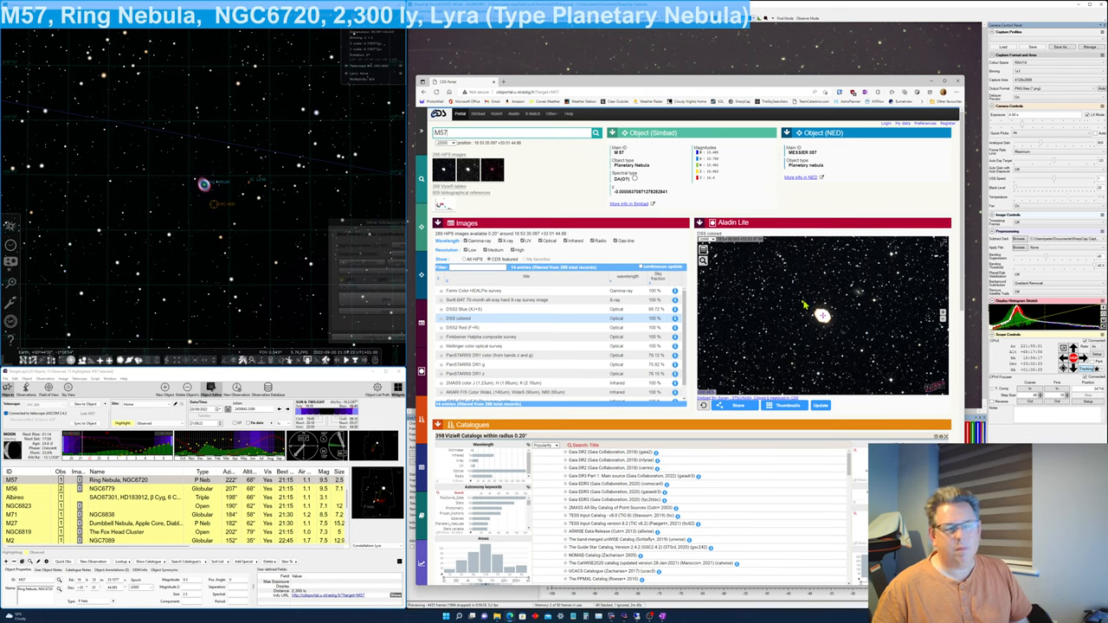
mouse_move(790, 263)
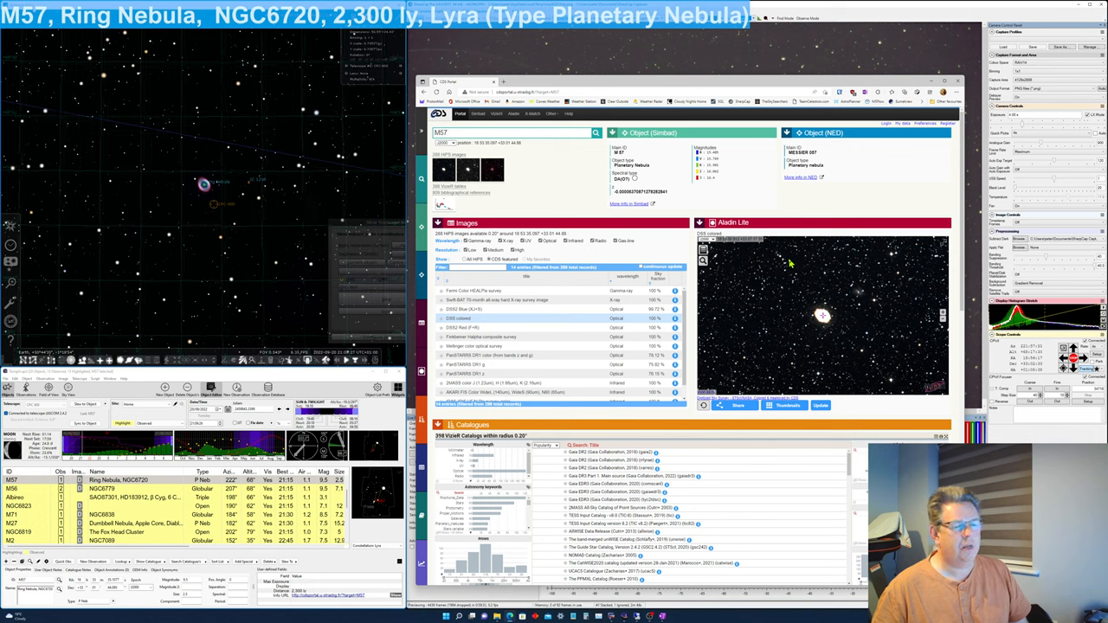
mouse_move(658, 149)
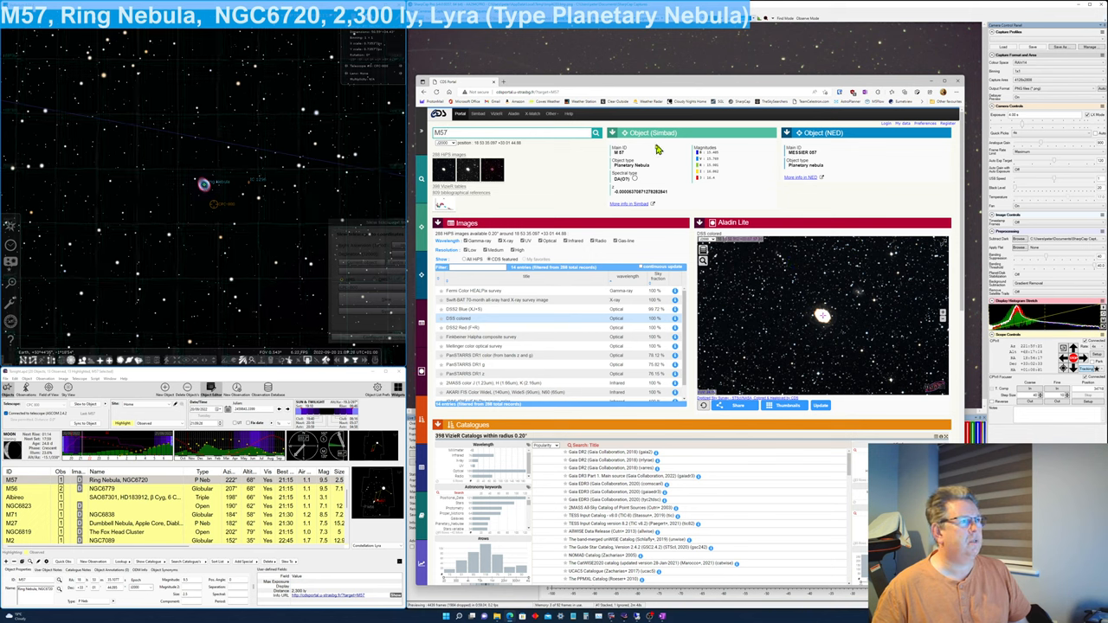
mouse_move(580, 246)
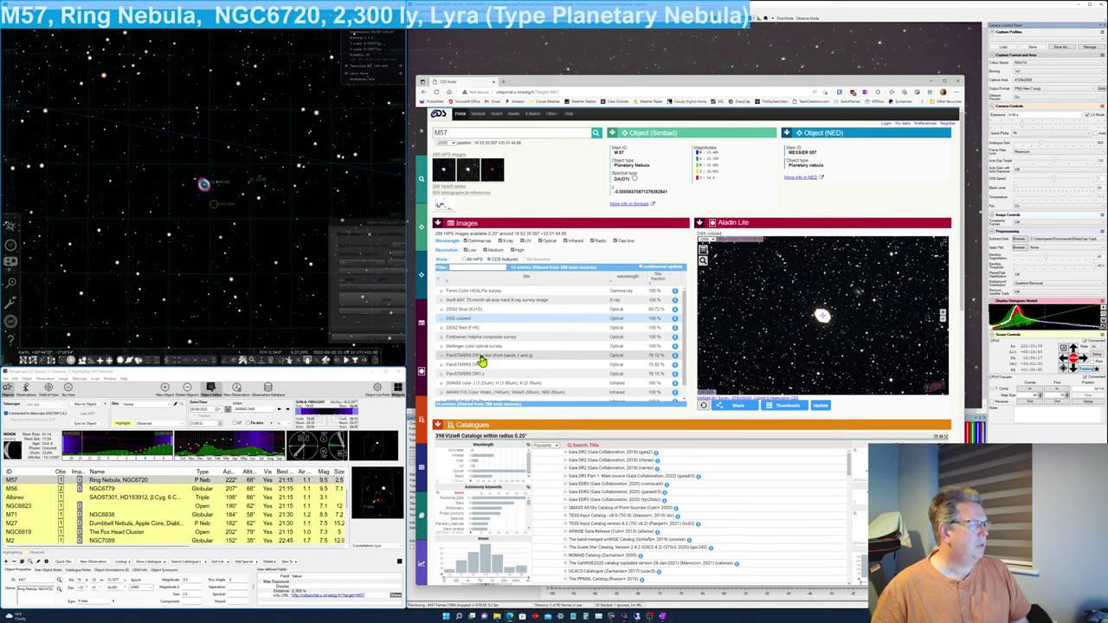
click(482, 355)
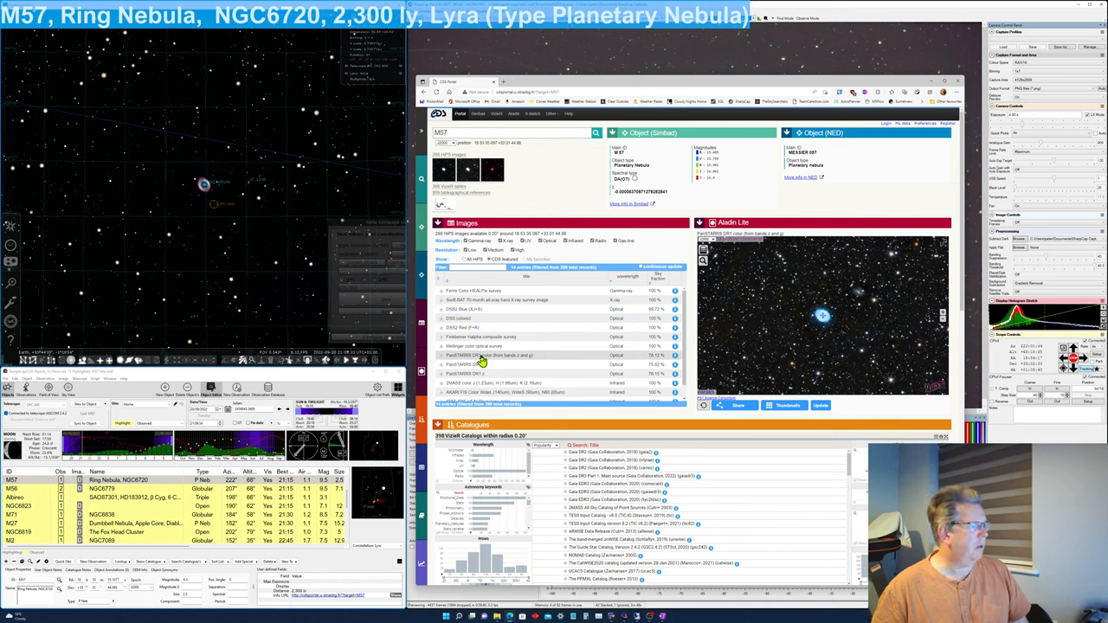
click(485, 355)
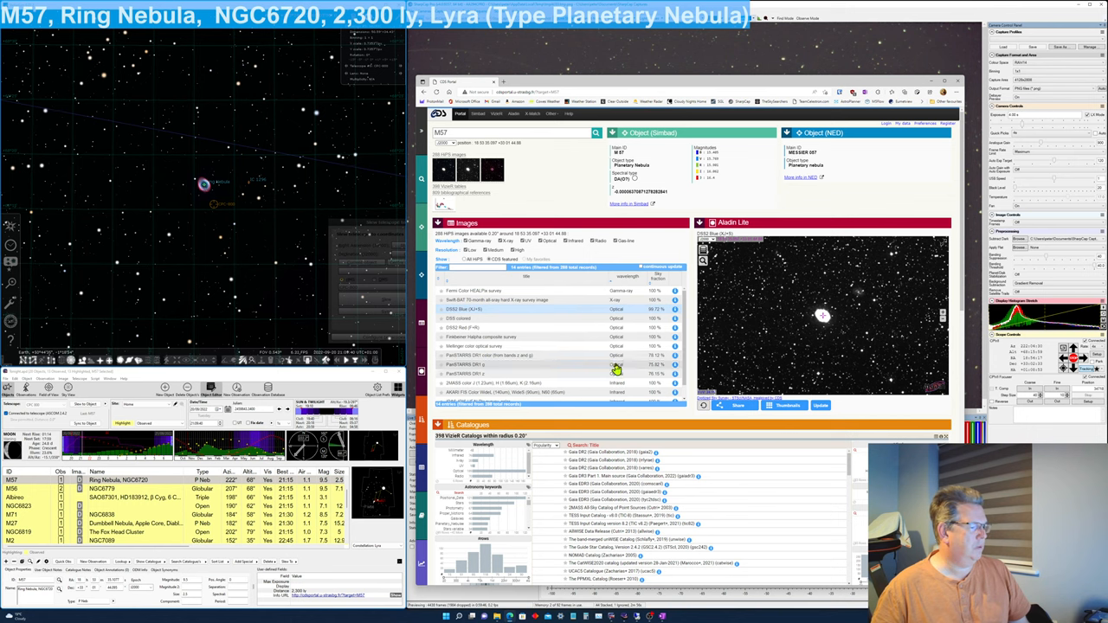
Step: Scroll the M57 page down to its tabular data, bibliography and photometric points
scroll(down, 3)
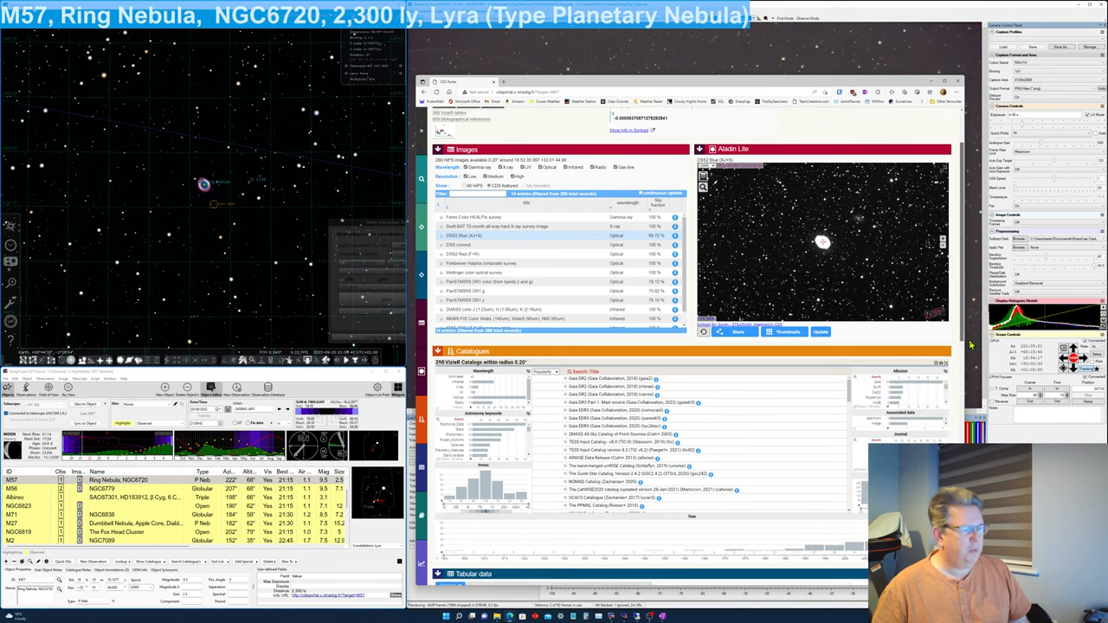
scroll(down, 3)
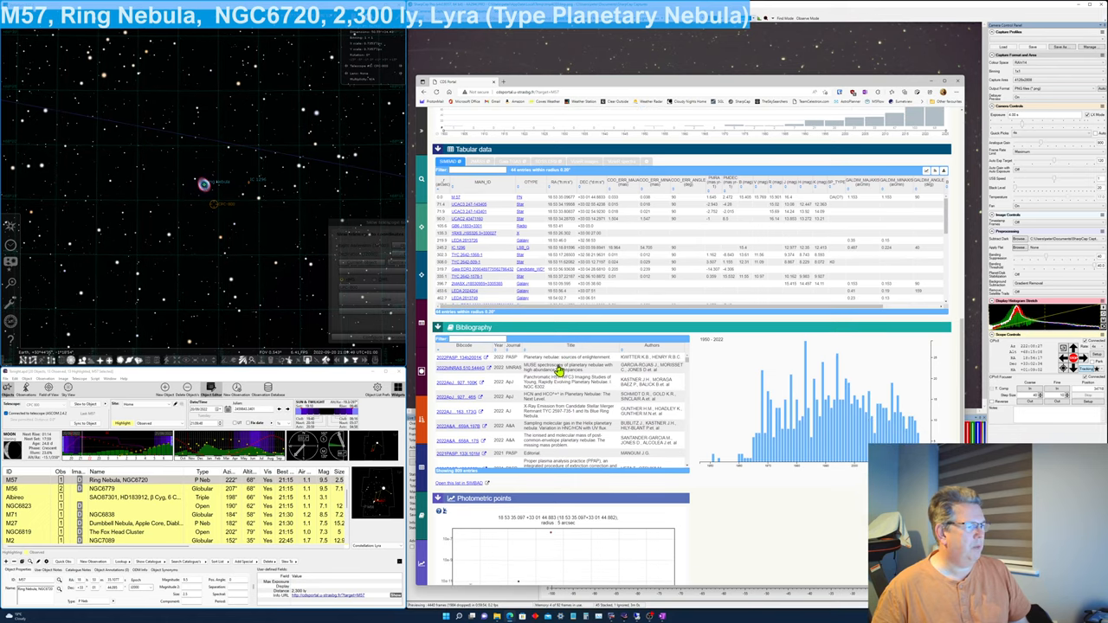
Step: Open the SIMBAD reference for the planetary nebula paper and read its introduction
click(464, 357)
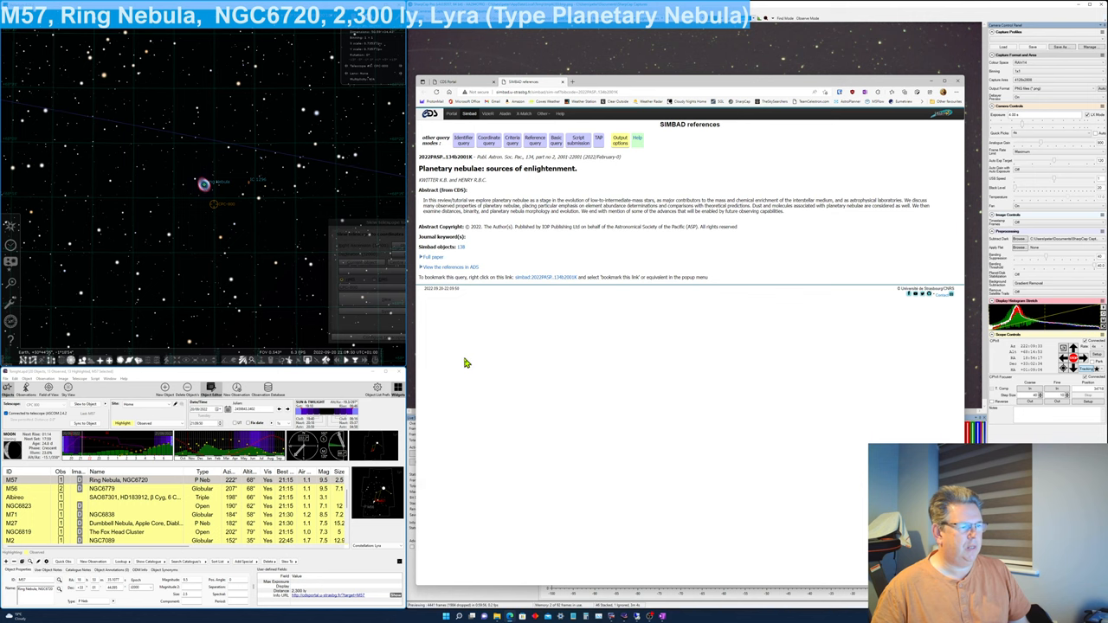
mouse_move(531, 221)
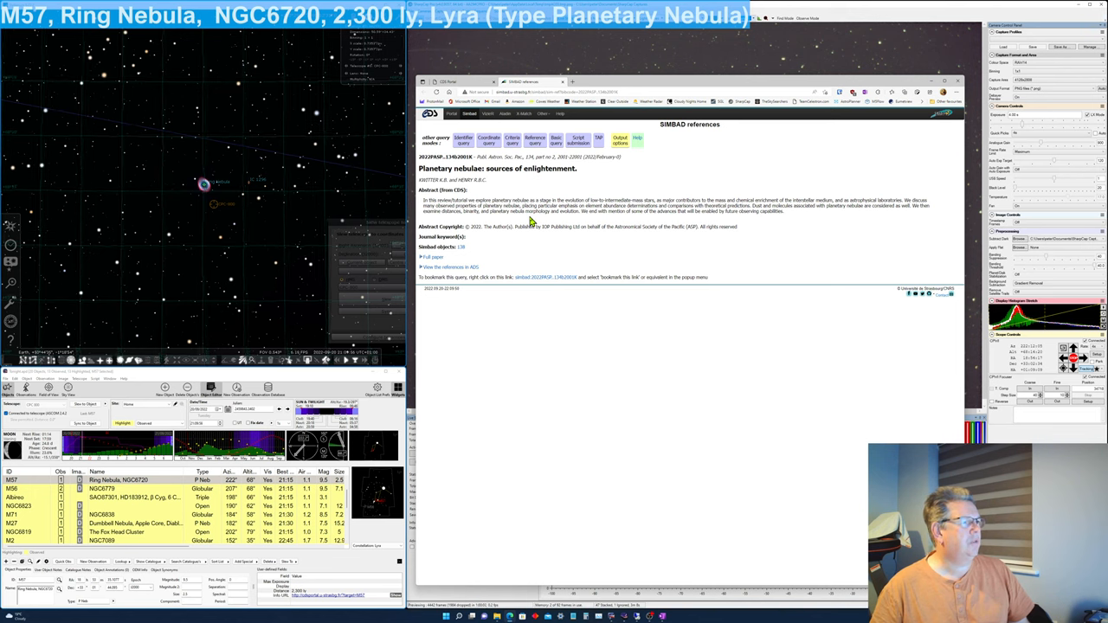
mouse_move(457, 265)
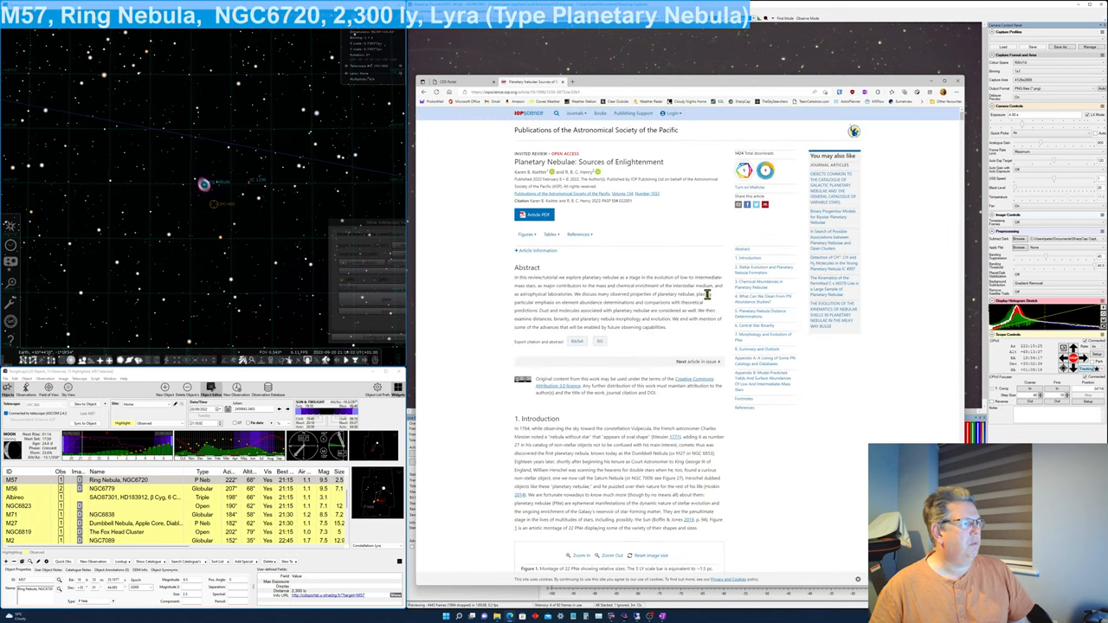
scroll(down, 3)
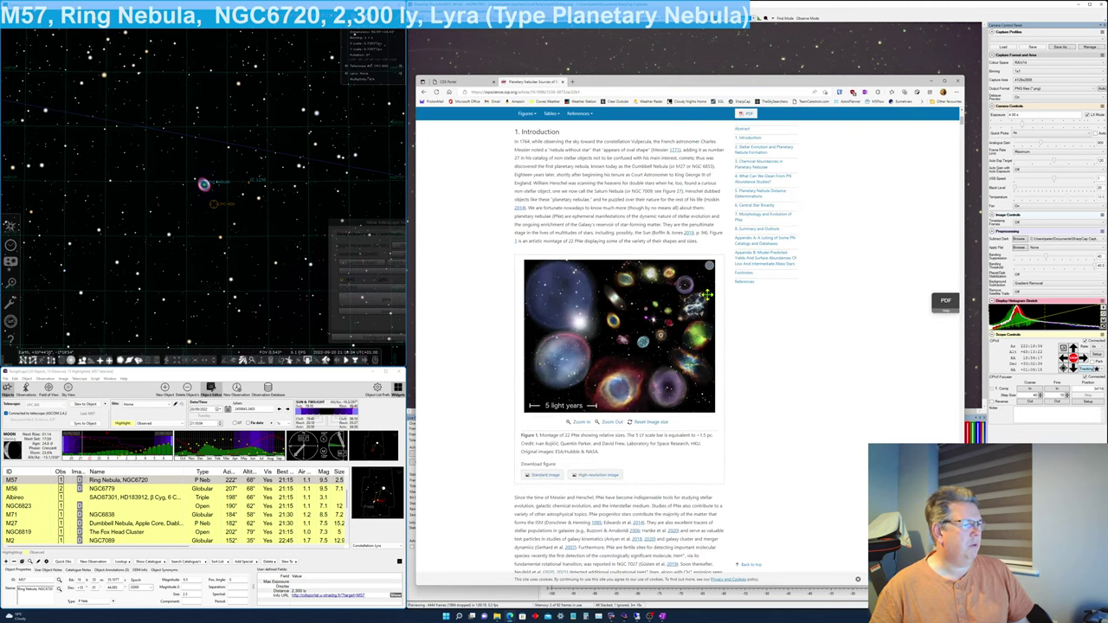
mouse_move(632, 331)
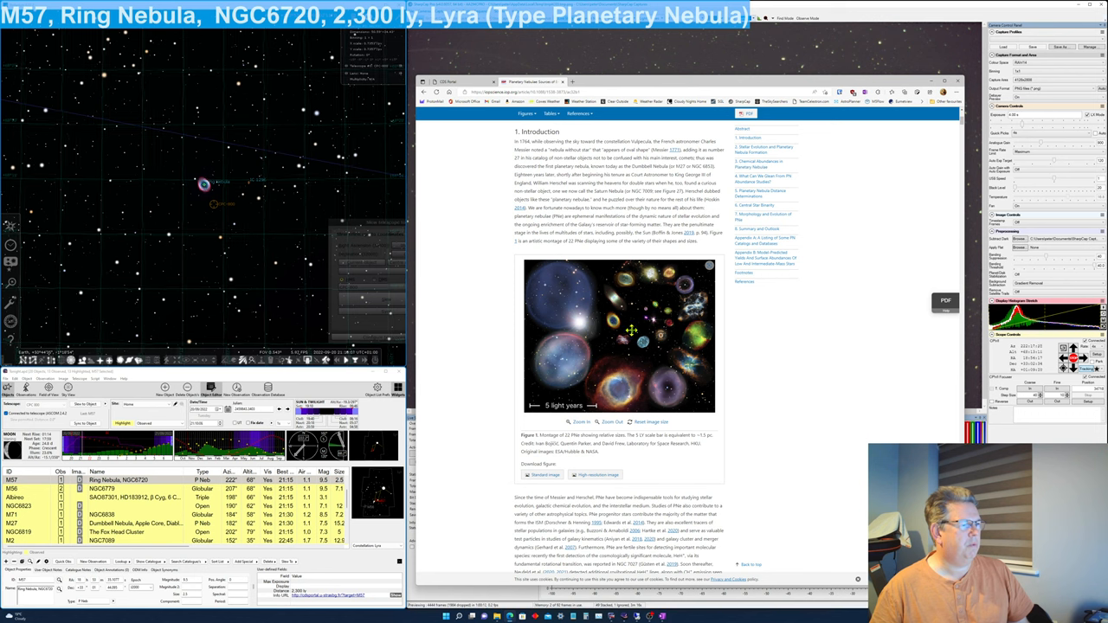
mouse_move(715, 317)
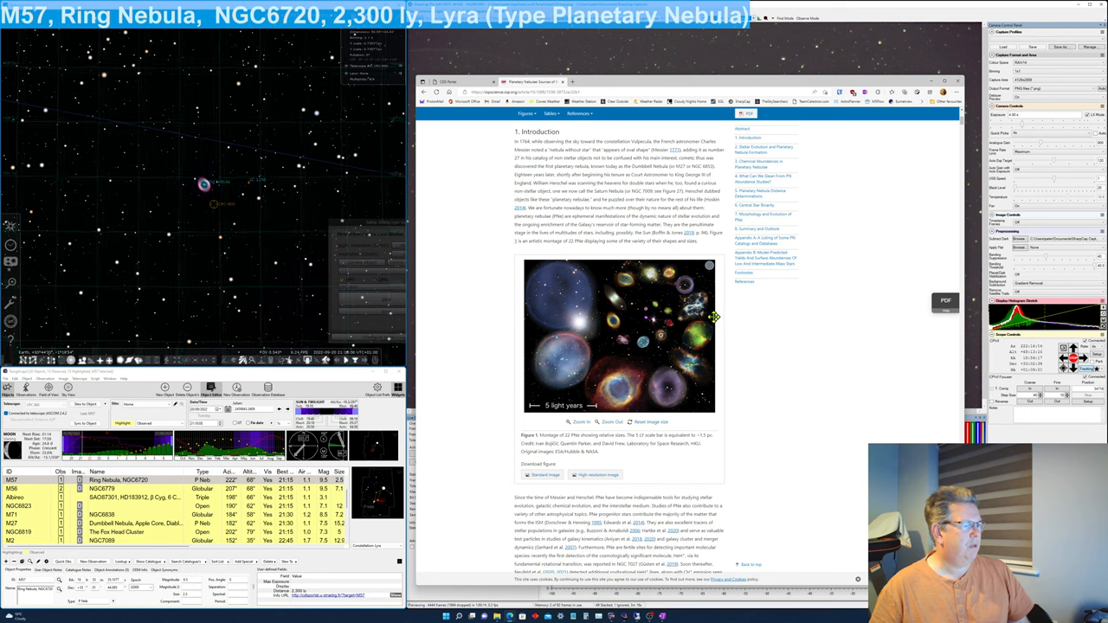
mouse_move(598, 374)
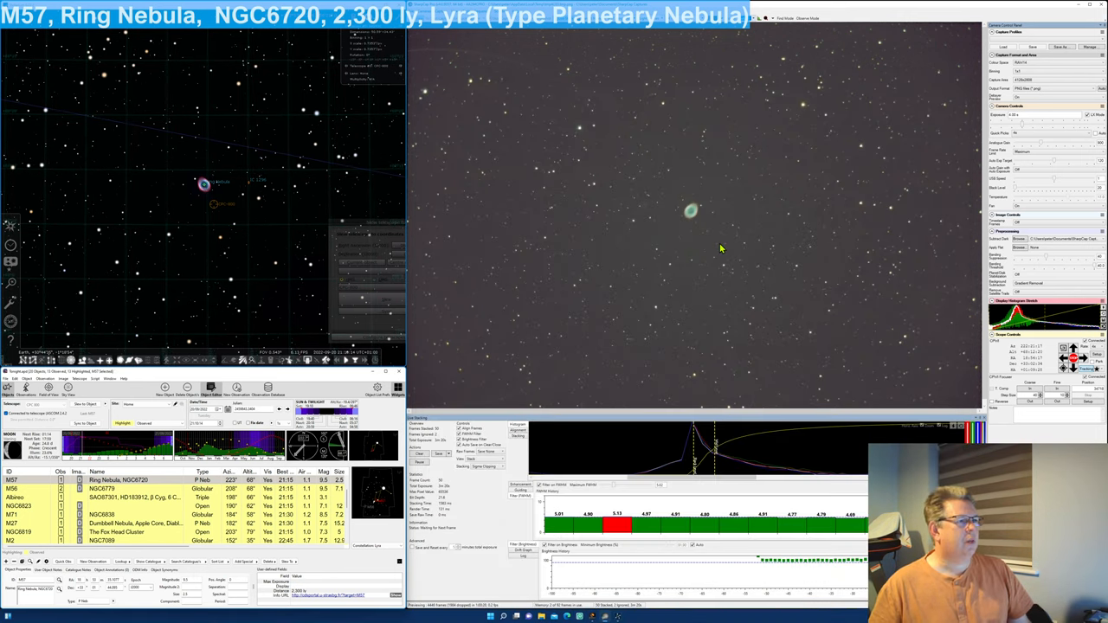
mouse_move(701, 299)
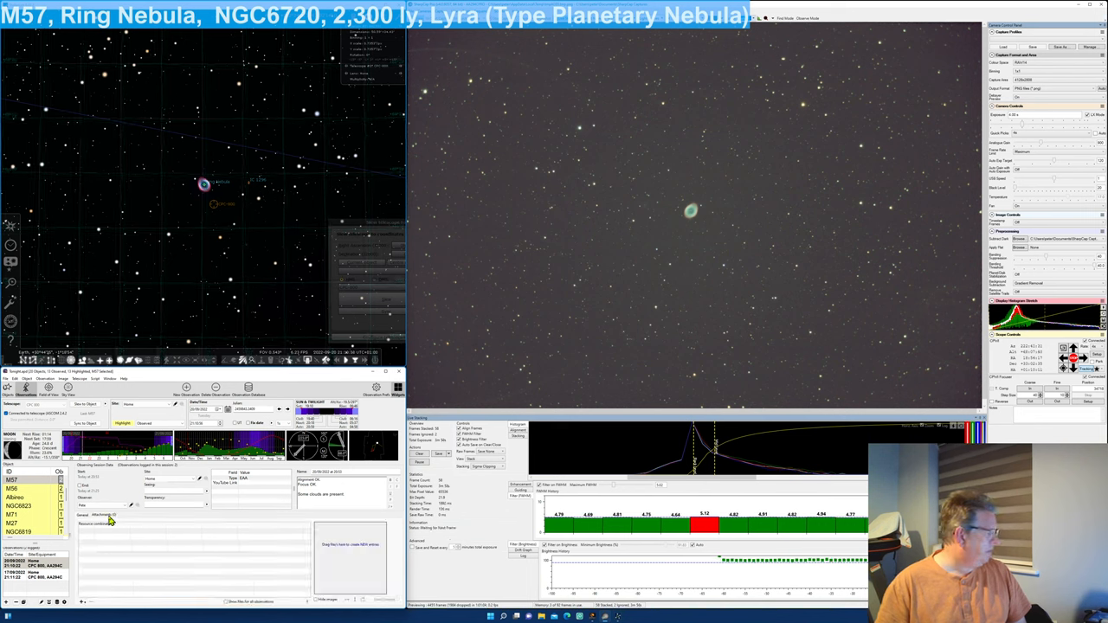
Step: Stop the M57 live stack once the coloured ring has built up
click(102, 515)
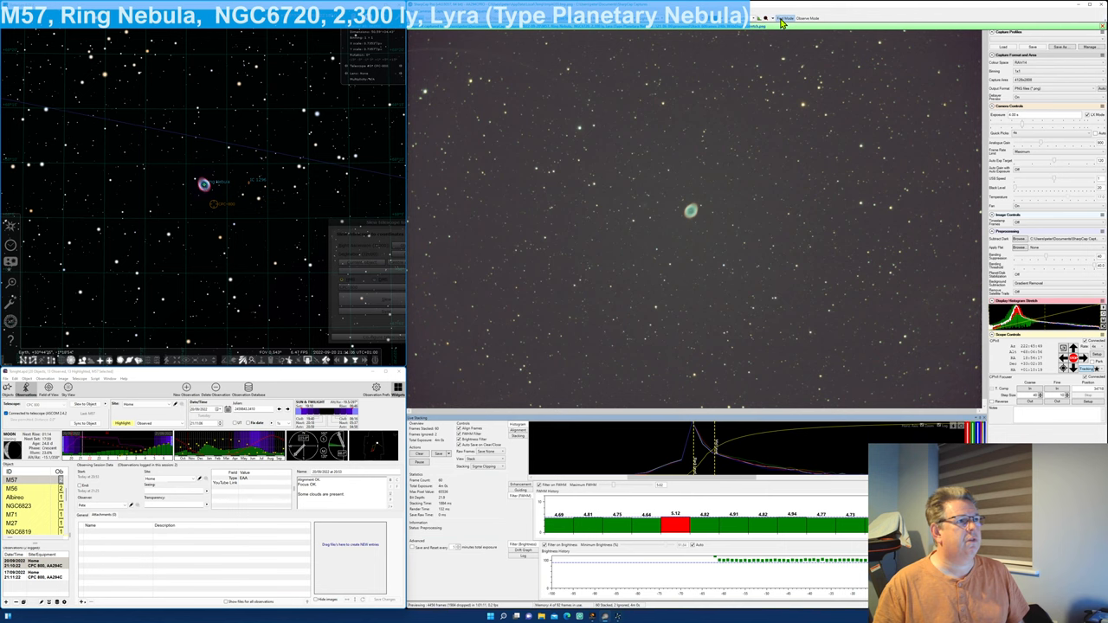
Step: Save the stacked M57 image, preview it in the captures folder, then close Explorer
click(782, 18)
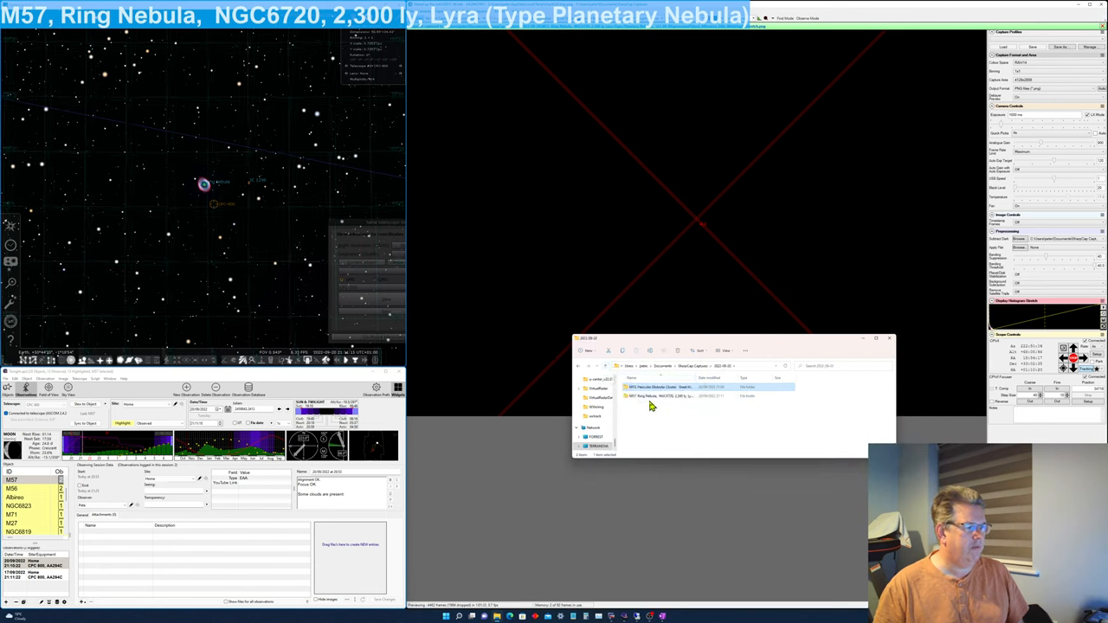
double_click(676, 388)
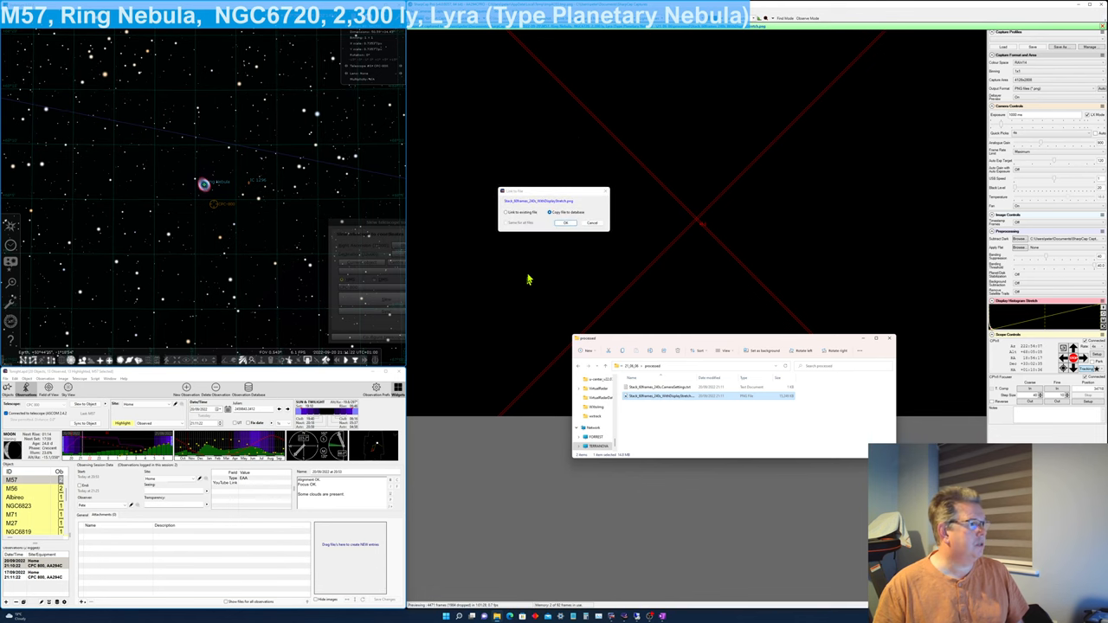
click(564, 222)
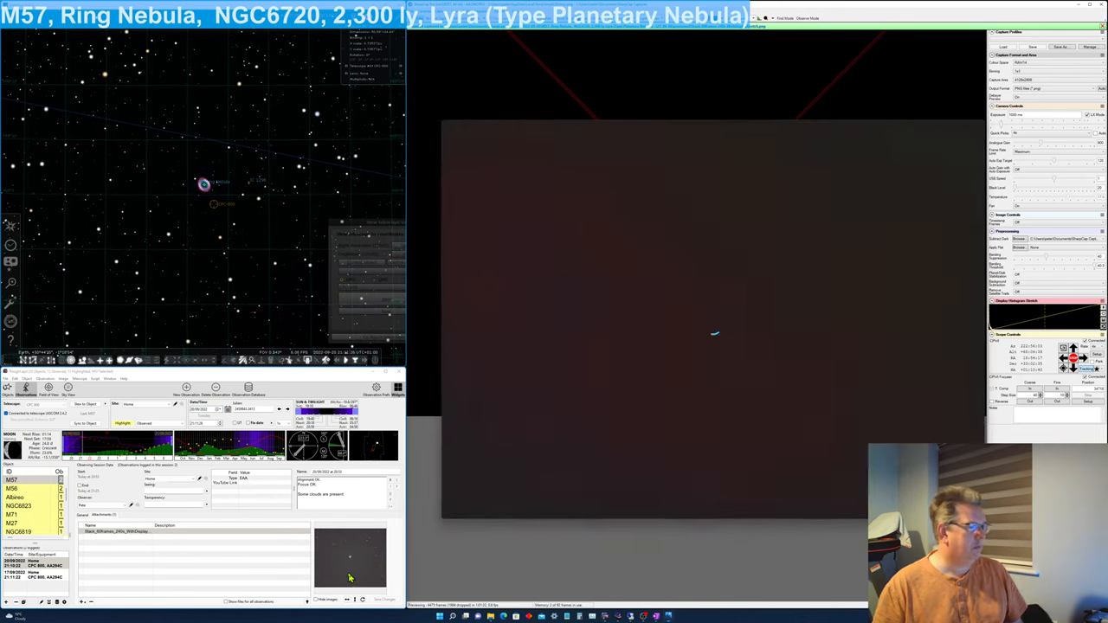
double_click(350, 558)
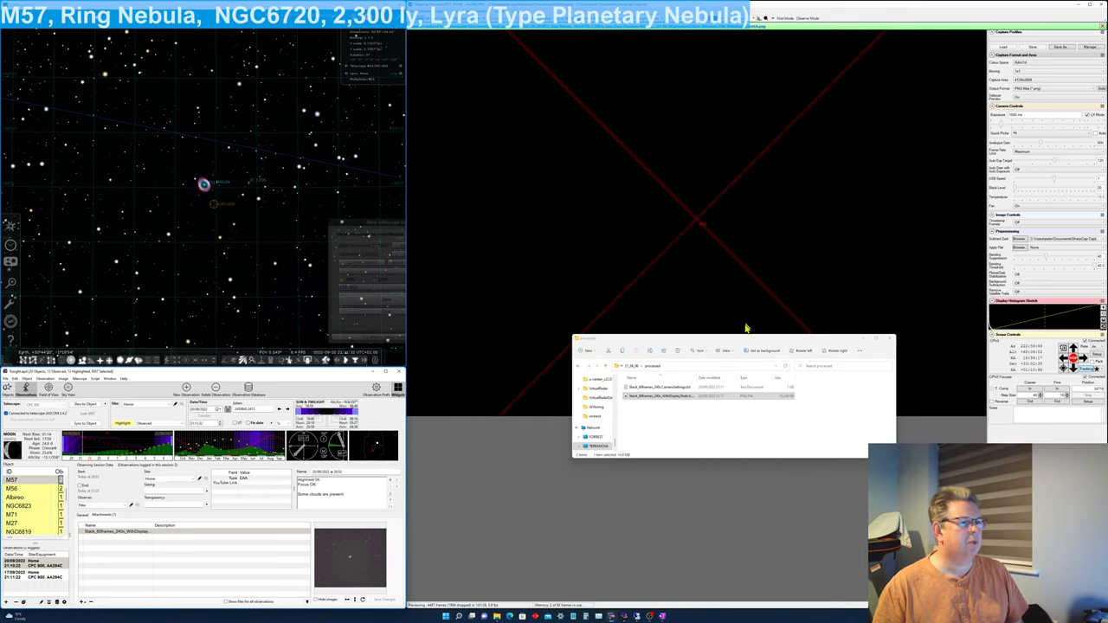
click(706, 398)
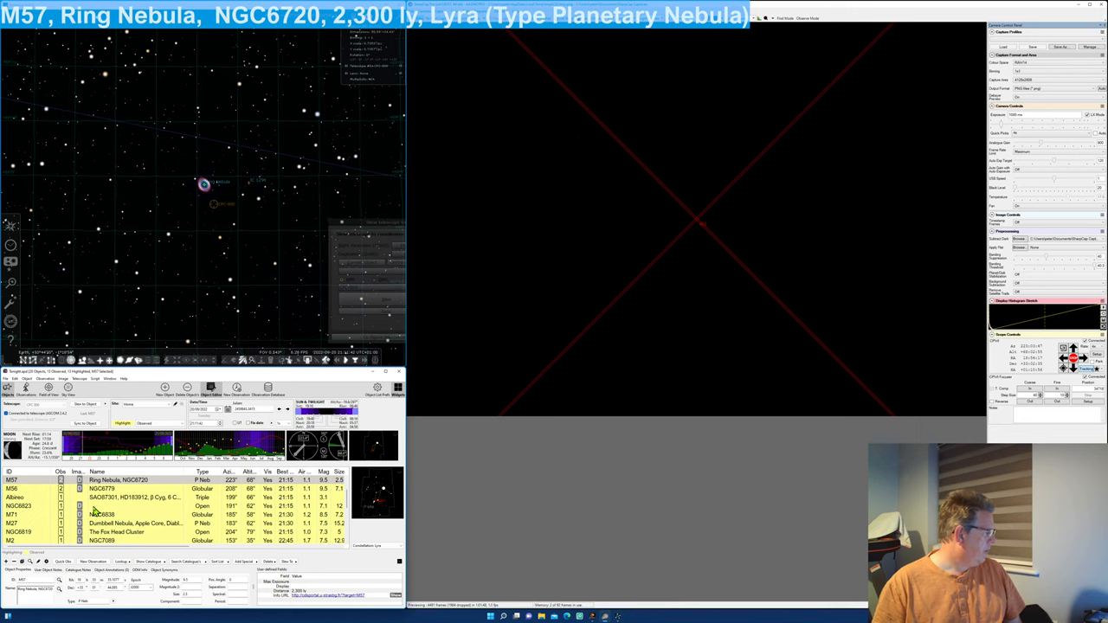
Step: Select Albireo in the object list as the next telescope target
click(130, 497)
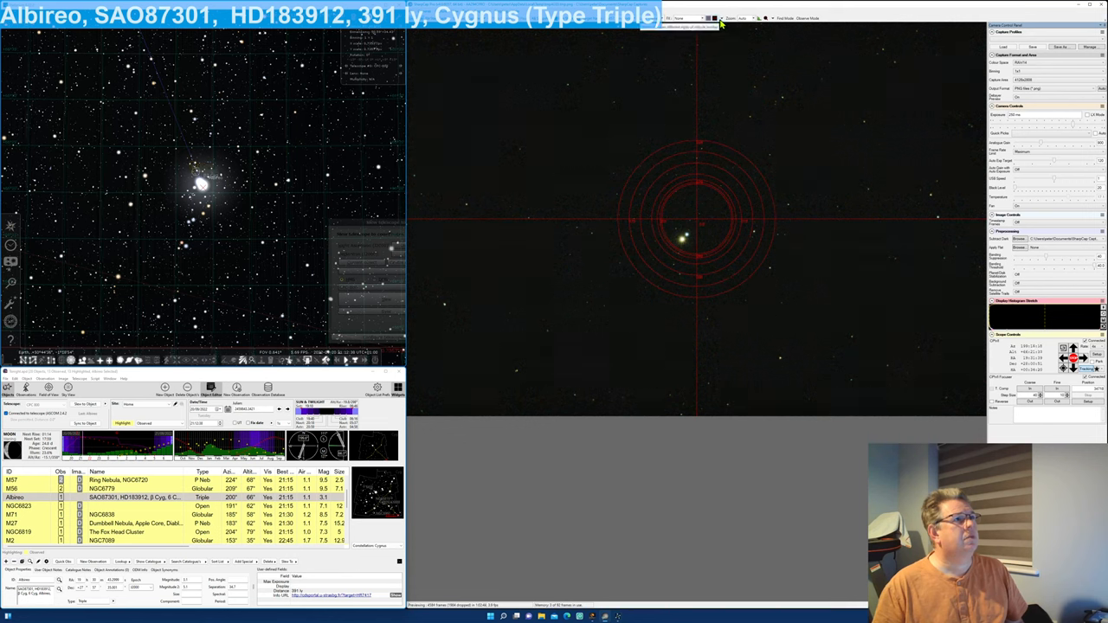
Step: Start Live Stack on Albireo and adjust a capture setting until the golden and blue stars separate
click(701, 17)
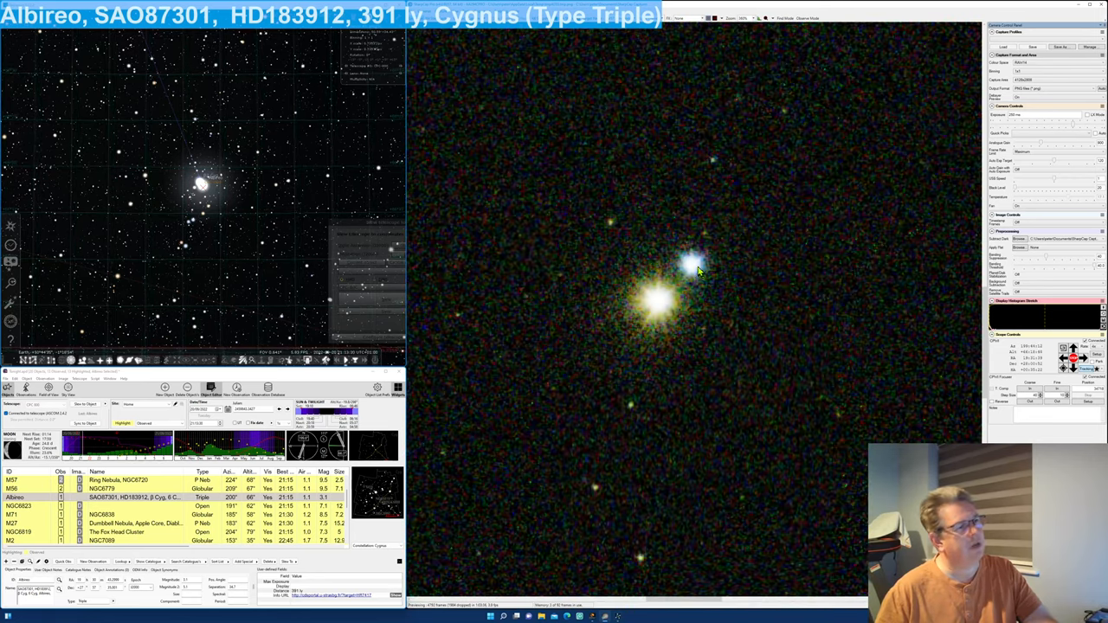
mouse_move(676, 298)
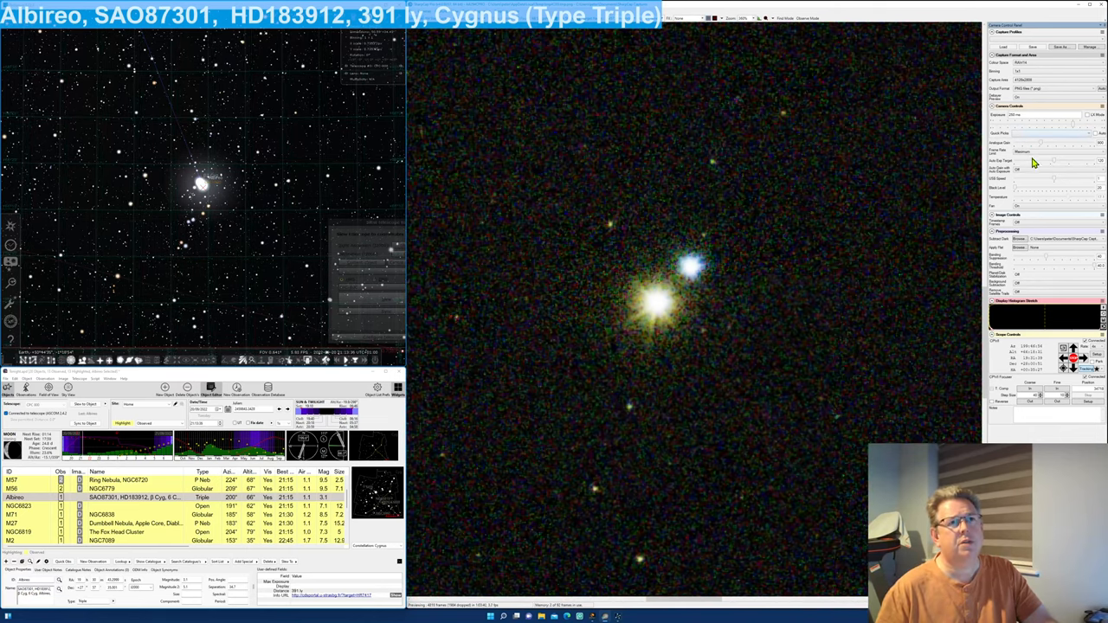
click(1018, 114)
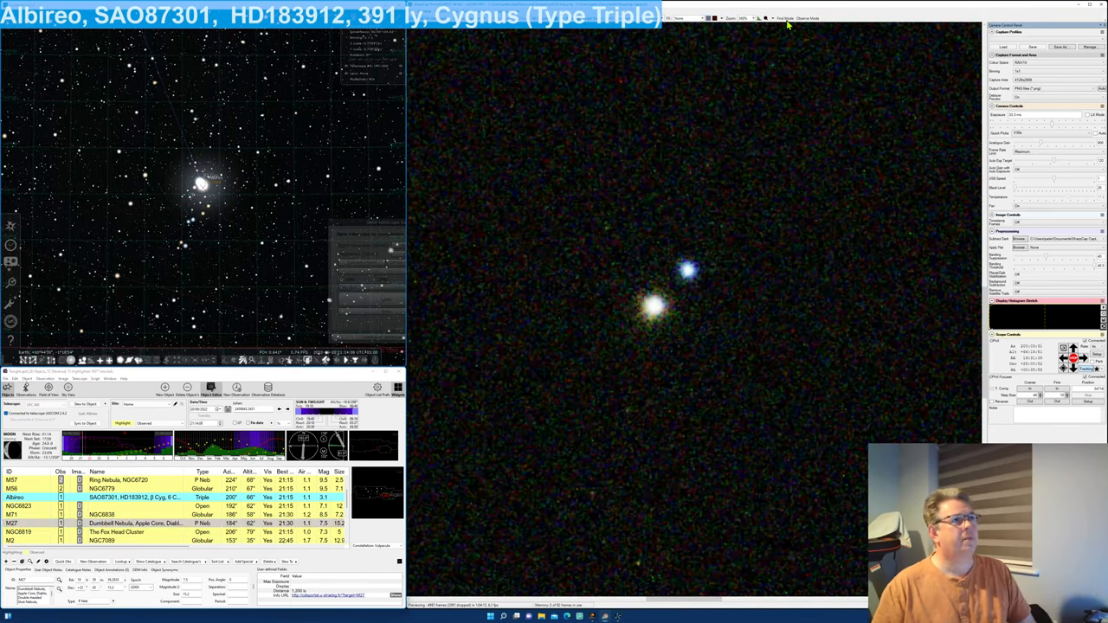
Step: Finish the Albireo stack and select the Dumbbell Nebula (M27) as the new target
click(765, 17)
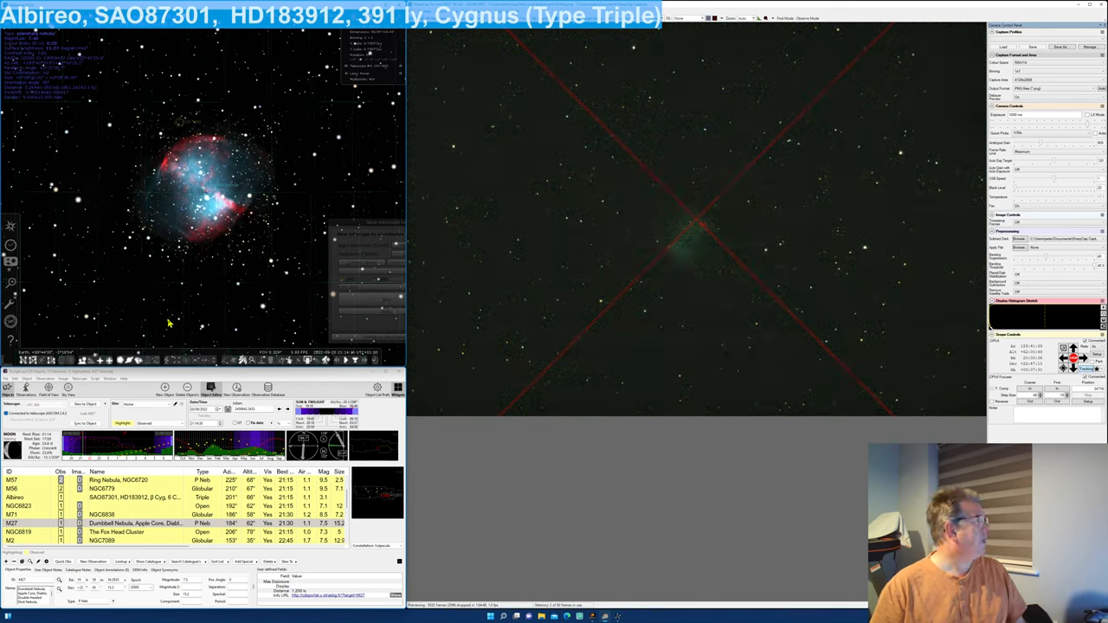
mouse_move(667, 274)
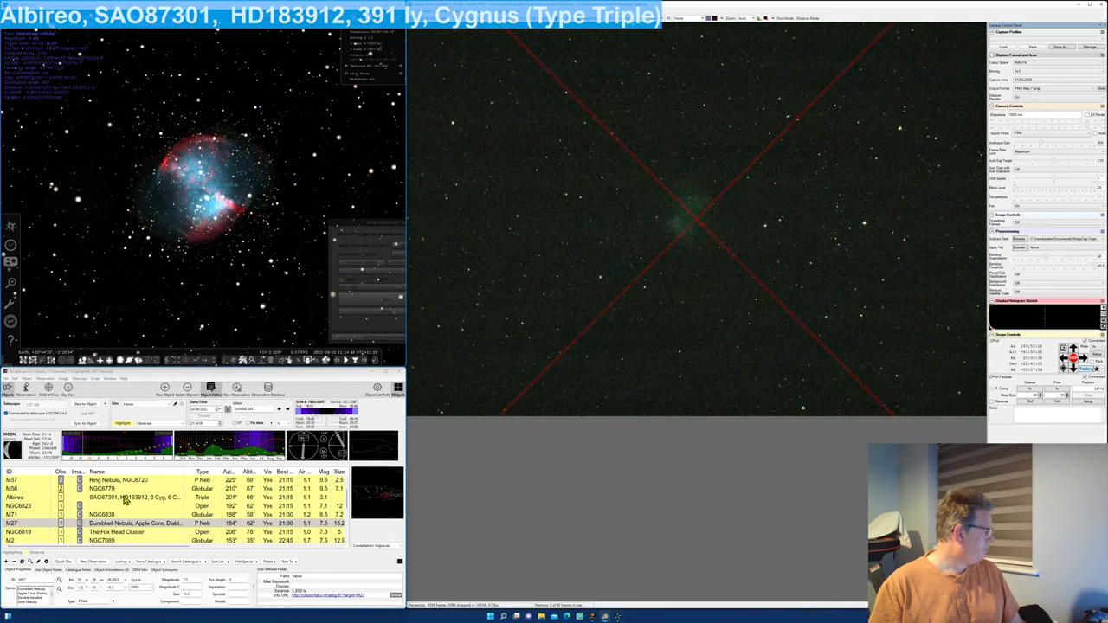
click(130, 523)
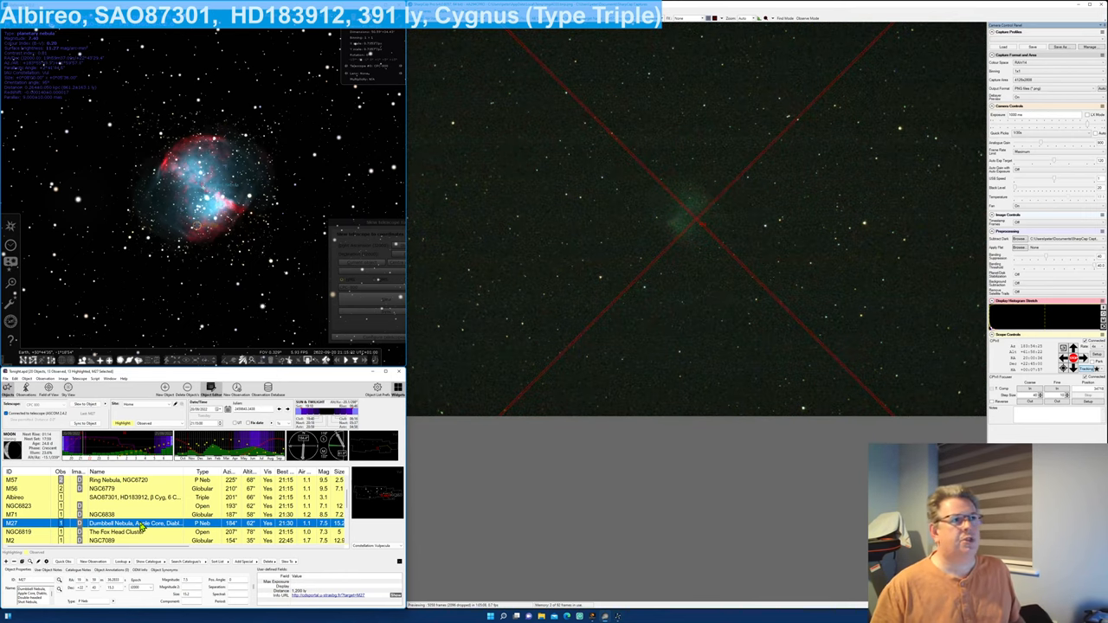
mouse_move(672, 156)
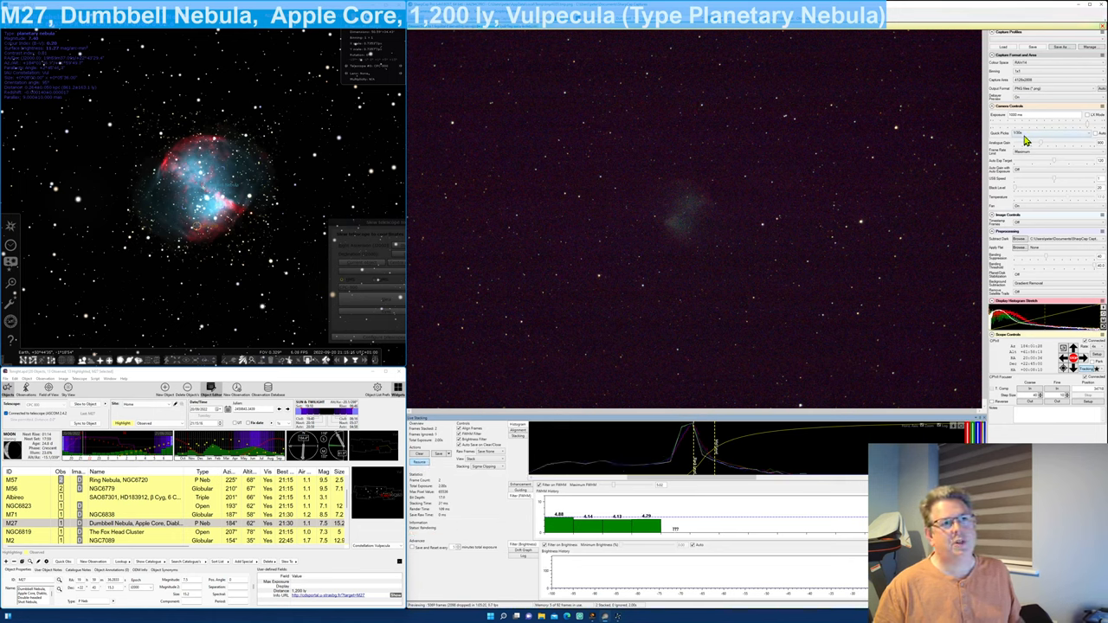
Step: Adjust a capture setting and the image processing for the running M27 live stack
click(1055, 132)
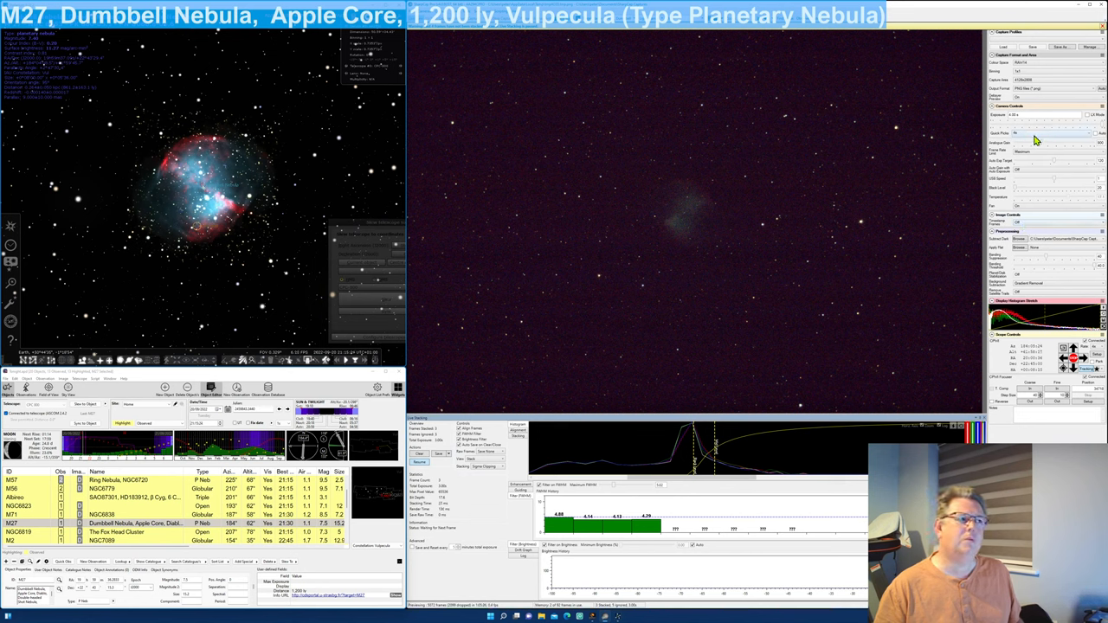
mouse_move(1023, 229)
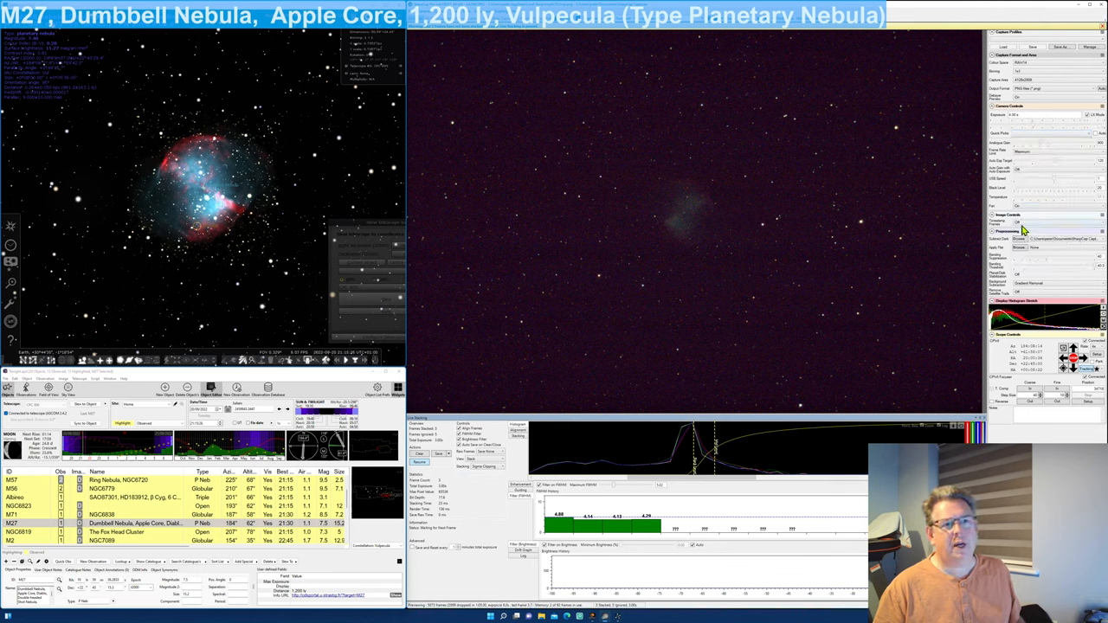
click(1022, 239)
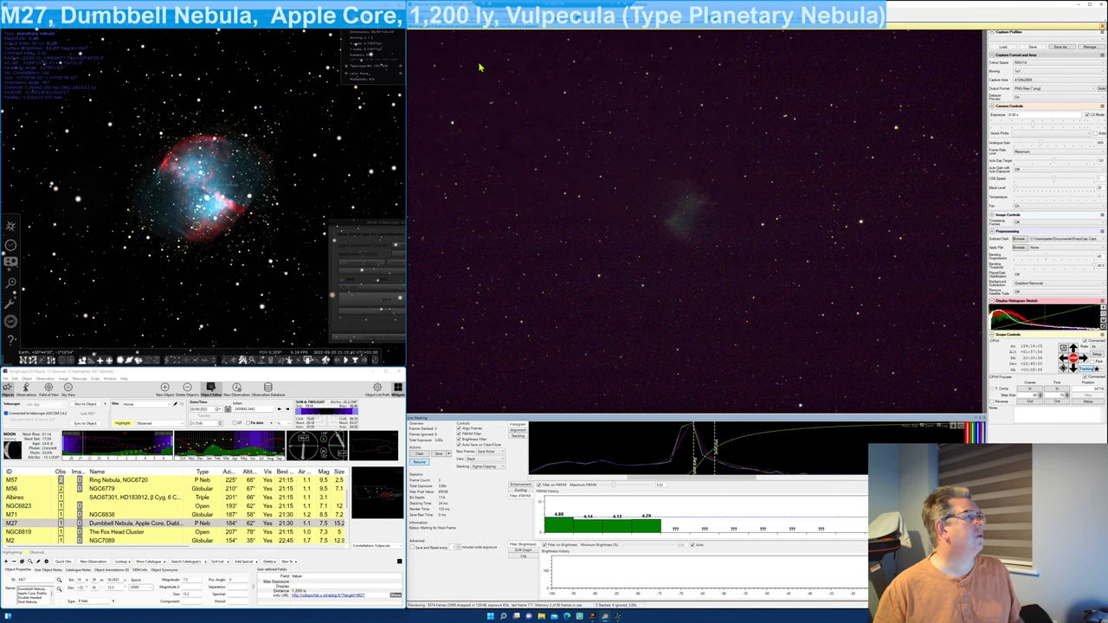
mouse_move(870, 133)
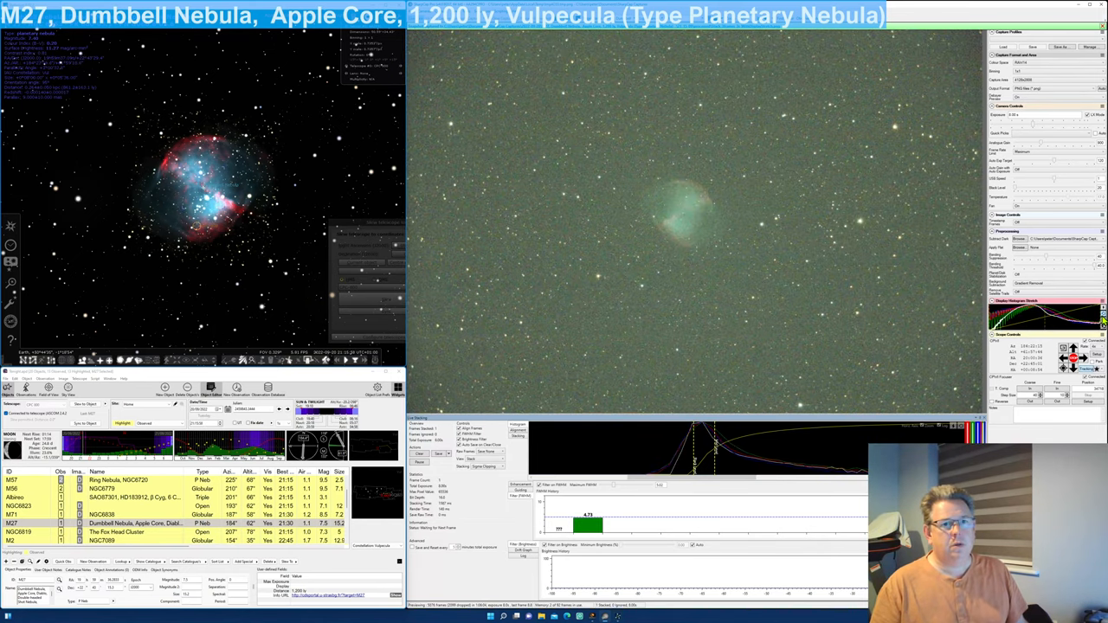
mouse_move(684, 275)
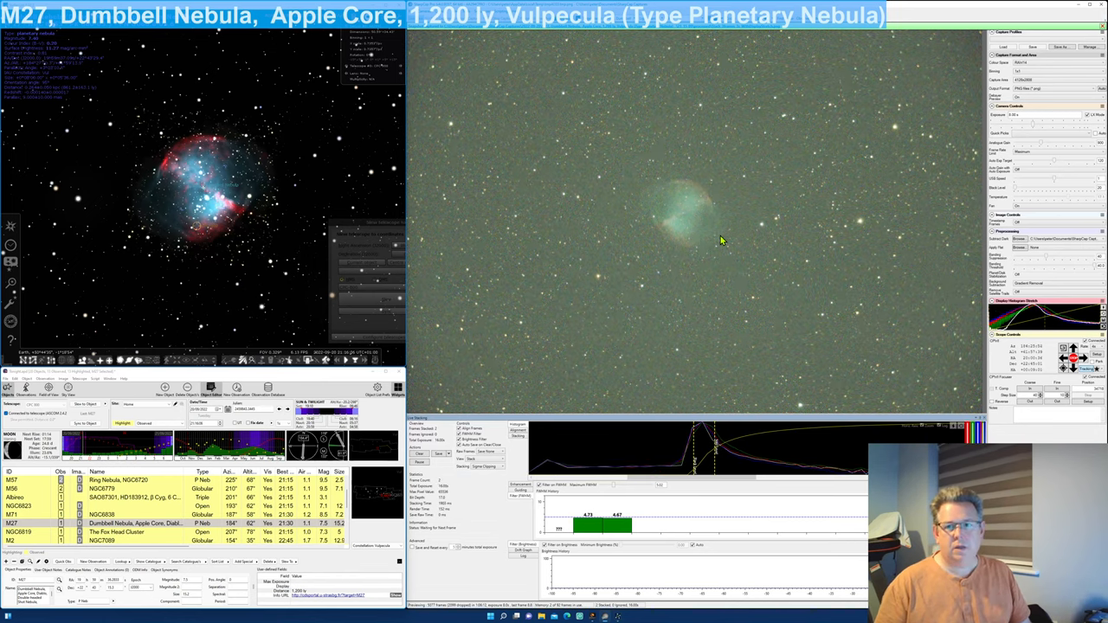
mouse_move(741, 251)
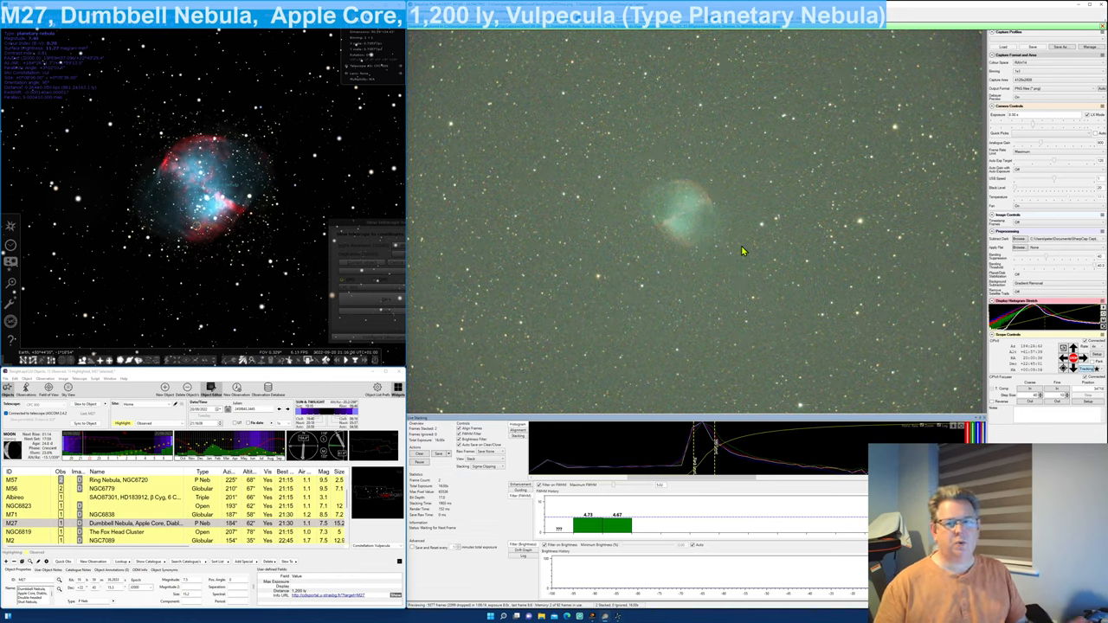
mouse_move(817, 310)
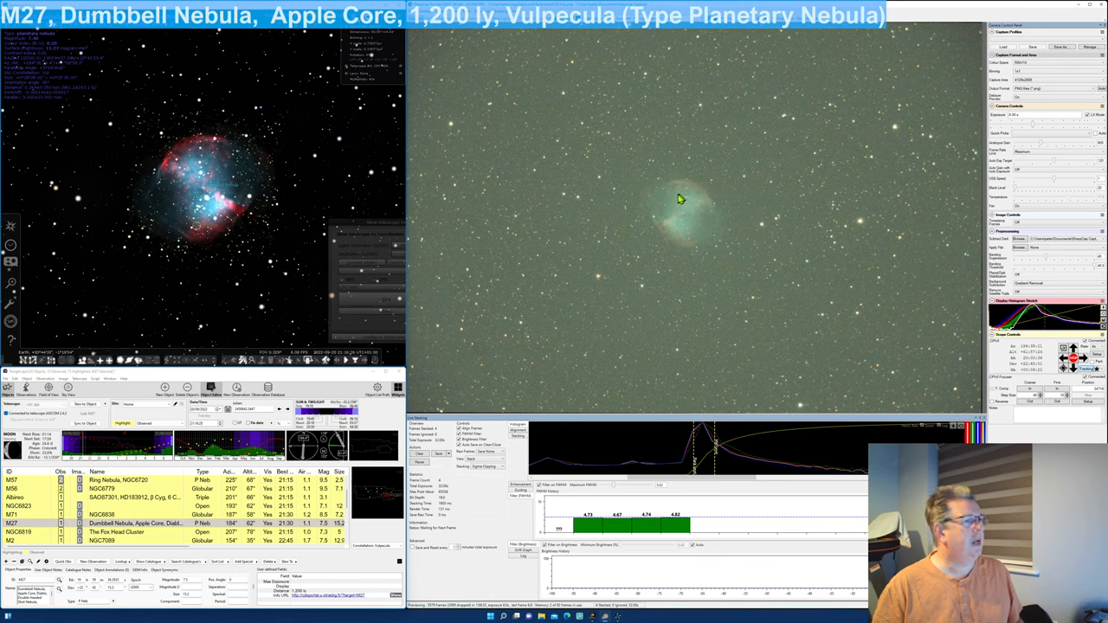
mouse_move(197, 367)
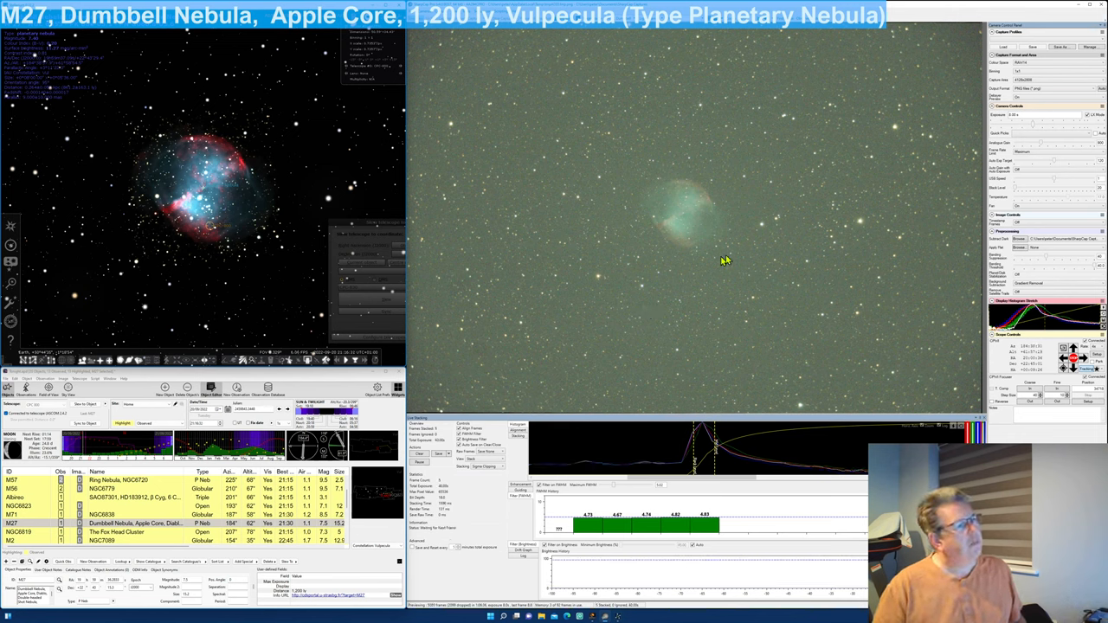
mouse_move(717, 218)
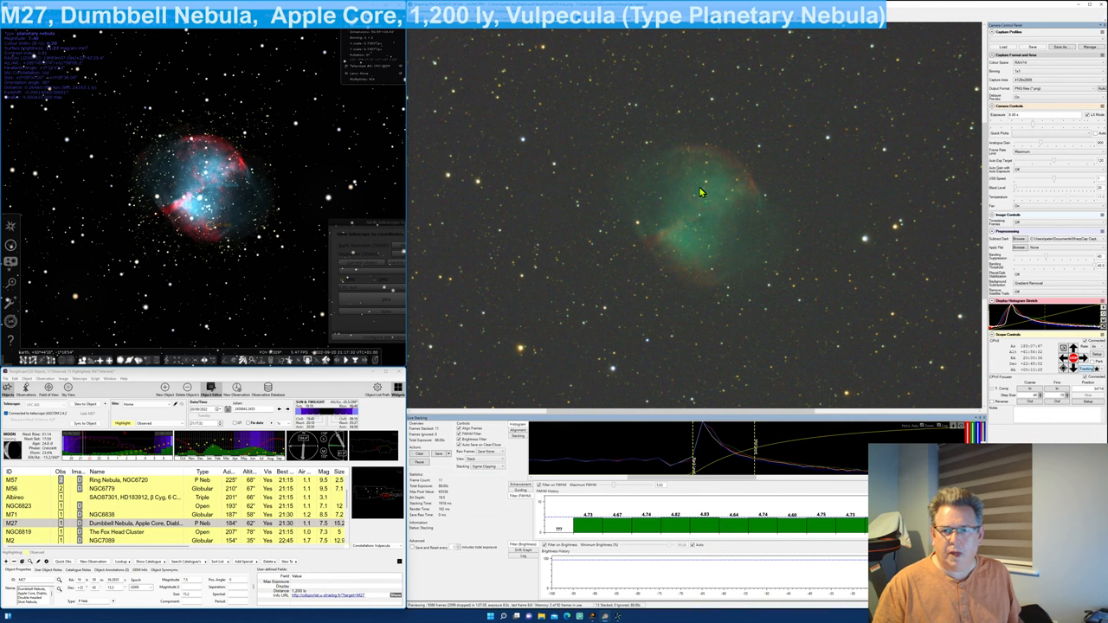
mouse_move(778, 218)
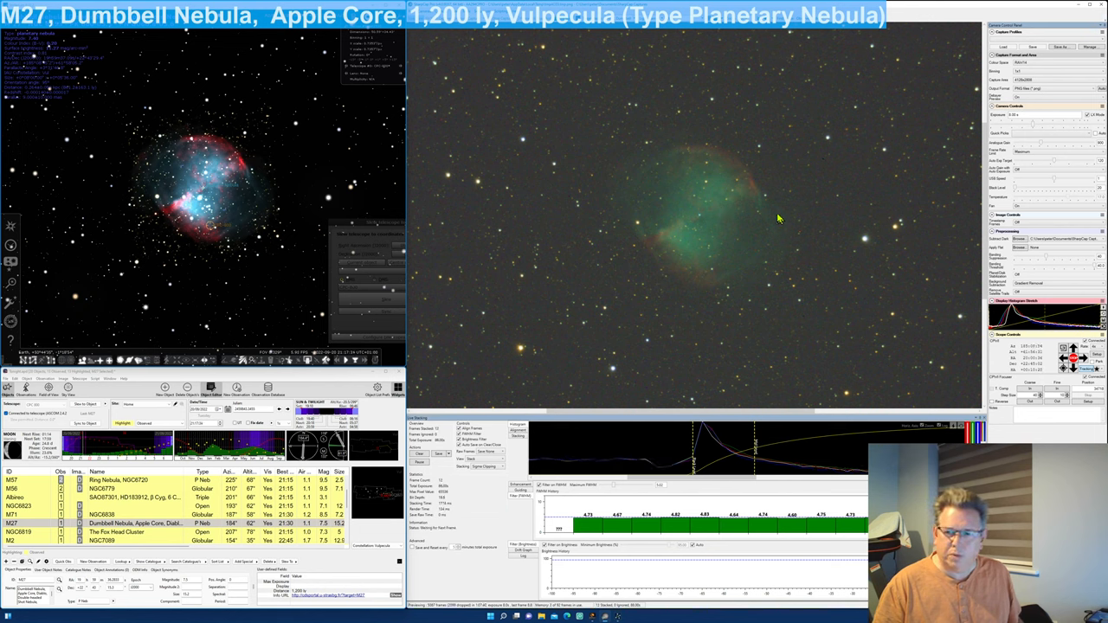
mouse_move(651, 240)
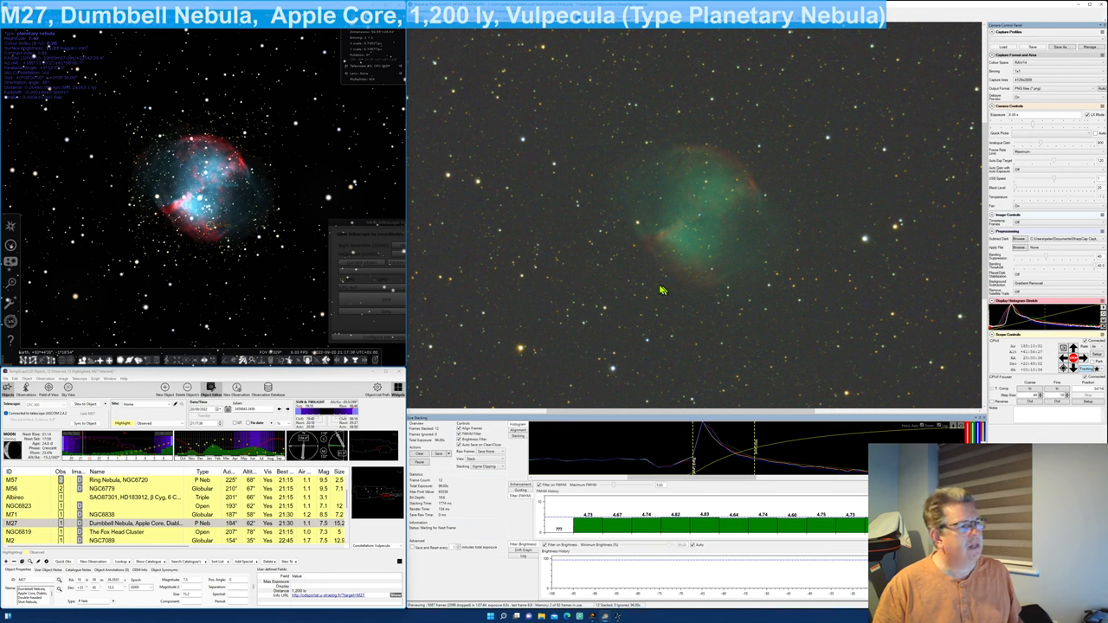
mouse_move(708, 149)
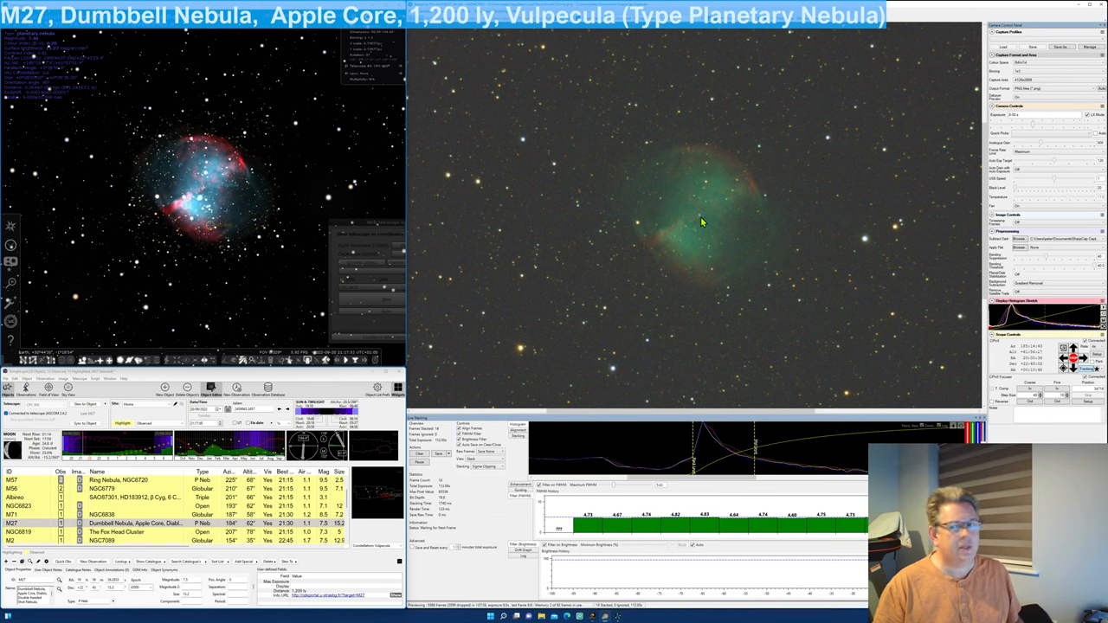
mouse_move(655, 251)
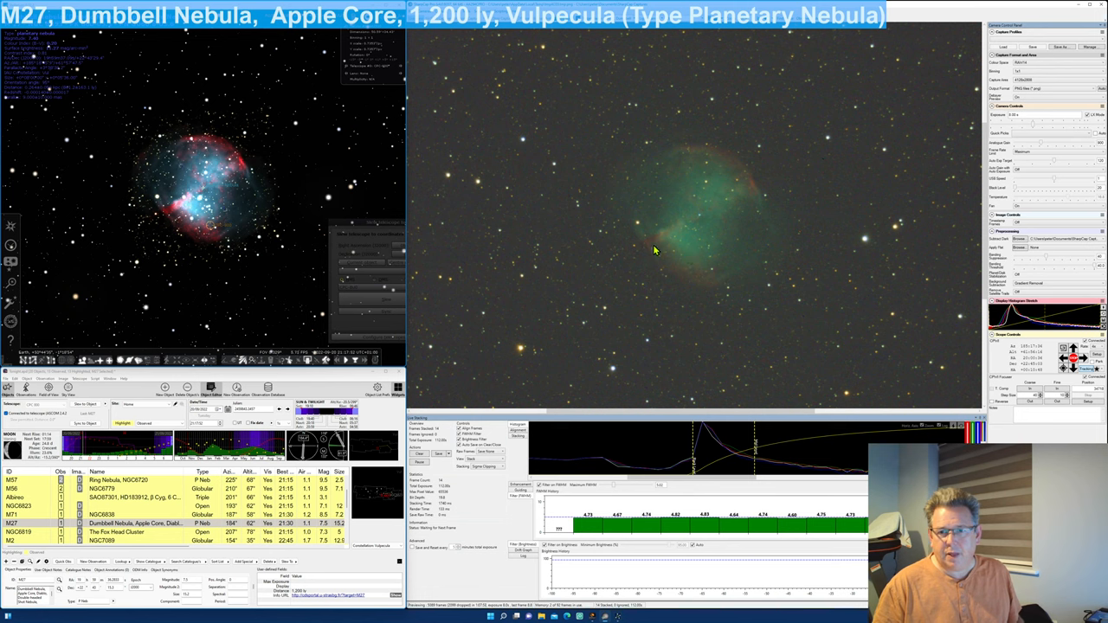
mouse_move(672, 240)
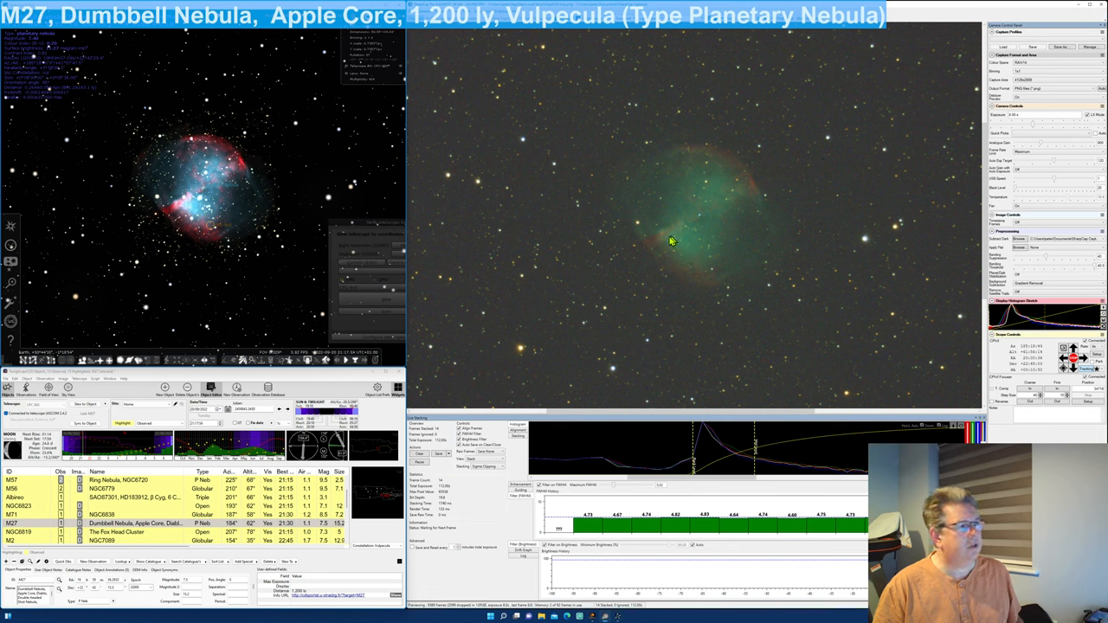
mouse_move(675, 246)
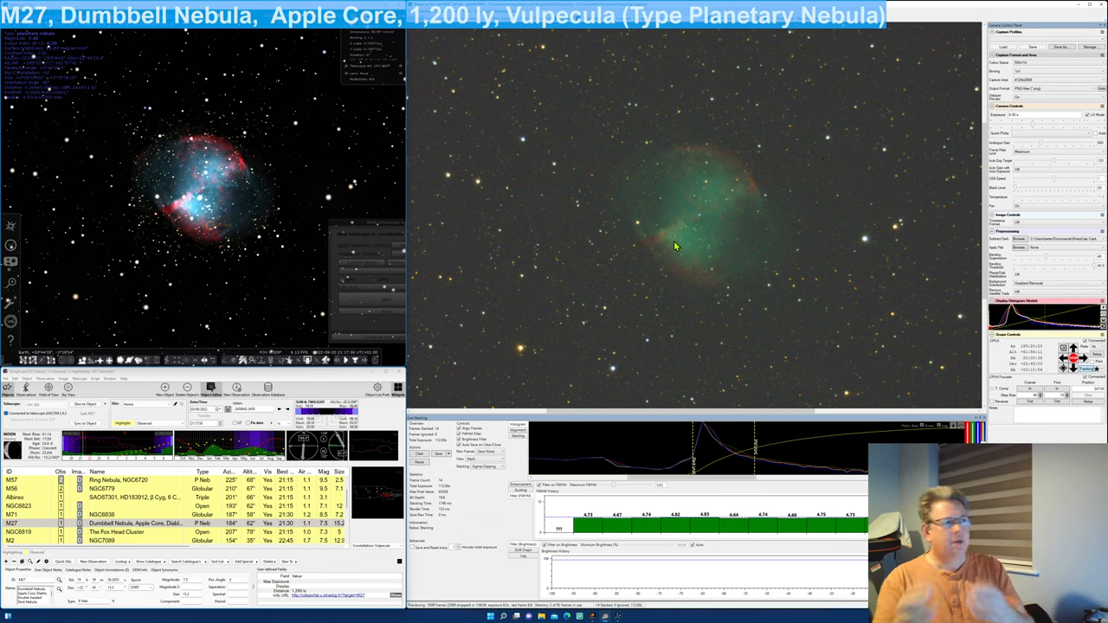
mouse_move(751, 215)
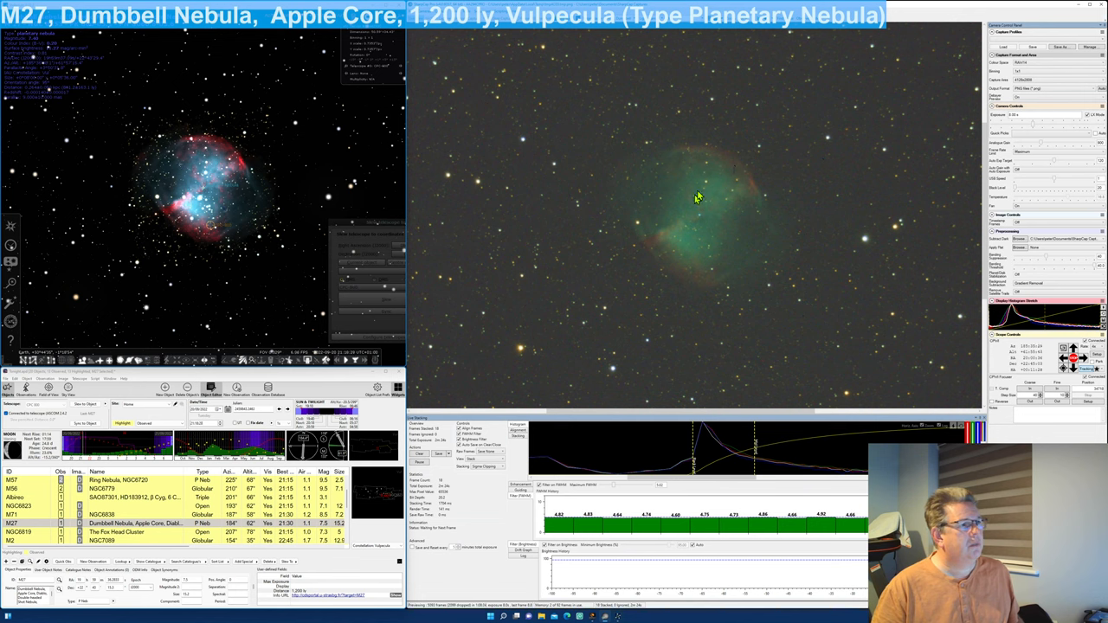
mouse_move(823, 204)
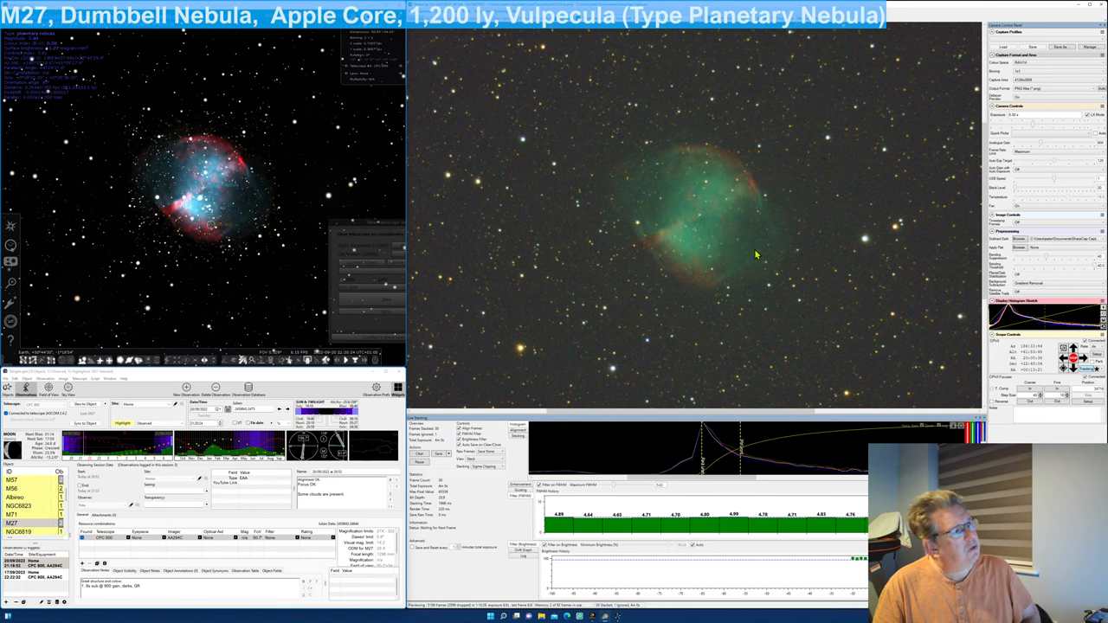
mouse_move(734, 277)
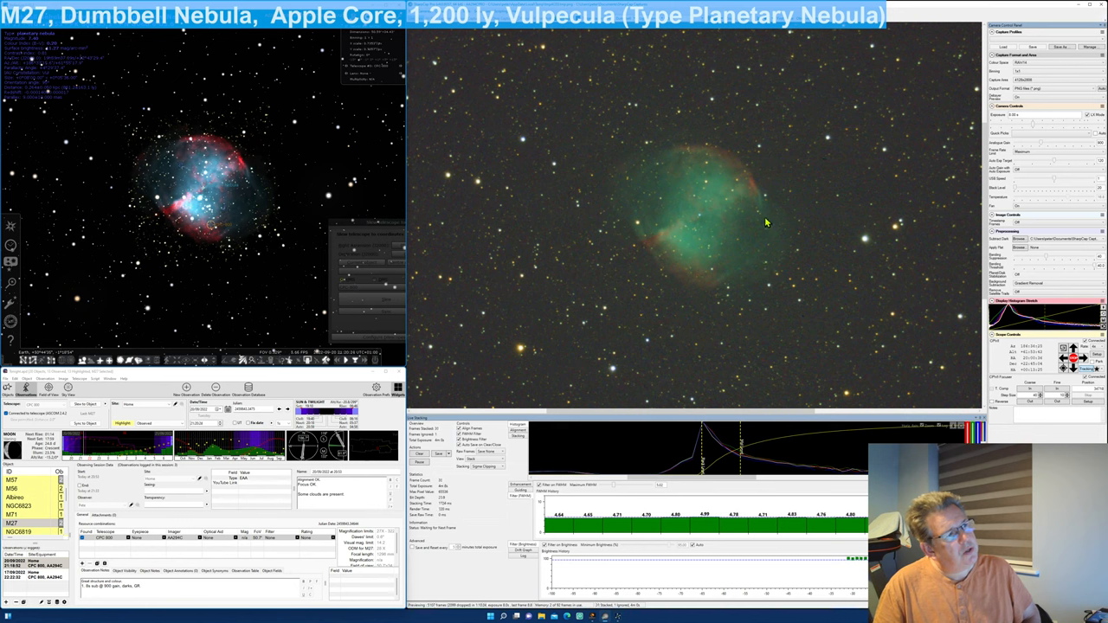
mouse_move(742, 275)
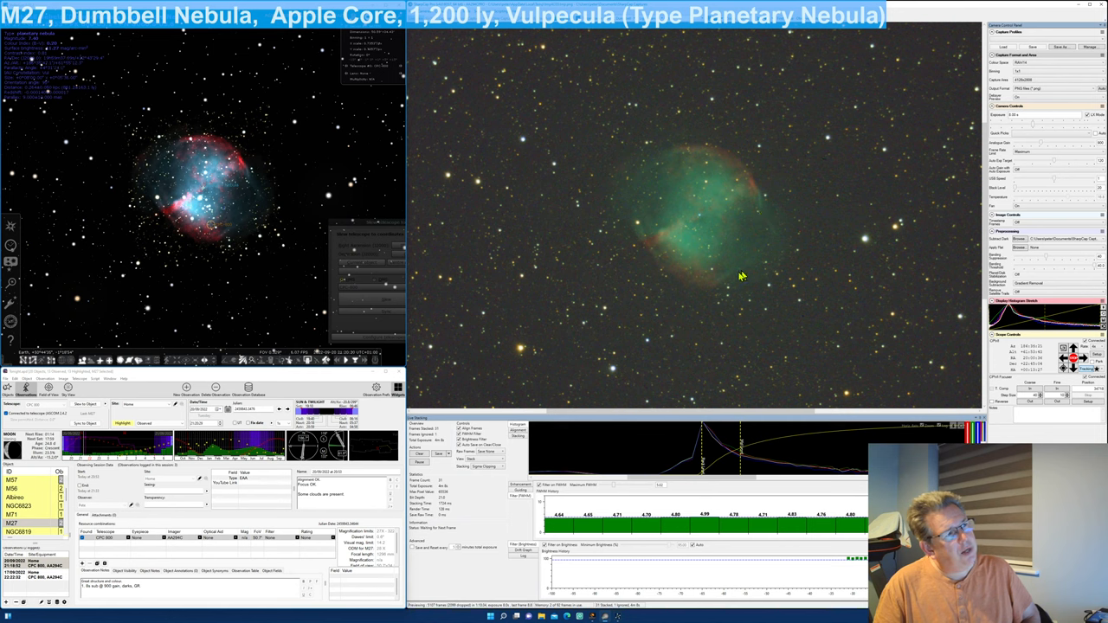
mouse_move(783, 217)
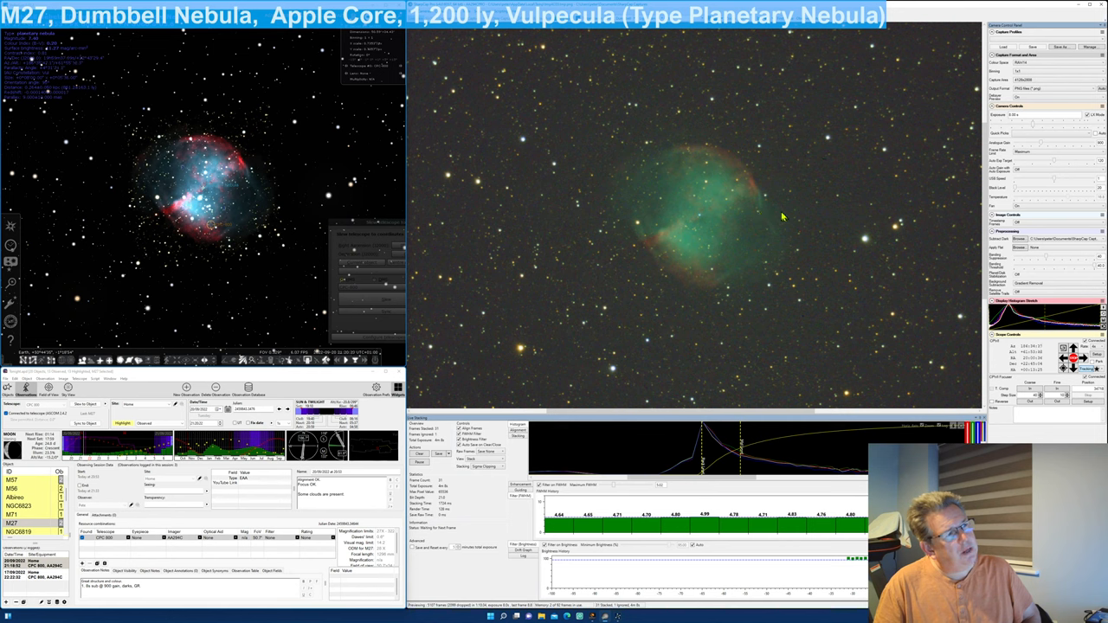
mouse_move(598, 200)
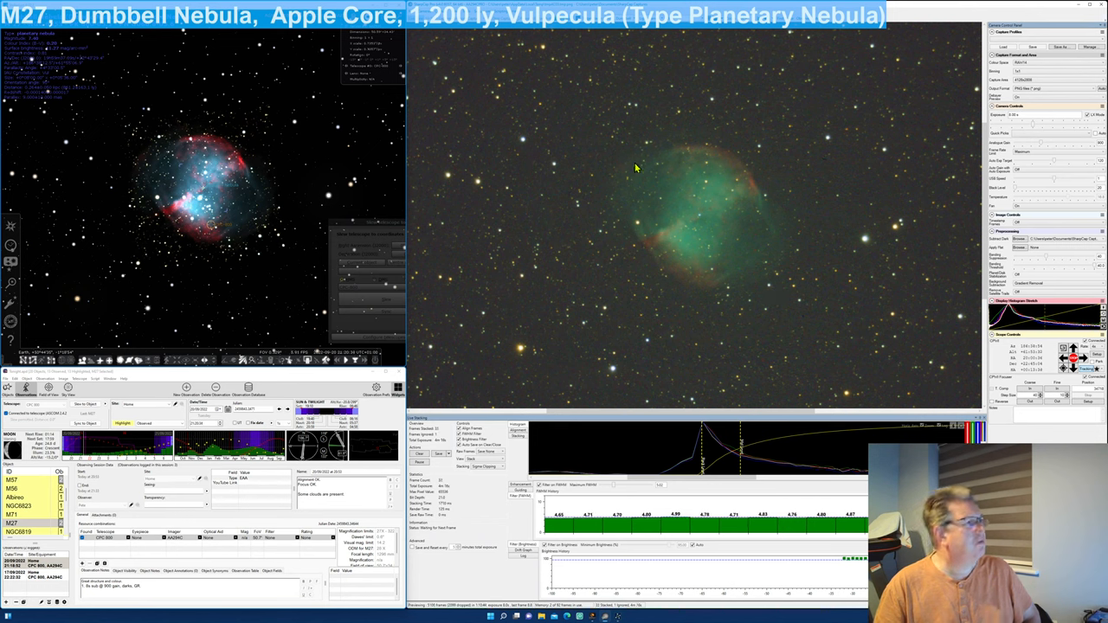
mouse_move(827, 363)
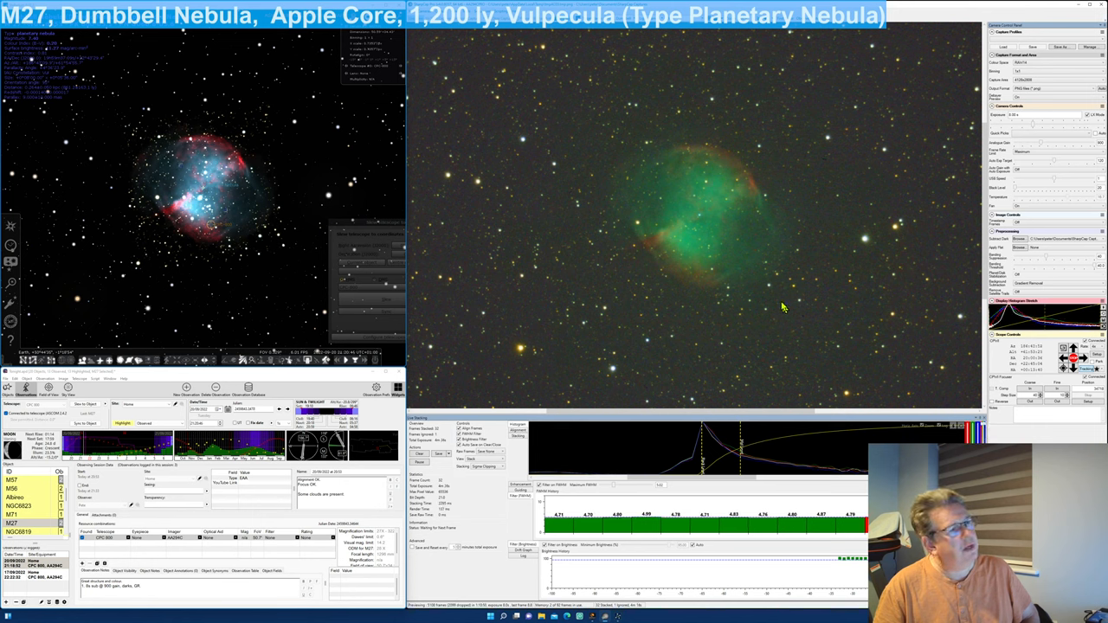
mouse_move(760, 263)
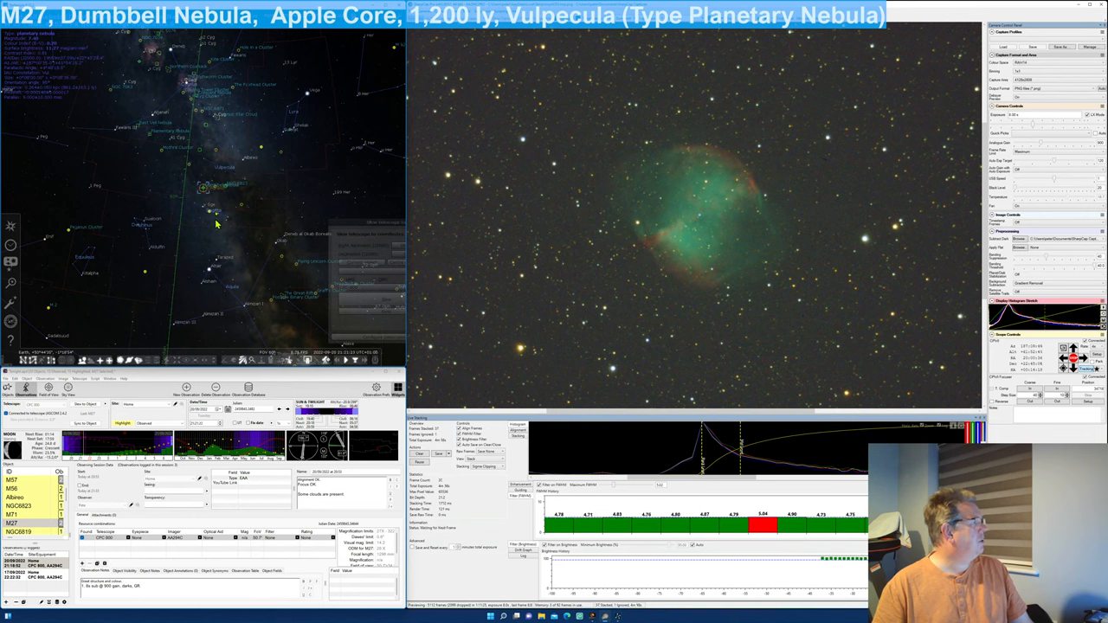
mouse_move(207, 193)
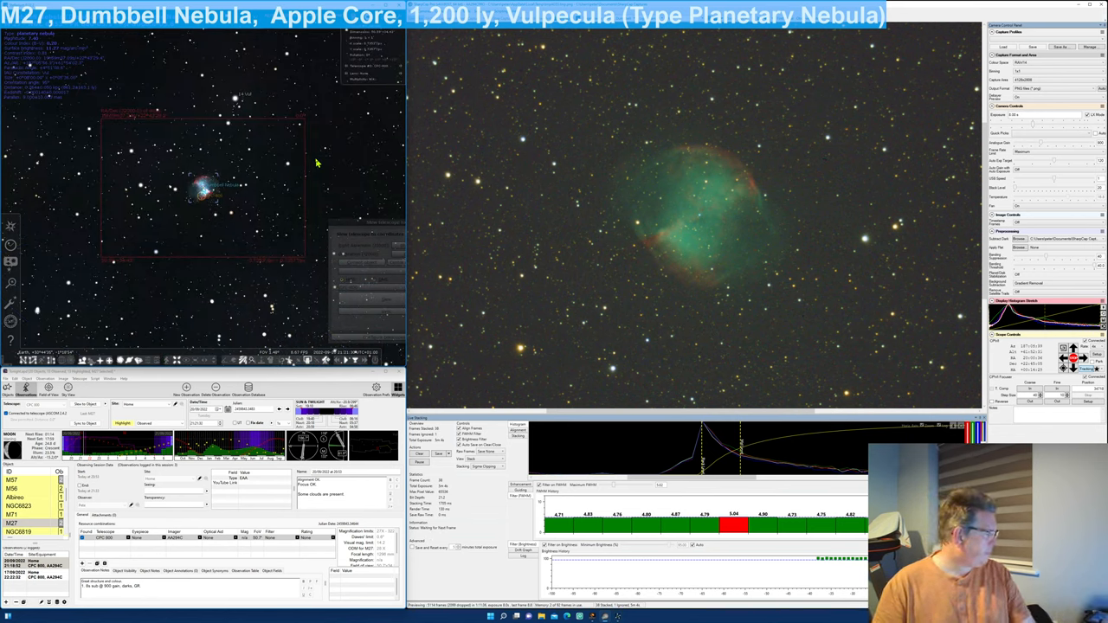
mouse_move(319, 246)
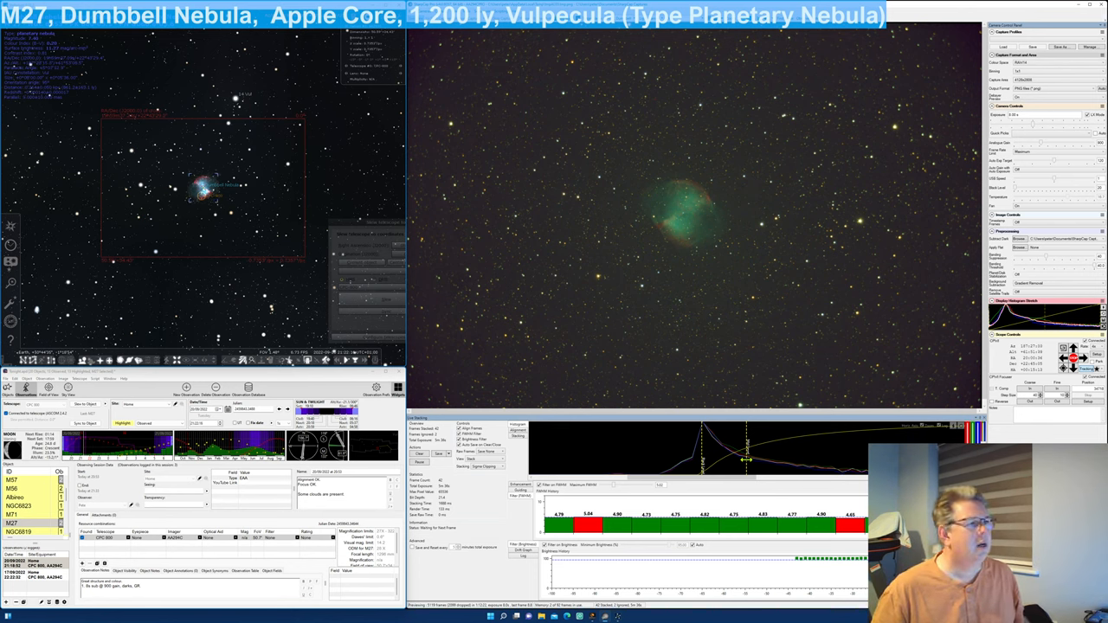
mouse_move(651, 372)
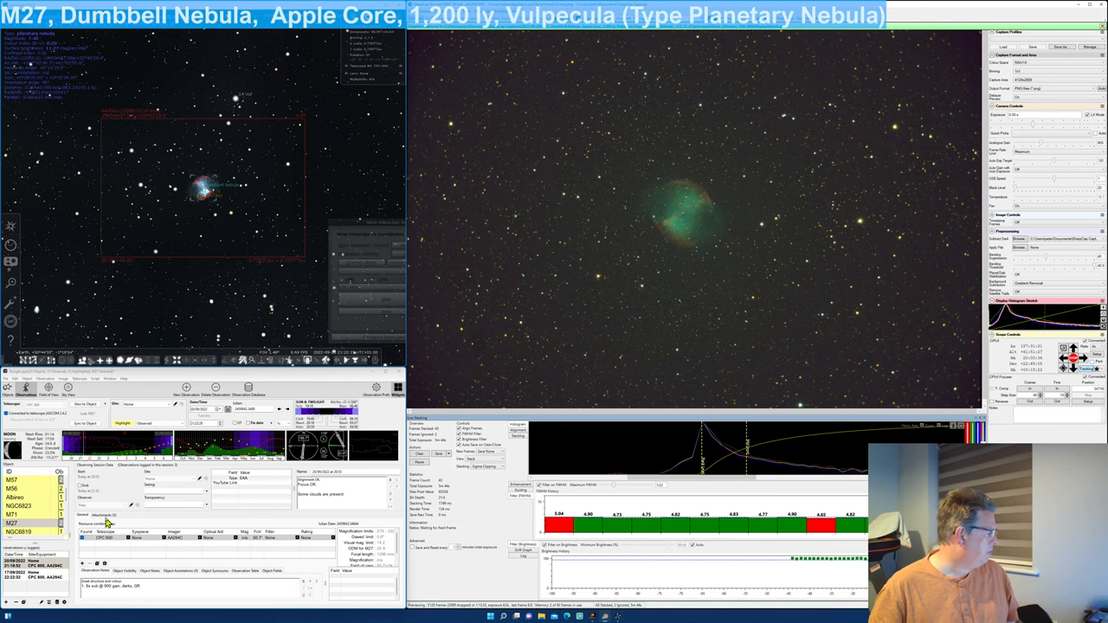
Step: Add the saved M27 stacked image from the stacks folder to the observation and close its preview
click(100, 515)
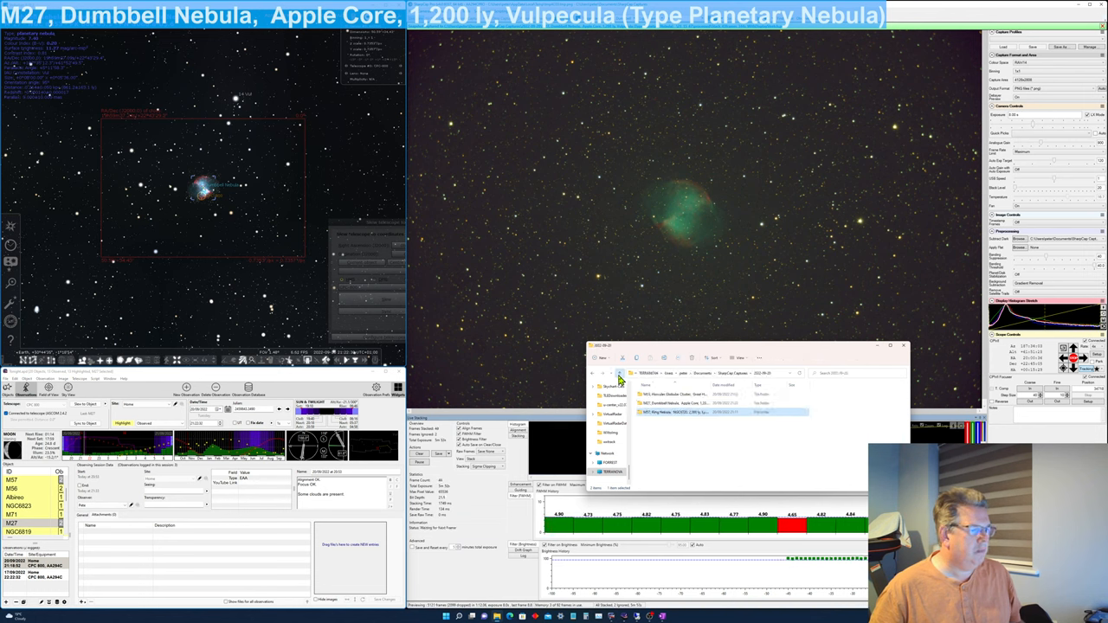
double_click(684, 403)
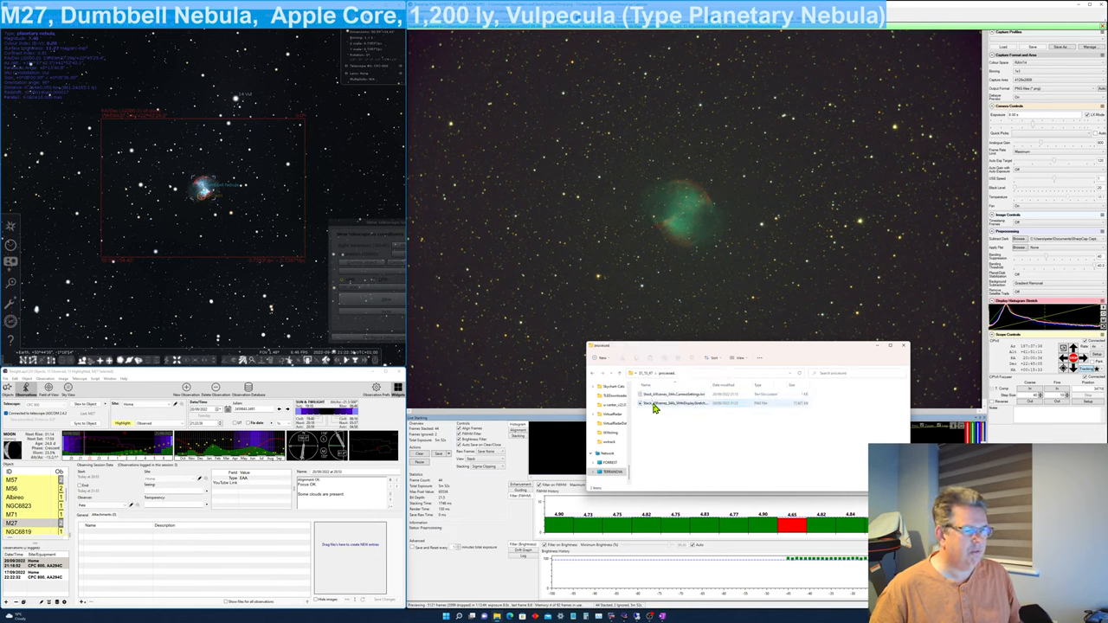
click(684, 403)
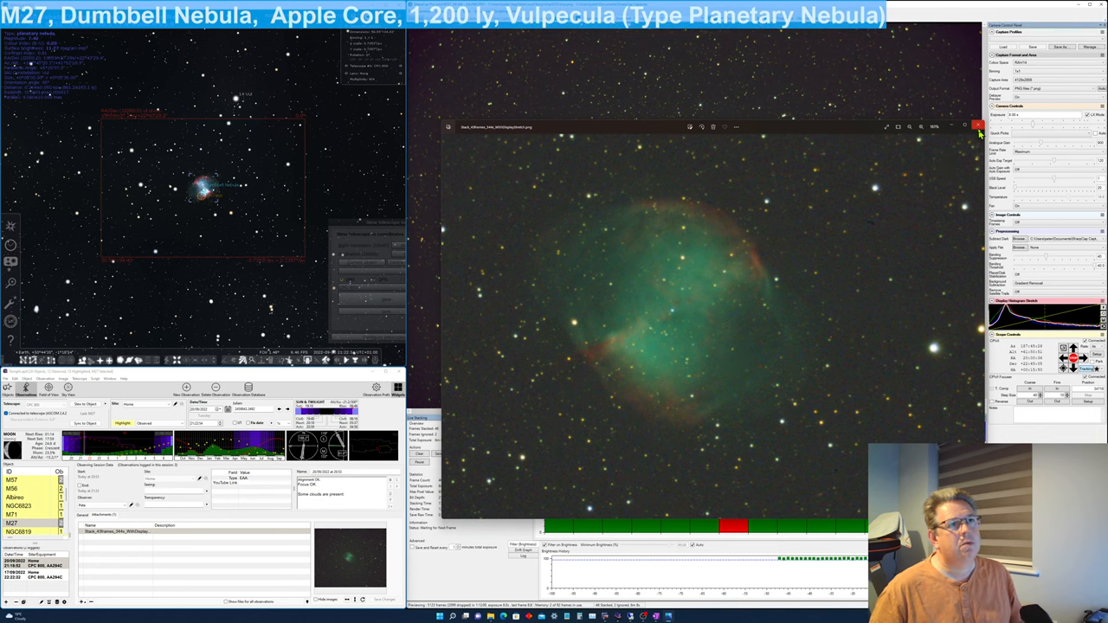
click(979, 127)
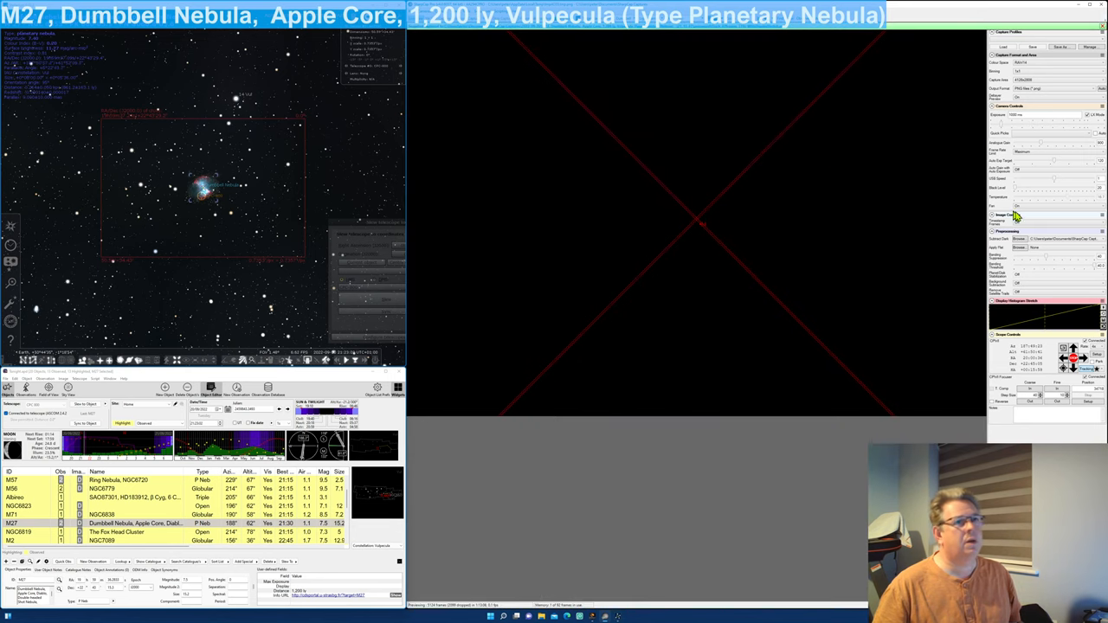
mouse_move(550, 367)
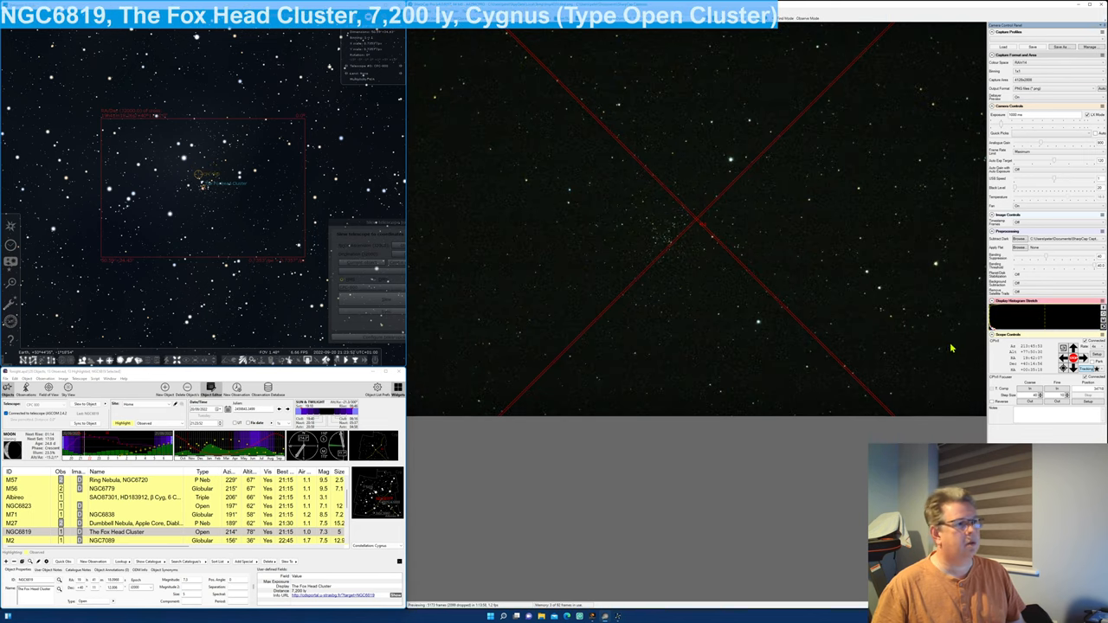
mouse_move(748, 253)
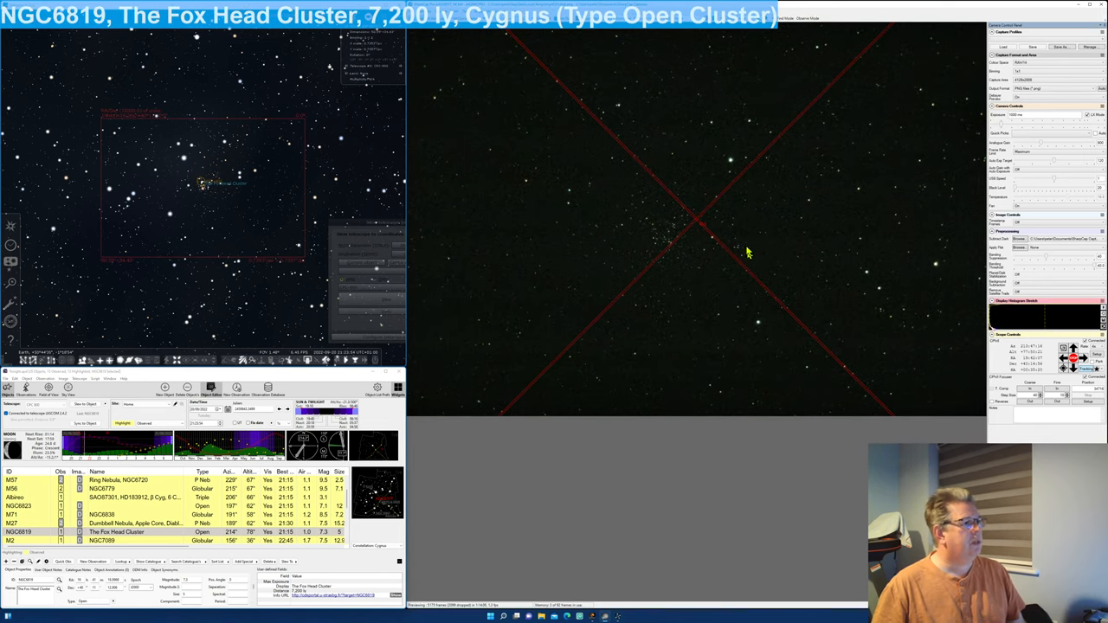
mouse_move(692, 309)
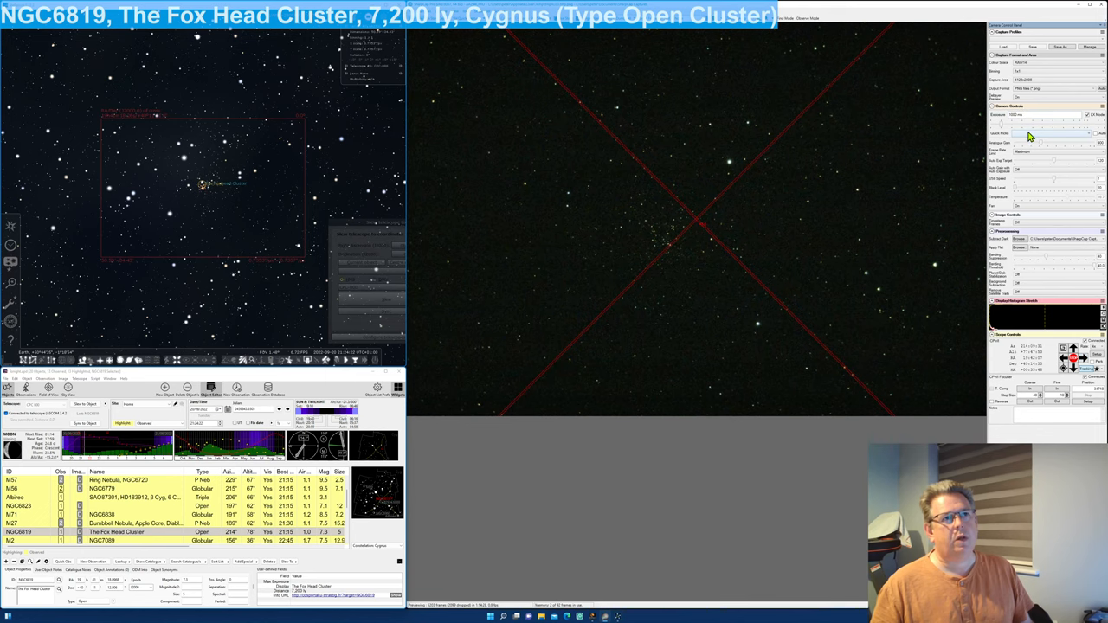
Step: Change the exposure value for the NGC6819 preview in Camera Controls
click(1039, 148)
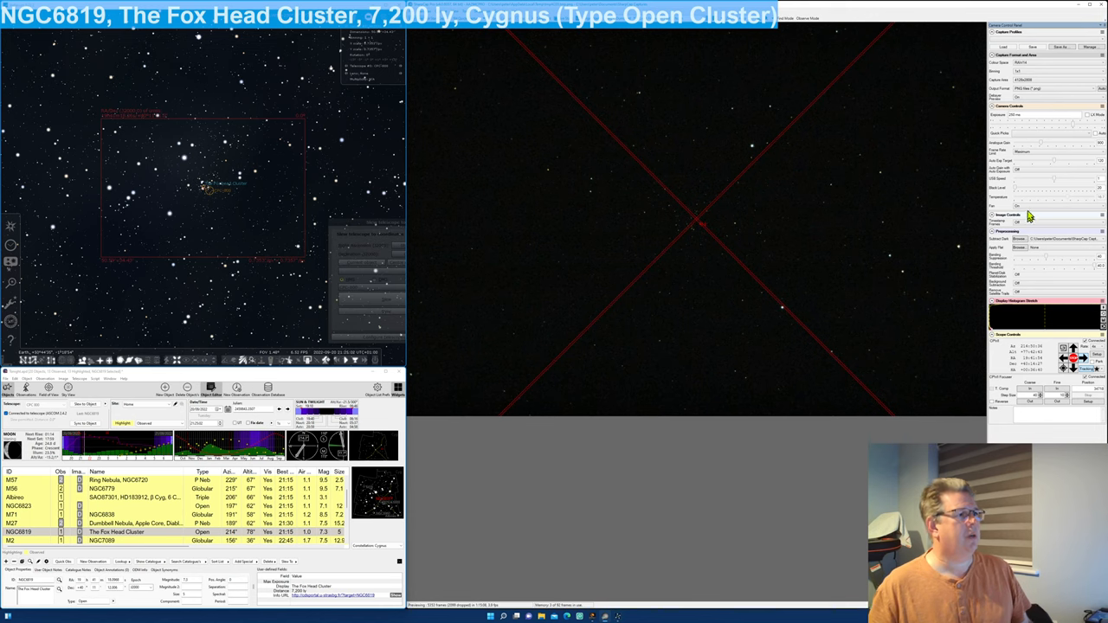
mouse_move(606, 100)
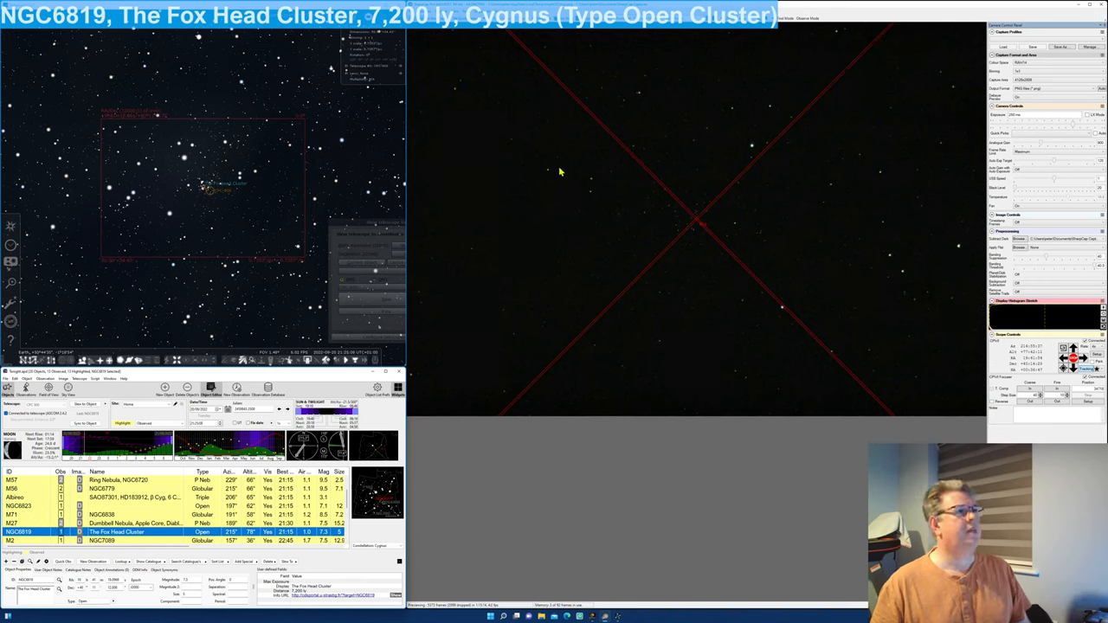
mouse_move(626, 147)
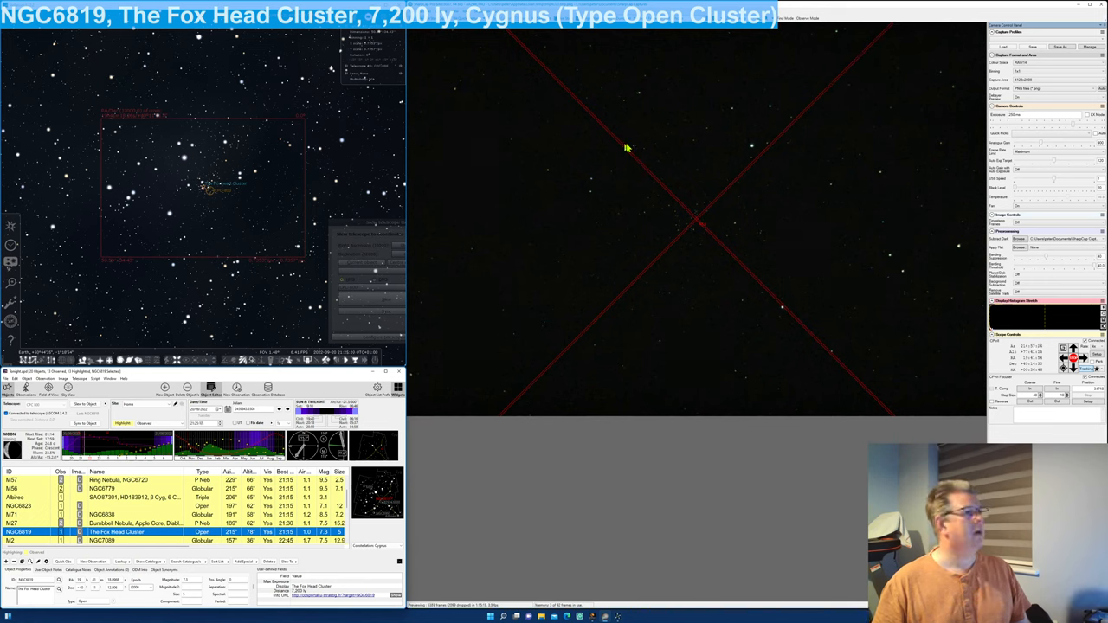
mouse_move(1018, 145)
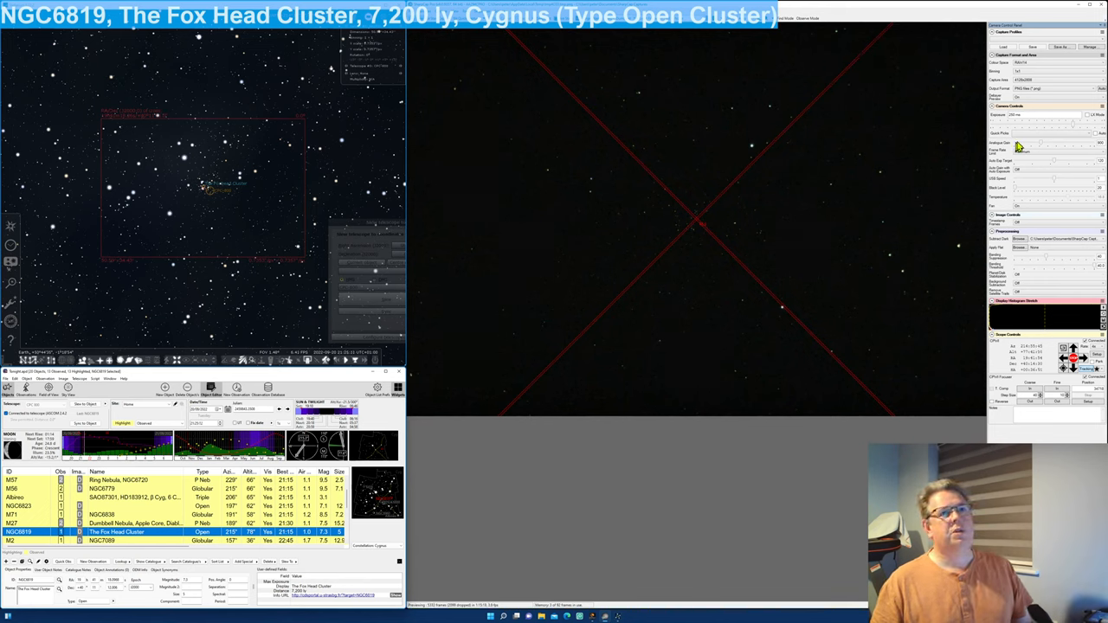
Step: Raise exposure and gain until the NGC6819 star field shows bright and dense
click(1025, 149)
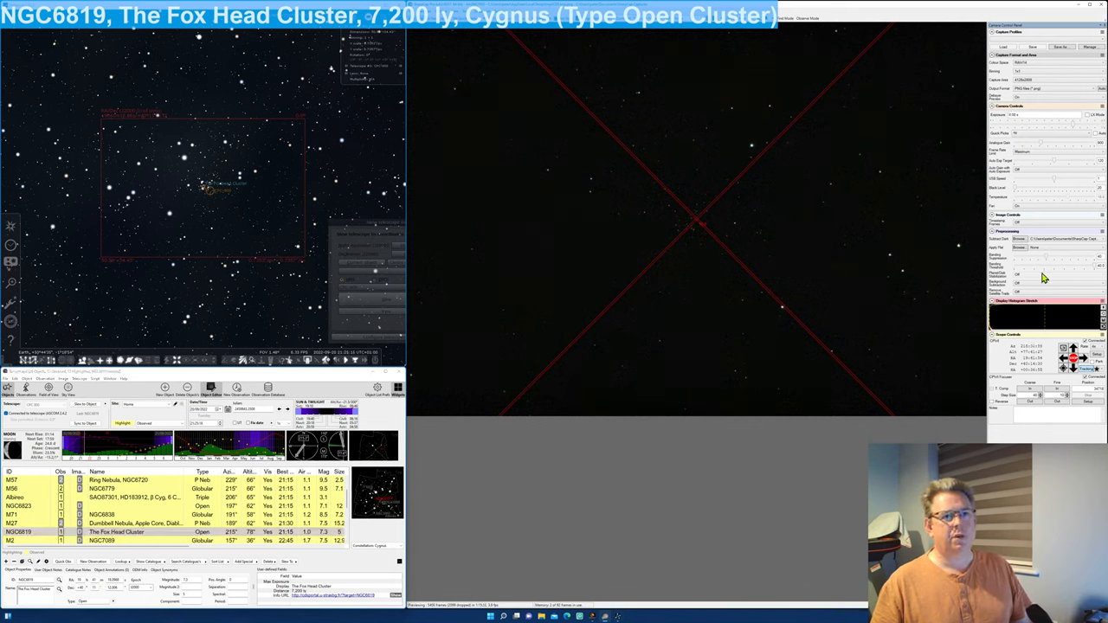
click(1019, 257)
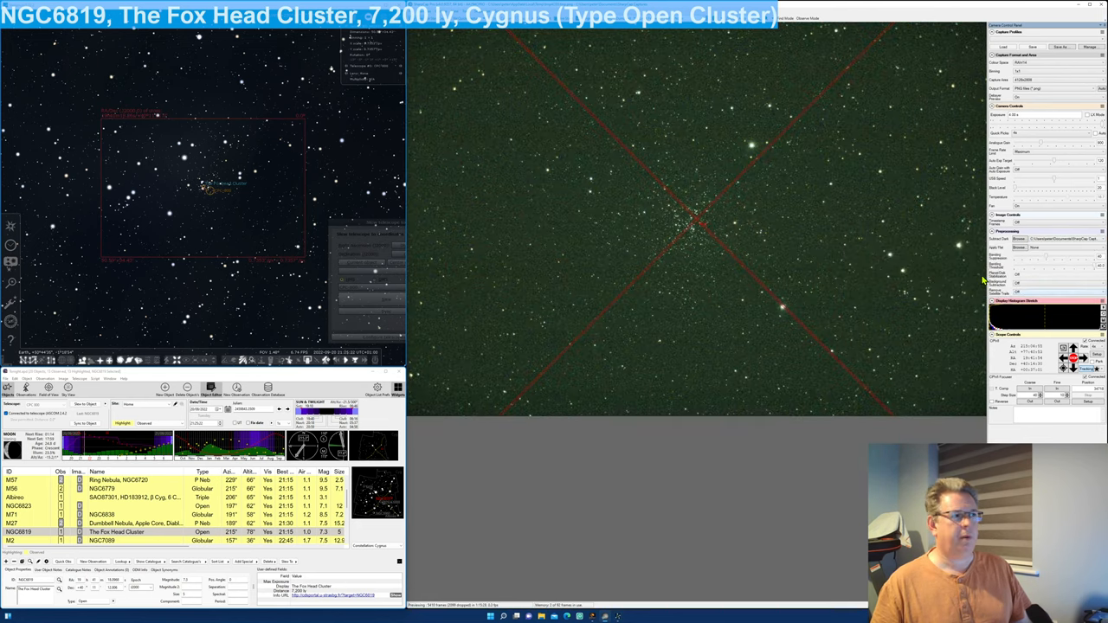
mouse_move(869, 270)
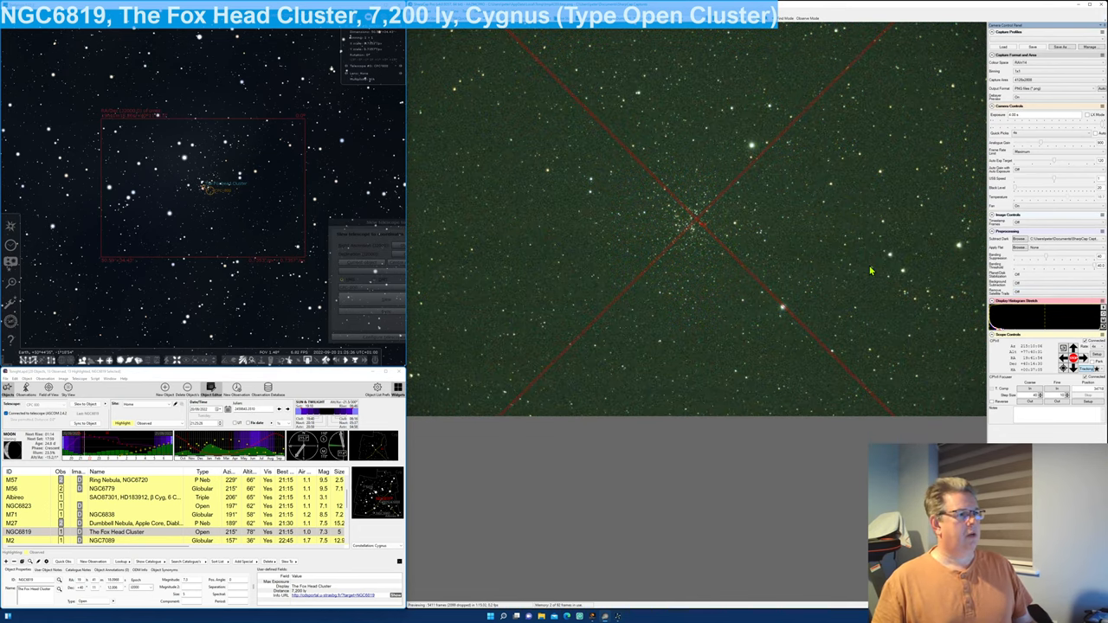
mouse_move(800, 28)
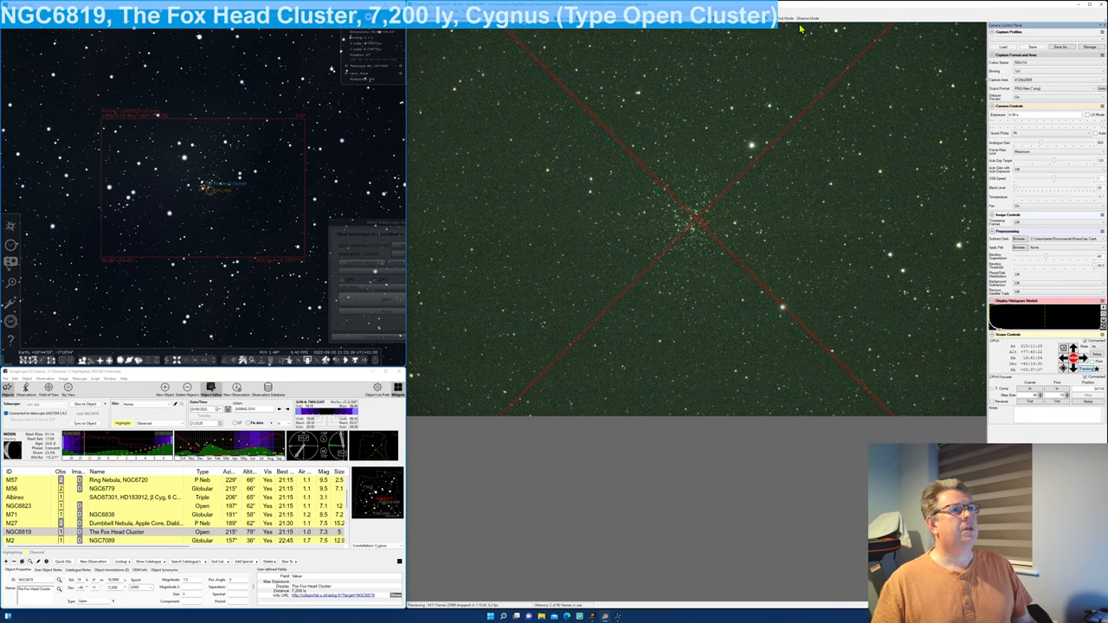
Step: Start live stacking NGC6819 and let frames accumulate
click(807, 17)
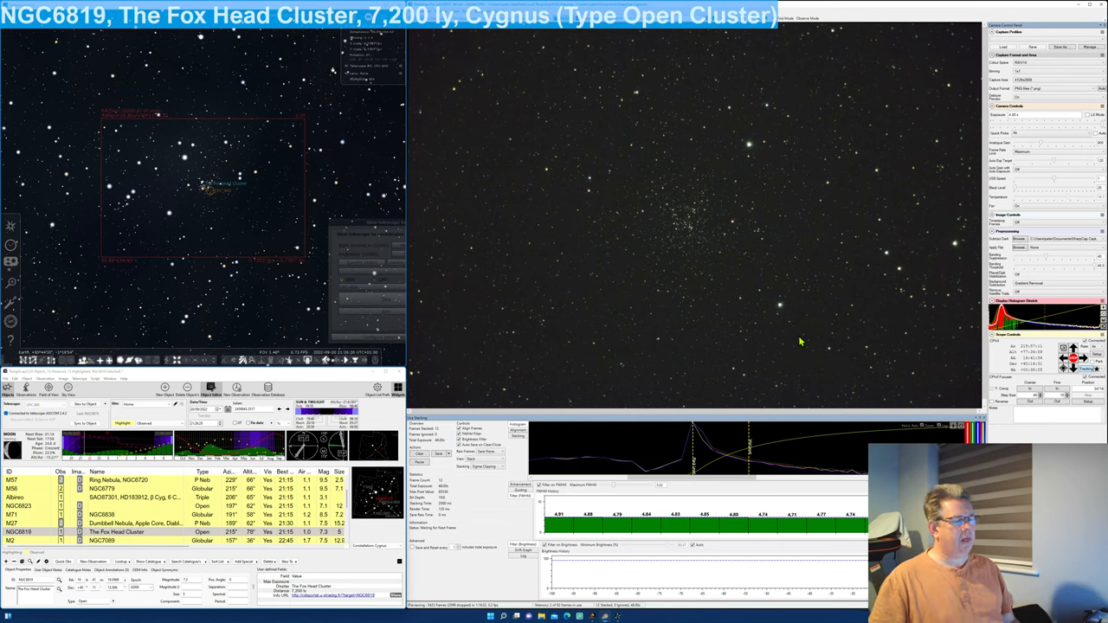
mouse_move(765, 444)
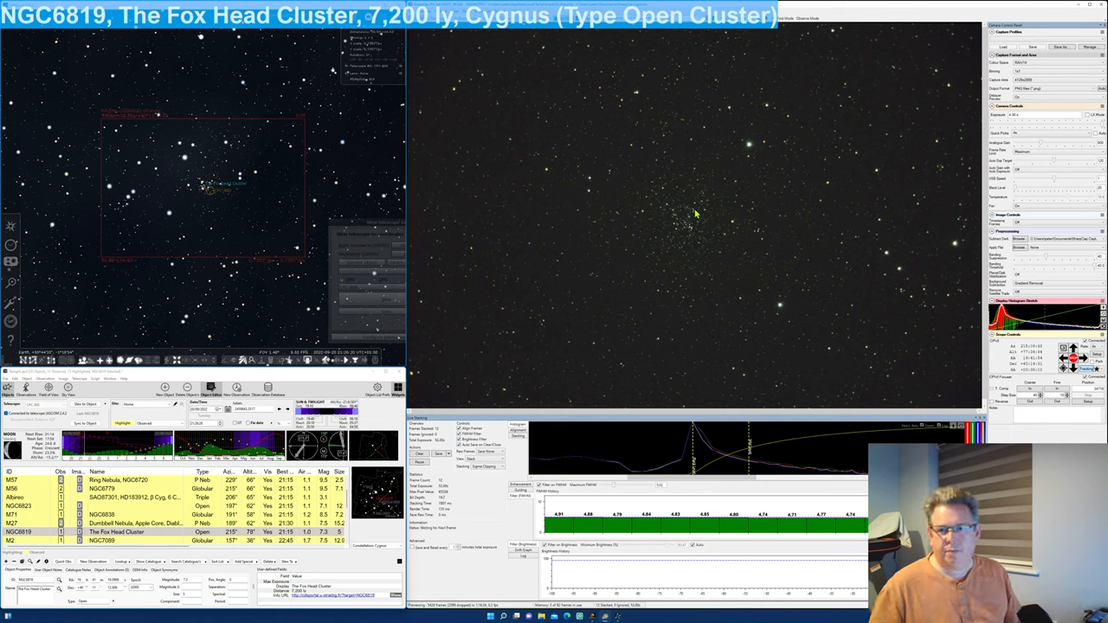
mouse_move(613, 225)
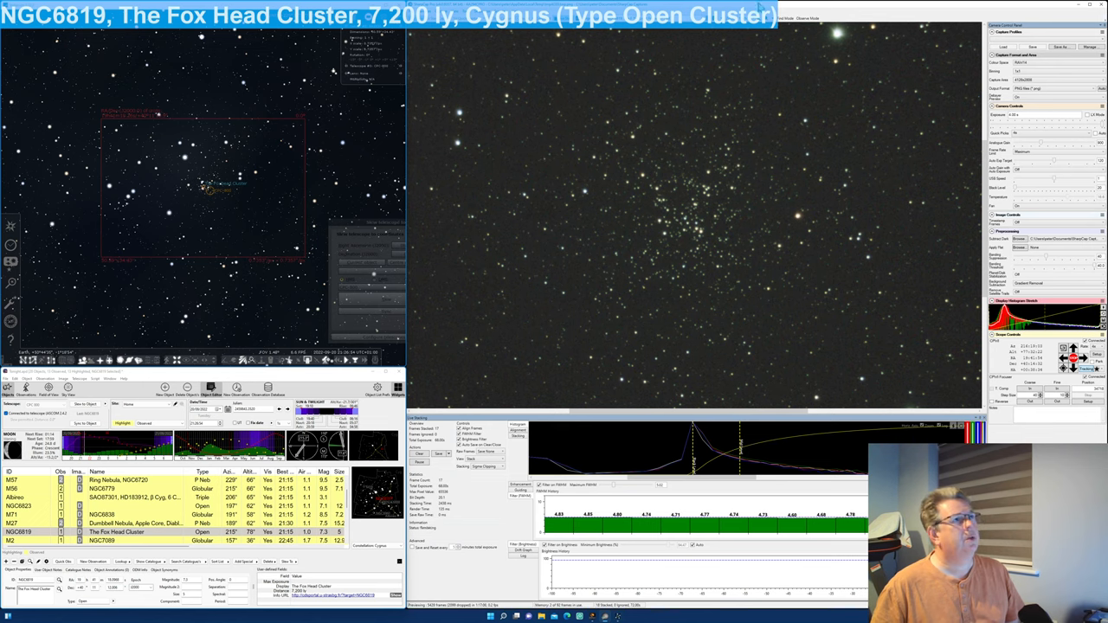
mouse_move(781, 142)
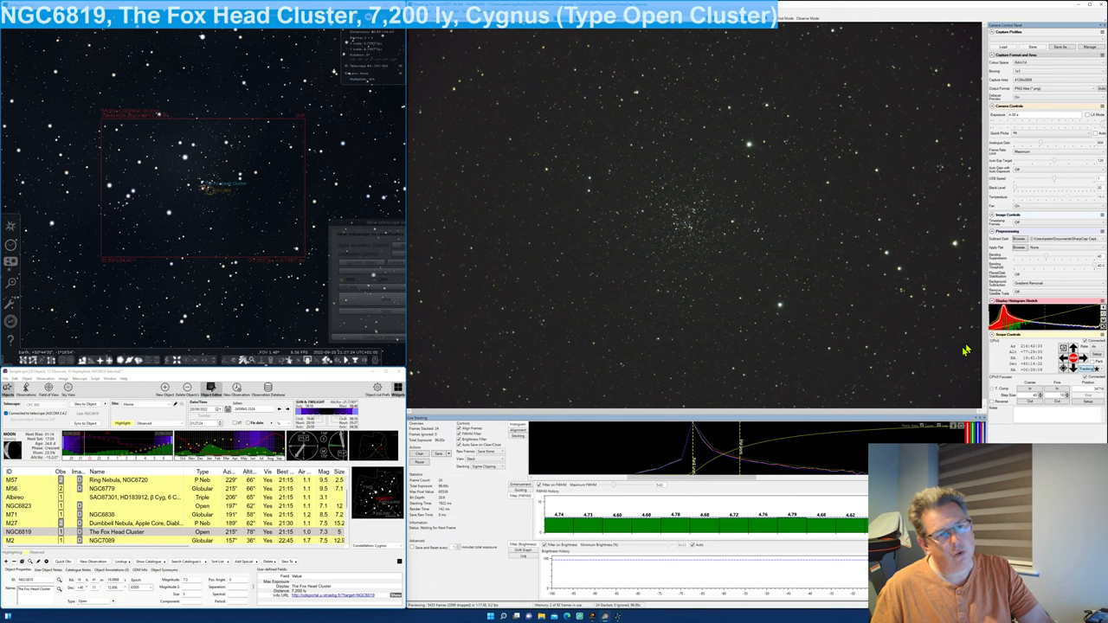
mouse_move(741, 273)
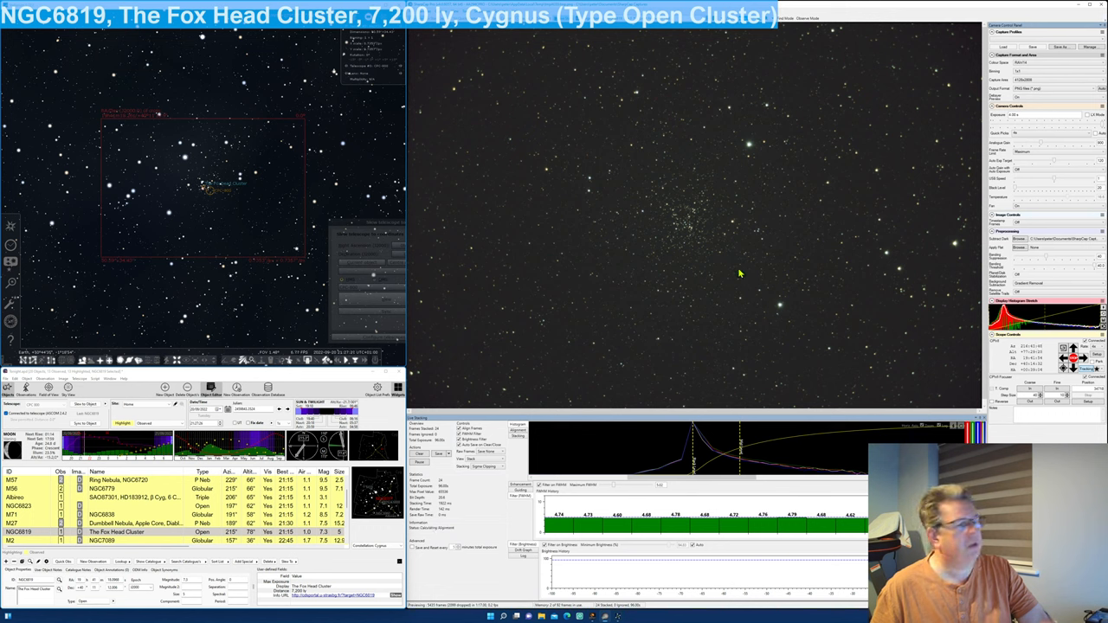
mouse_move(720, 270)
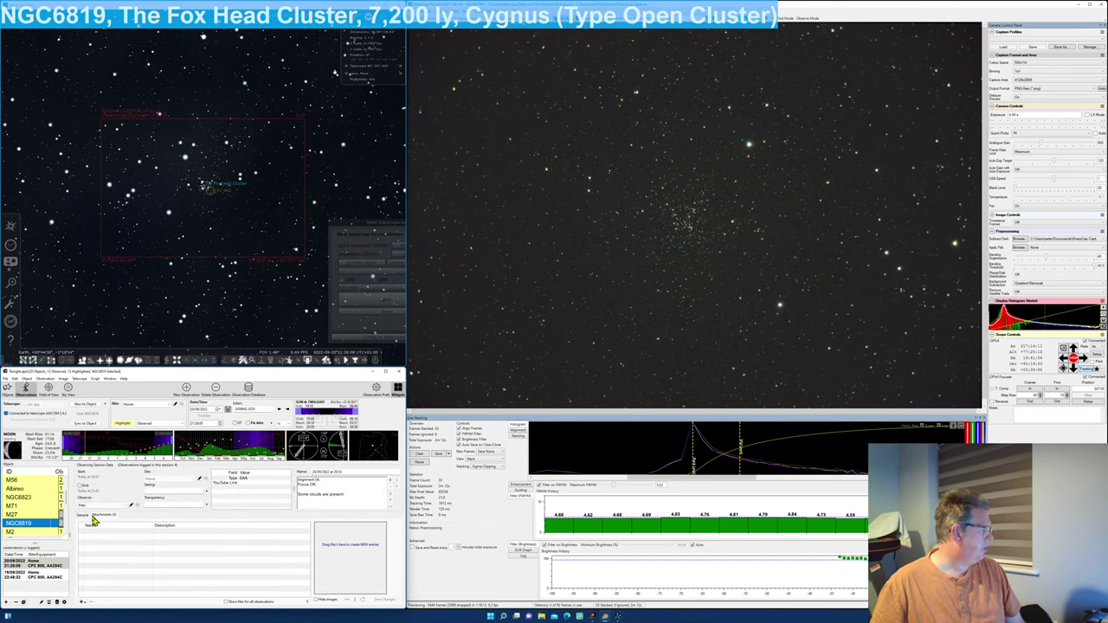
Step: Fill in the NGC6819 observation fields and start attaching an image to the entry
click(104, 516)
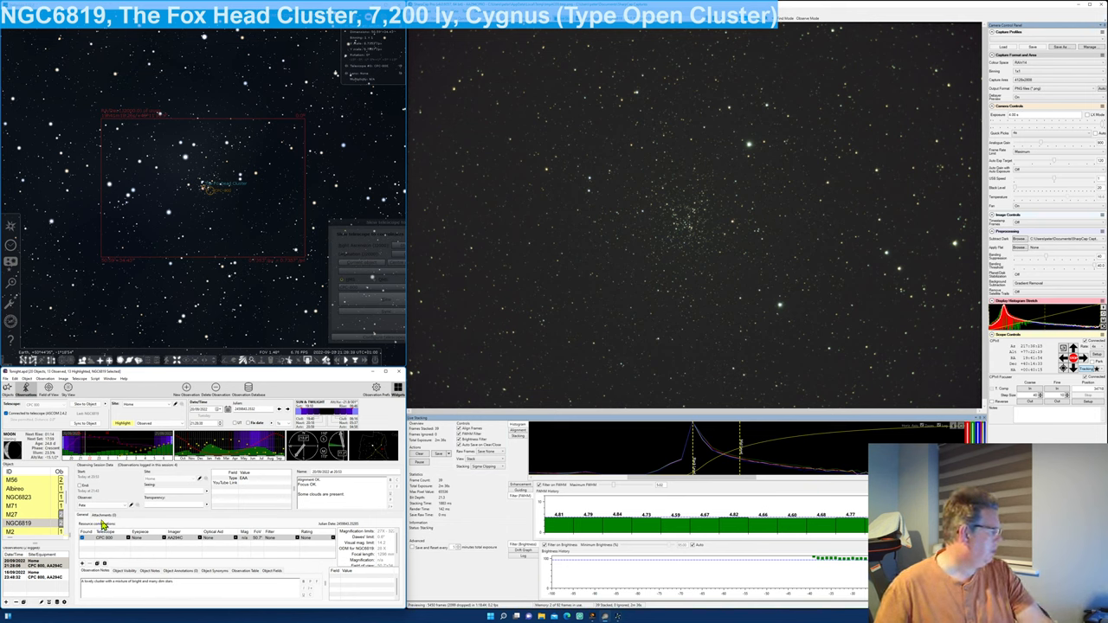
click(101, 516)
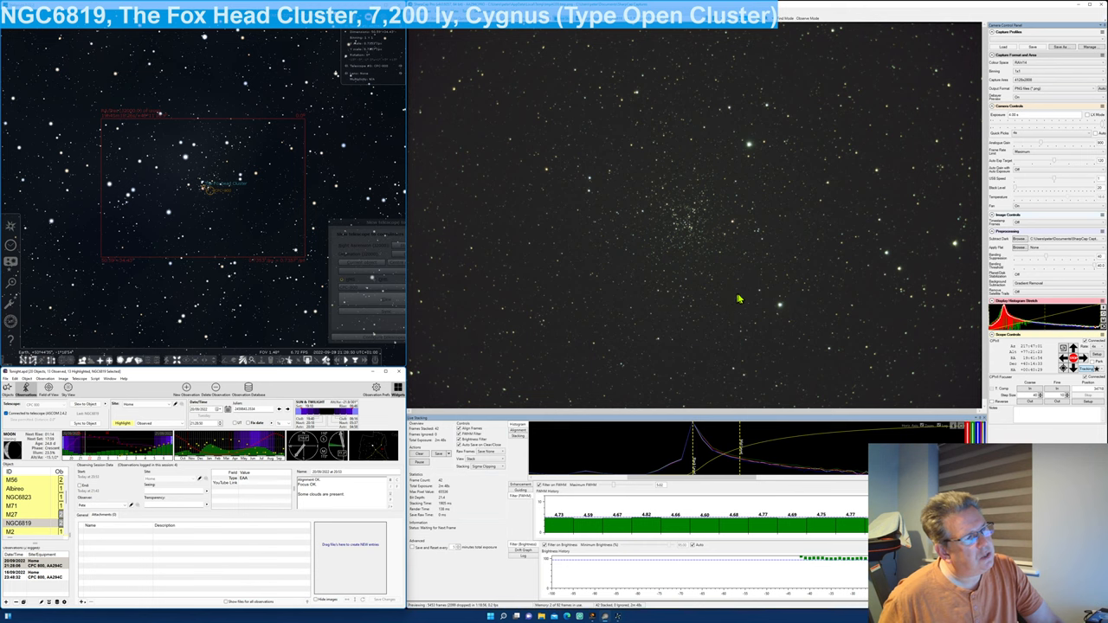
mouse_move(624, 312)
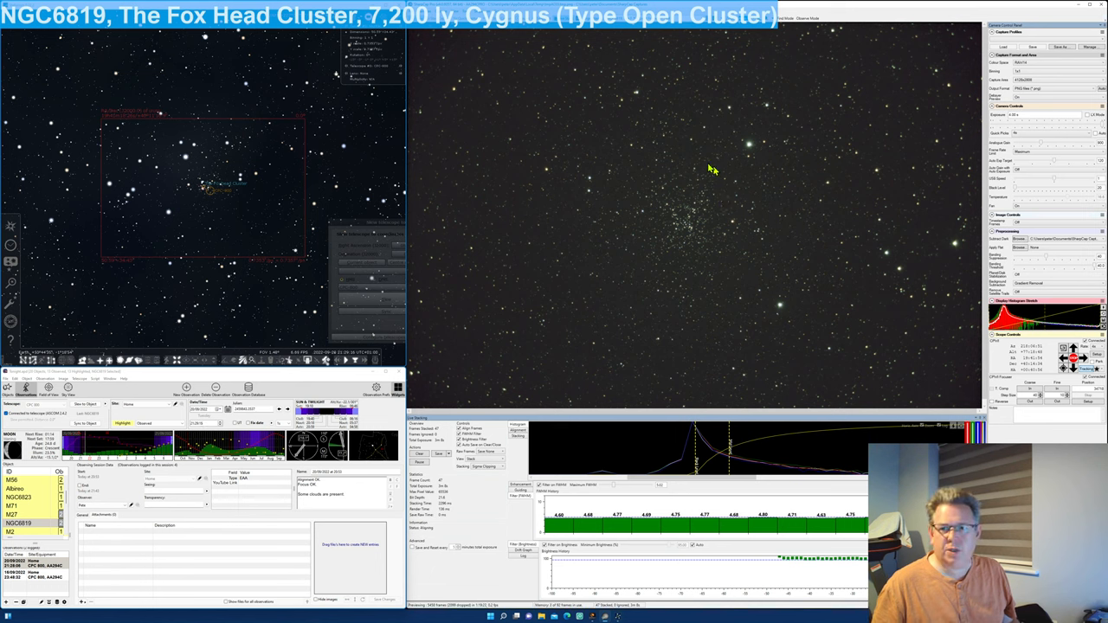
mouse_move(679, 236)
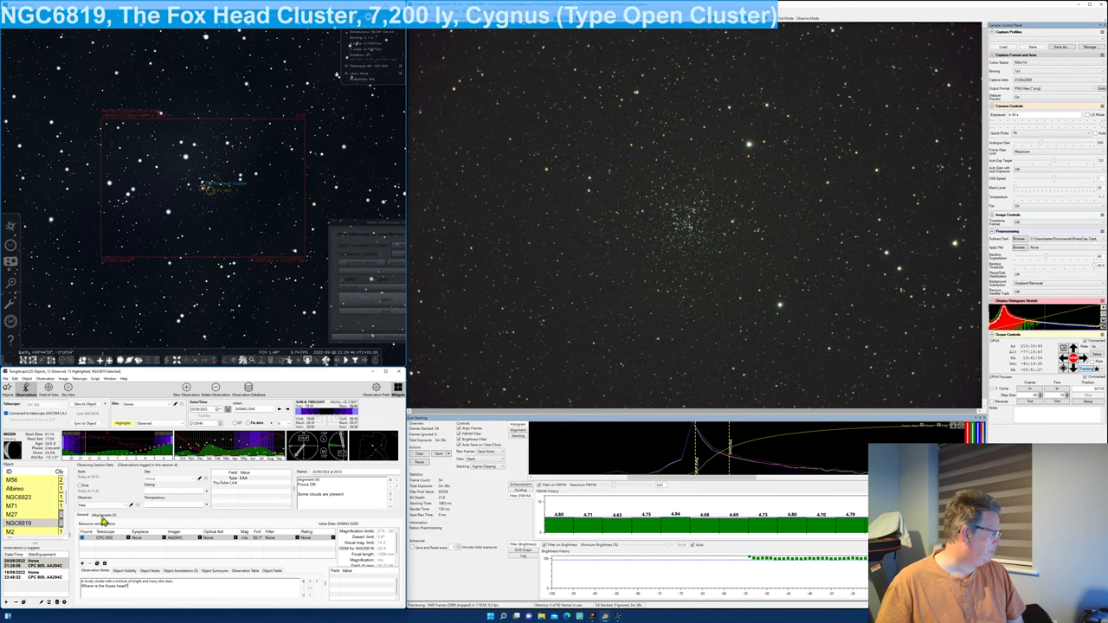
click(102, 516)
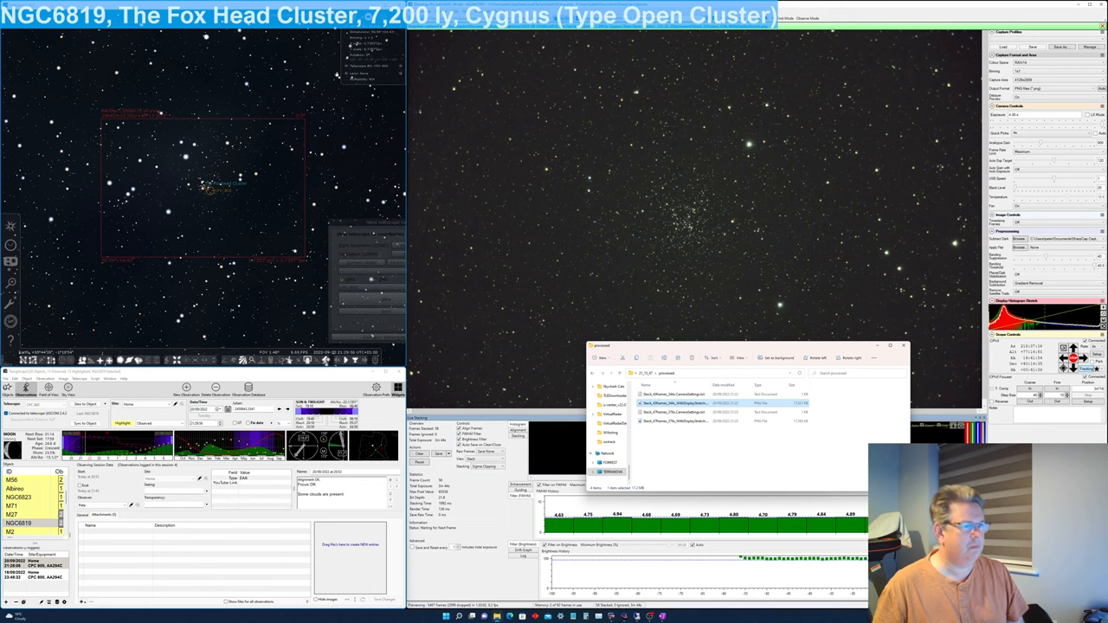
Step: Browse to the SharpCap captures folder and attach the NGC6819 stacked image file
click(617, 375)
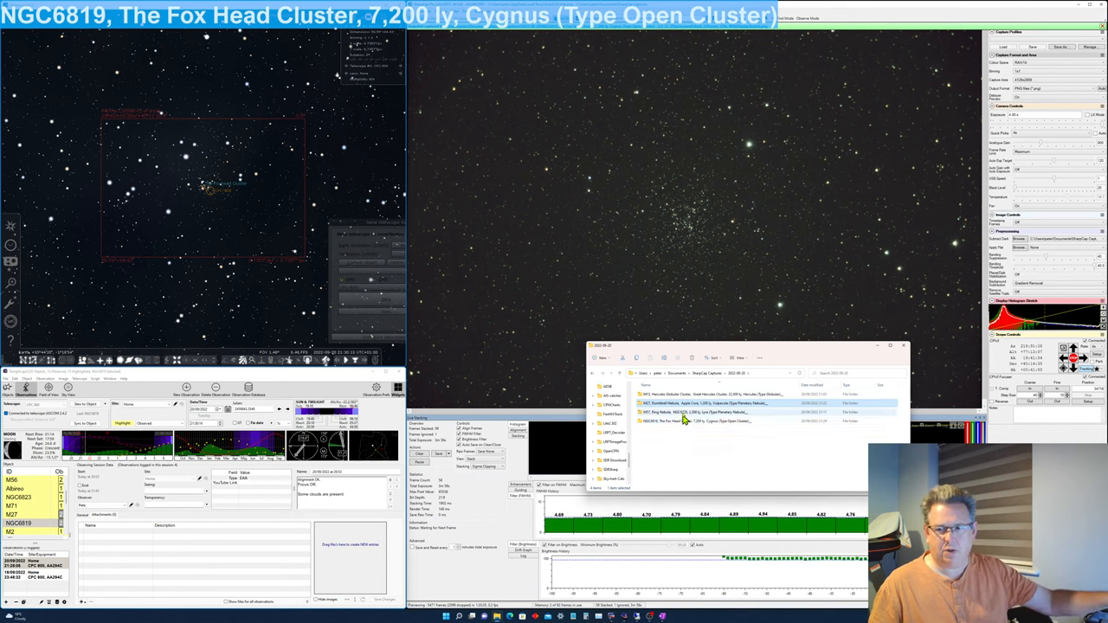
click(702, 403)
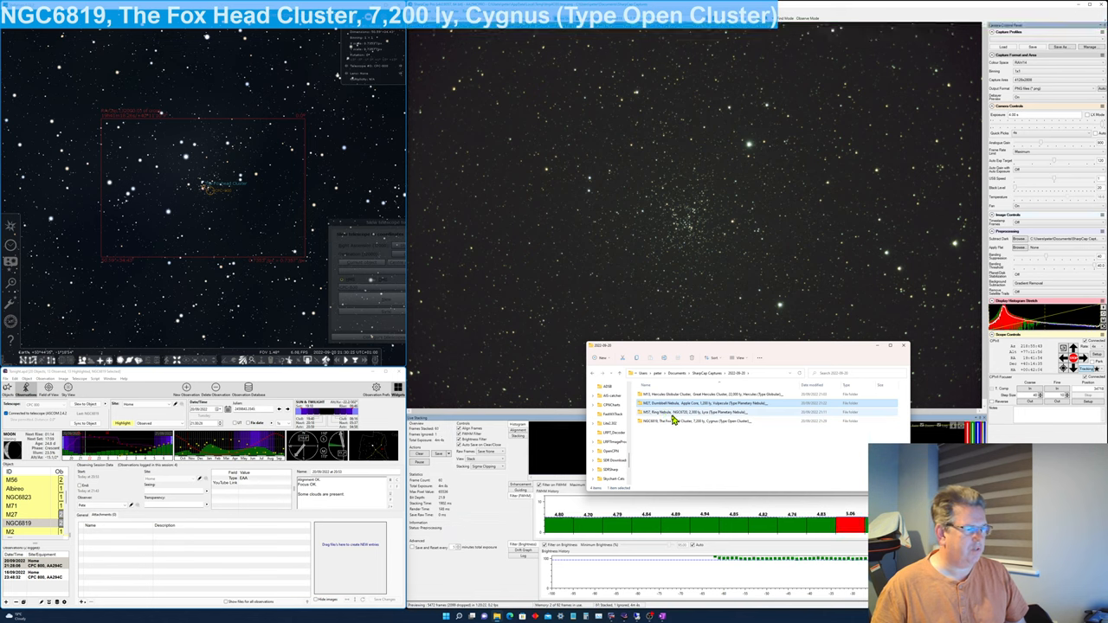
double_click(684, 422)
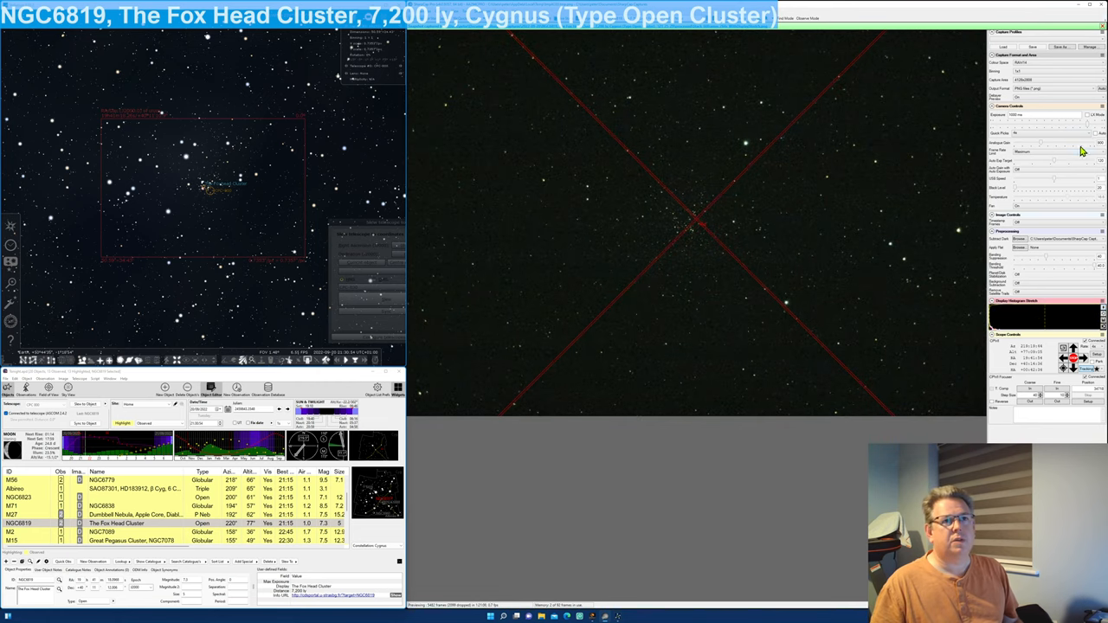
click(1018, 134)
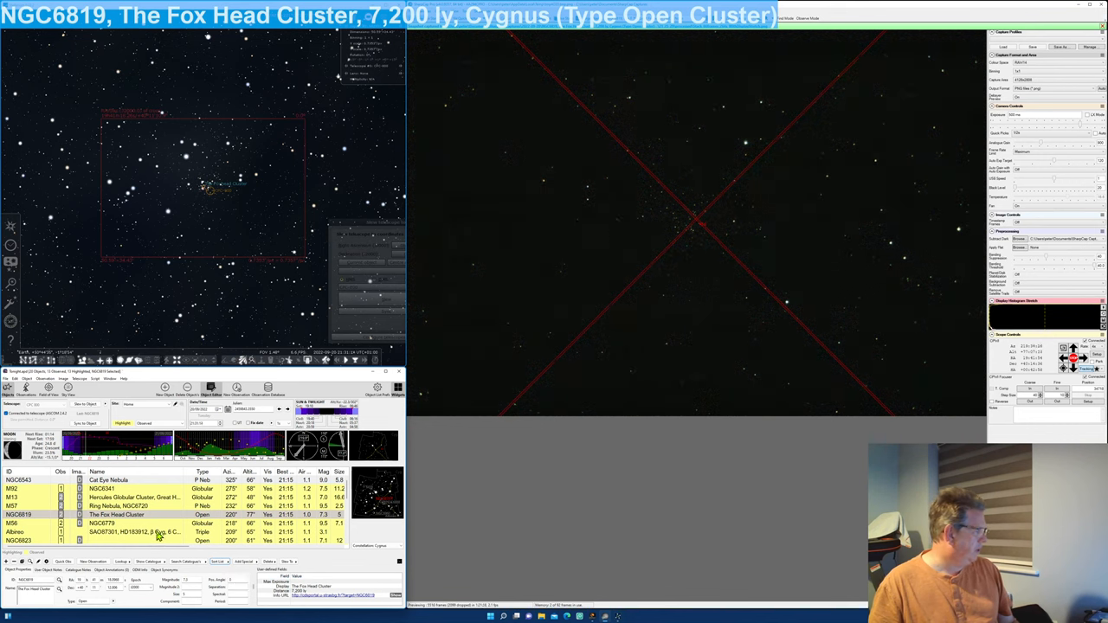
scroll(down, 3)
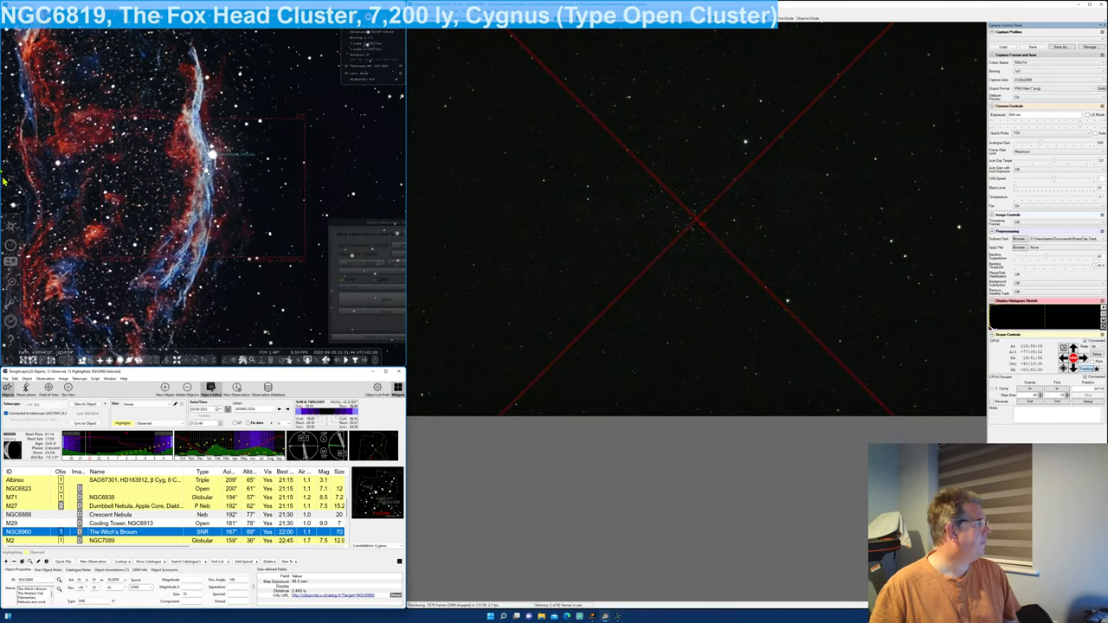
mouse_move(208, 239)
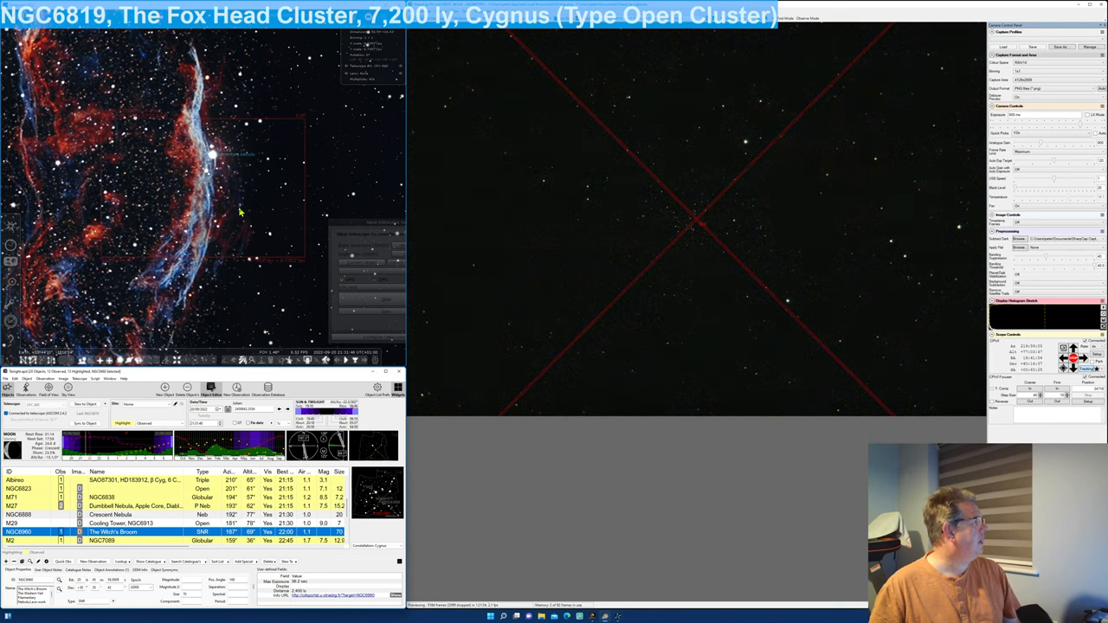
mouse_move(227, 208)
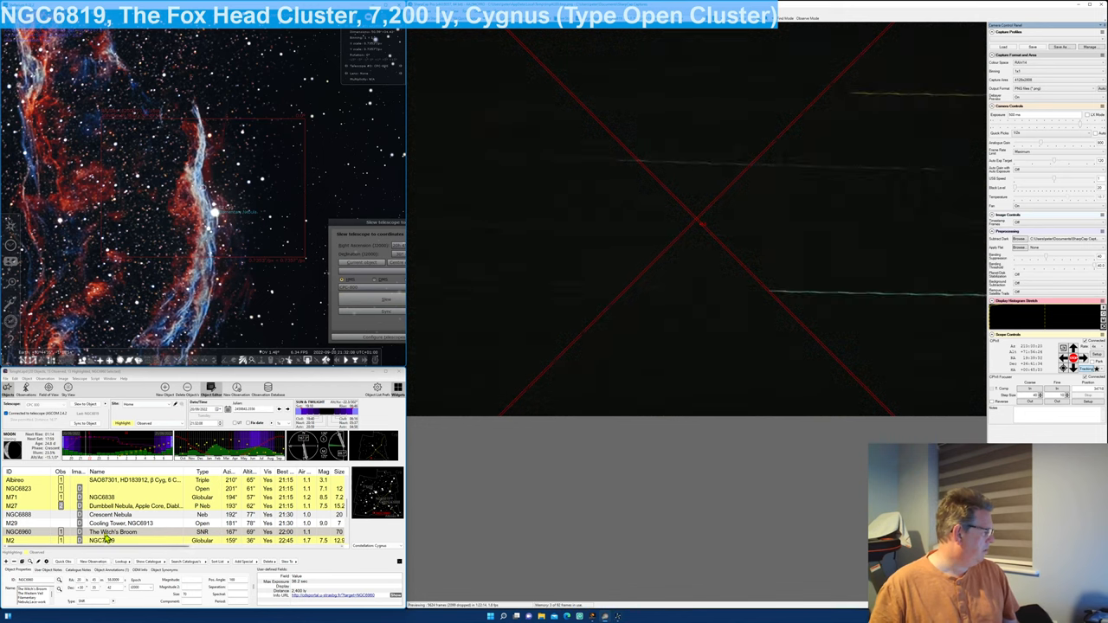
click(113, 532)
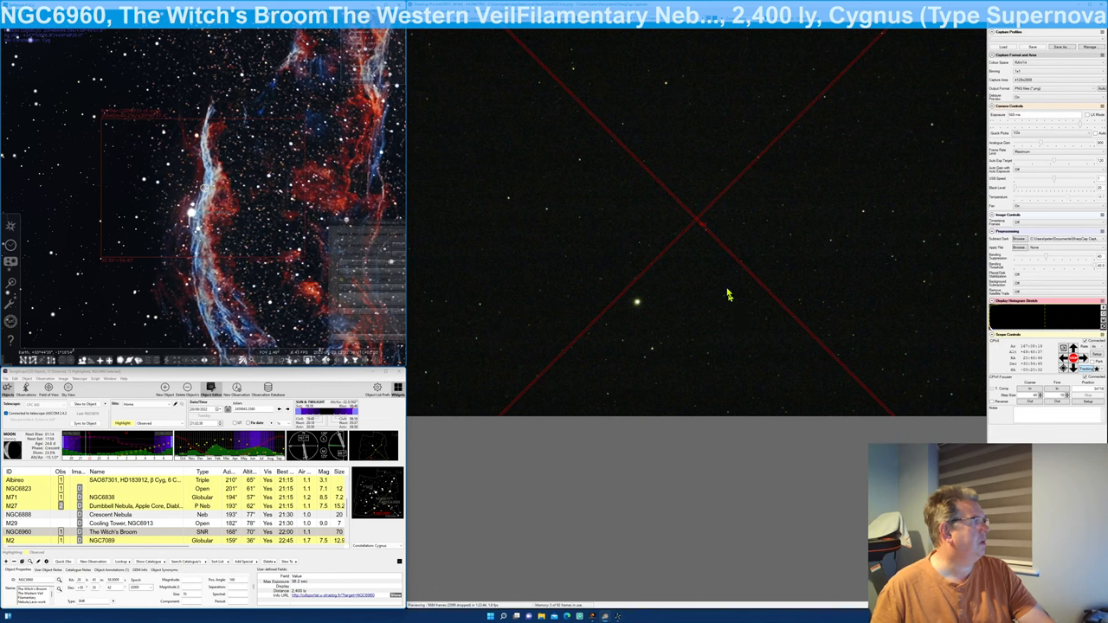
mouse_move(632, 95)
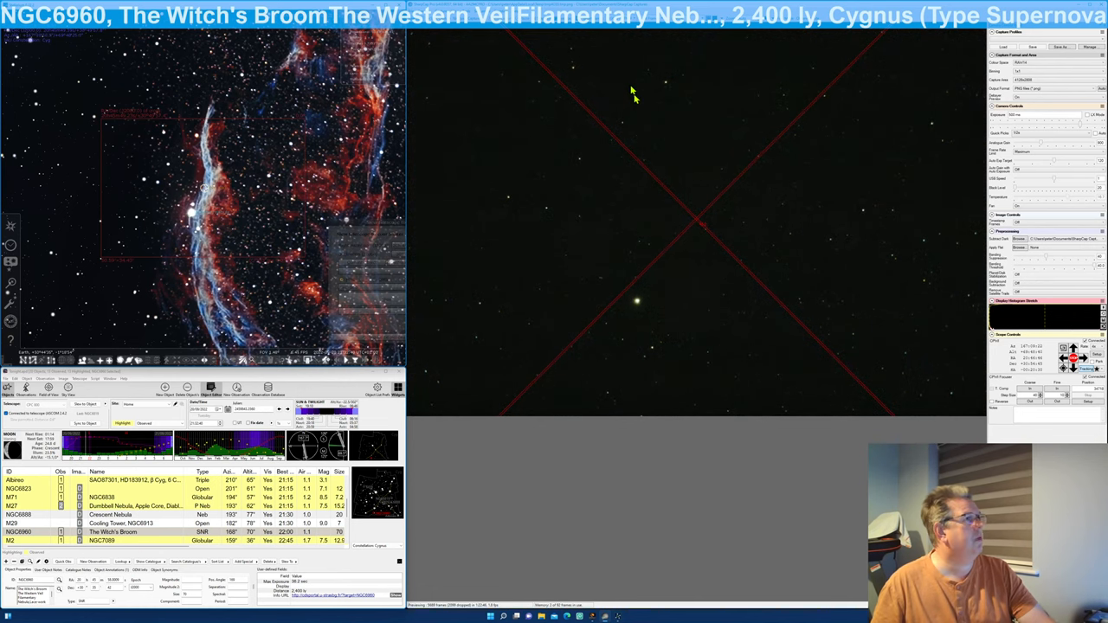
mouse_move(859, 128)
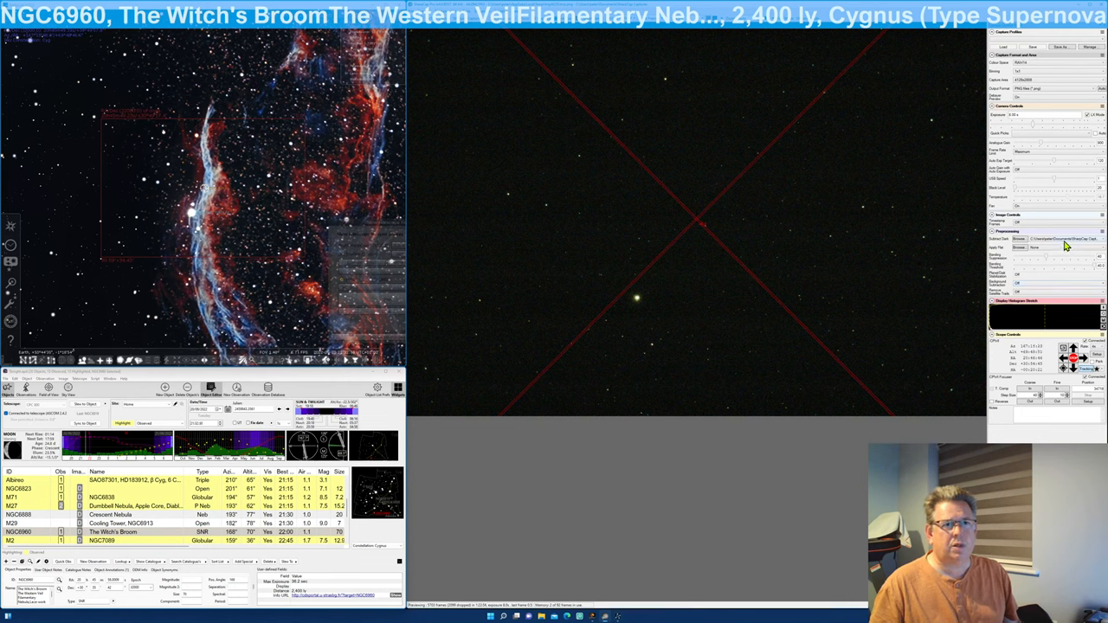
Step: Apply a saved frame file from the image processing list to the Witch's Broom live view
click(1020, 239)
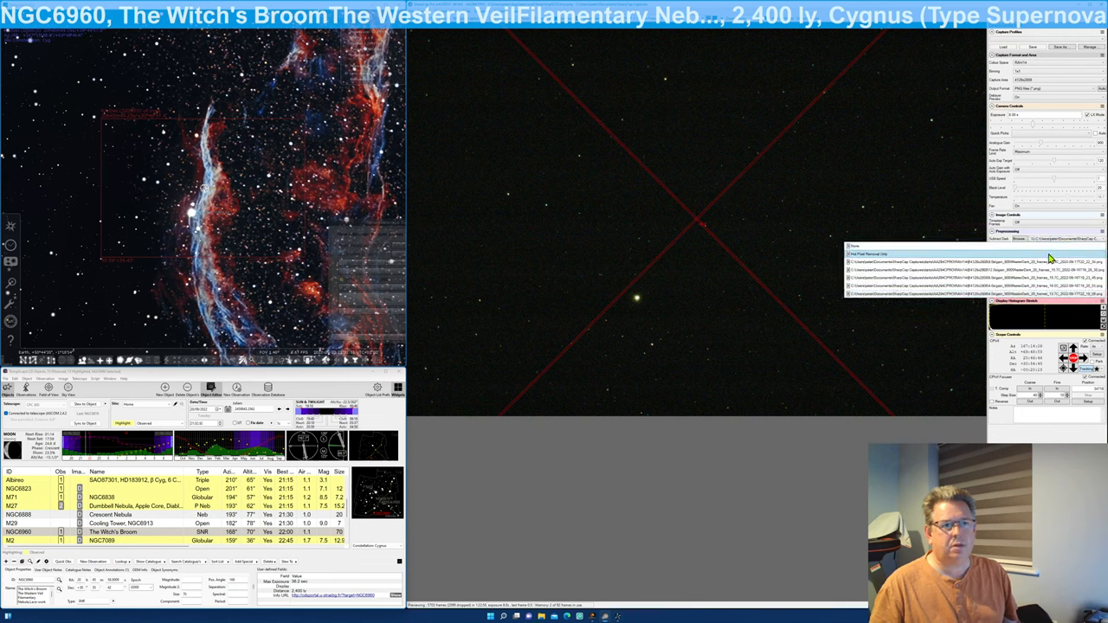
click(969, 264)
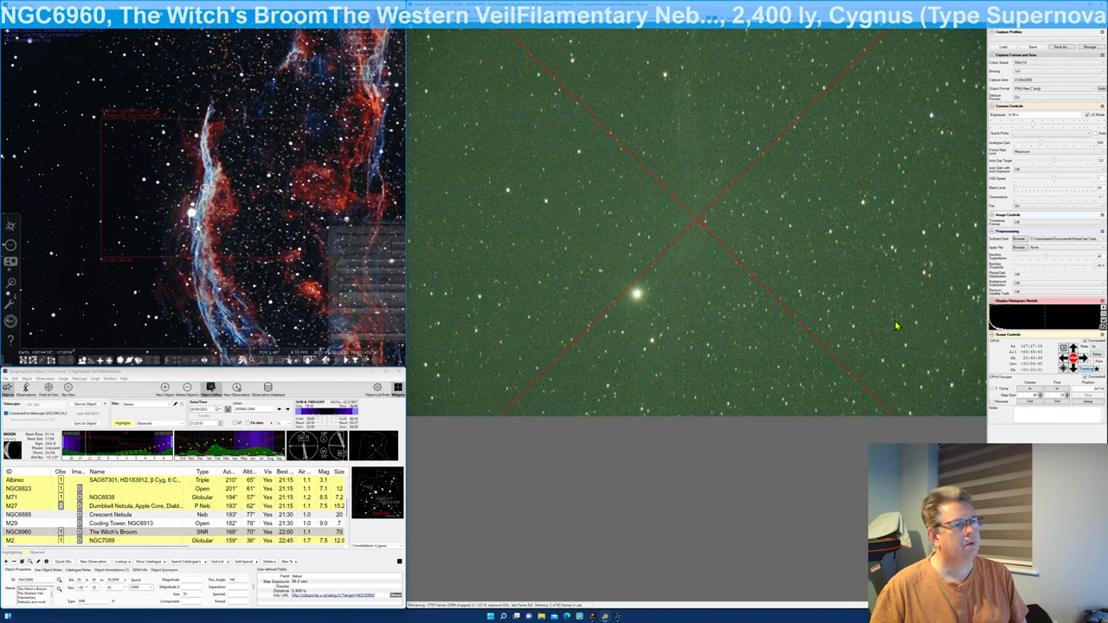
mouse_move(846, 145)
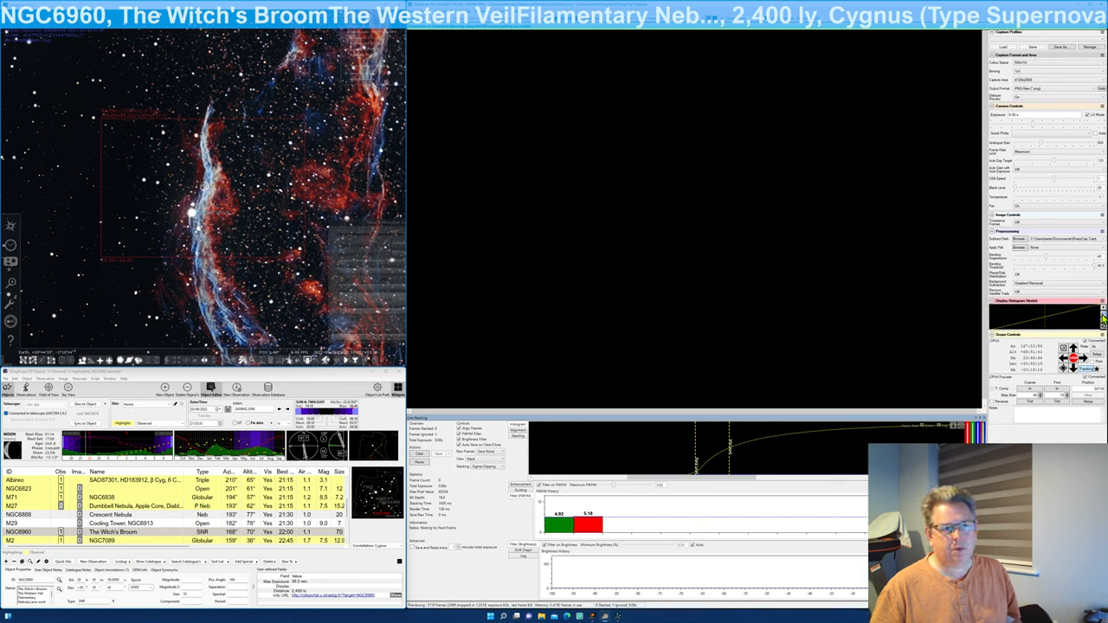
mouse_move(772, 544)
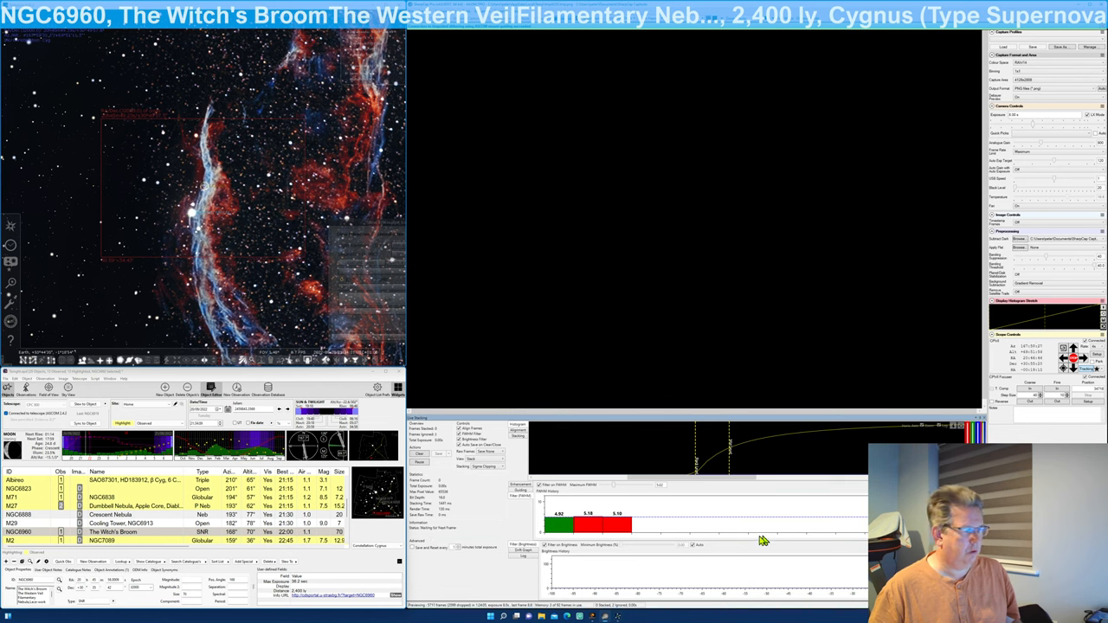
mouse_move(615, 491)
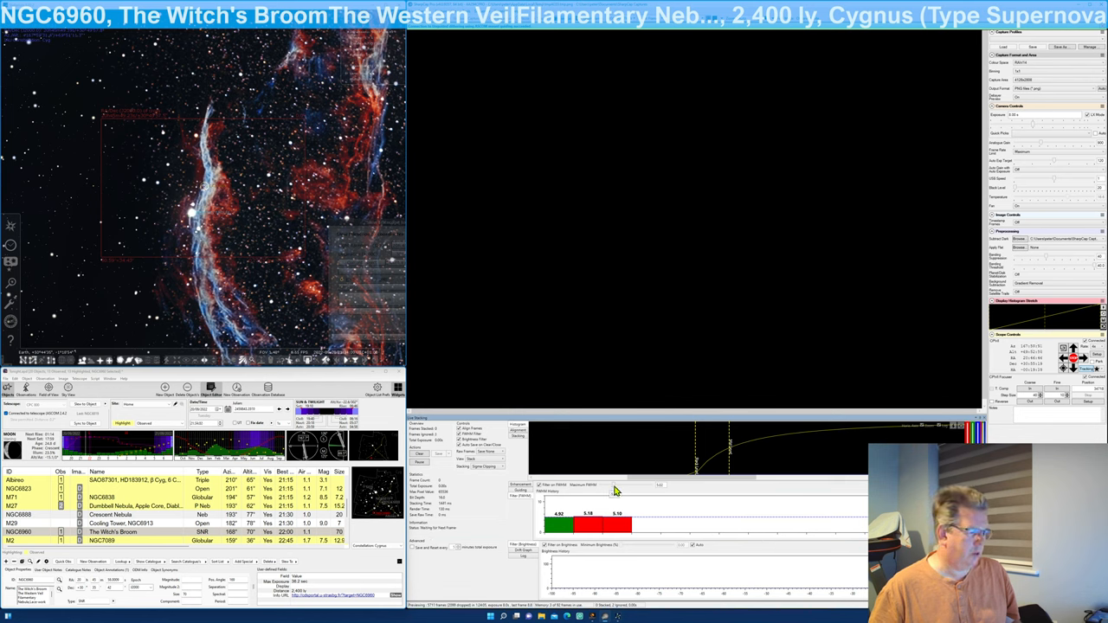
mouse_move(644, 502)
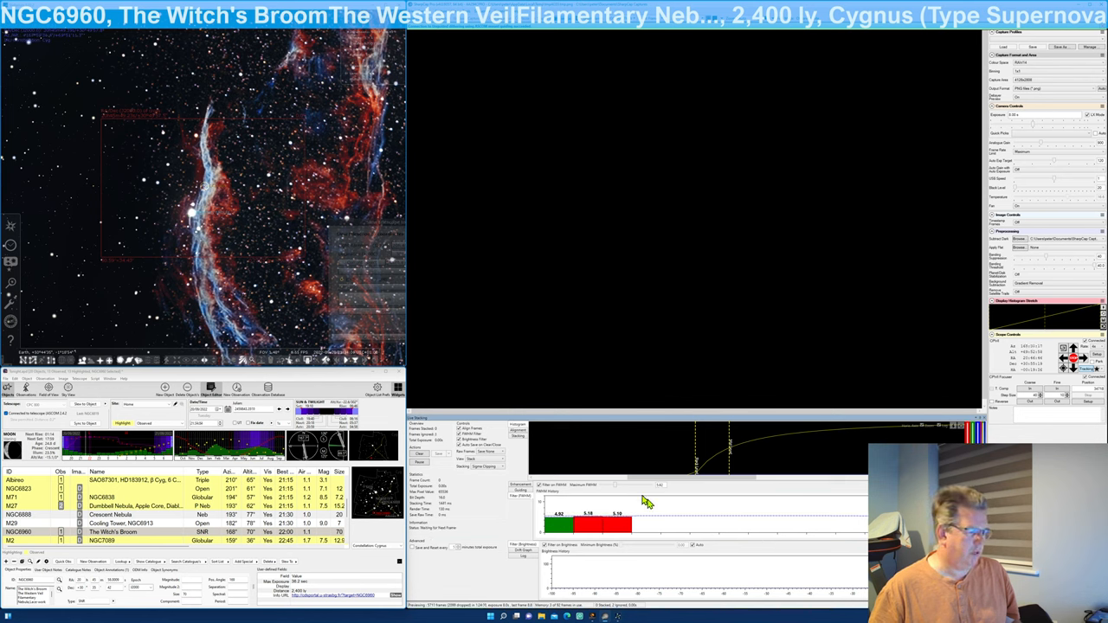
mouse_move(679, 516)
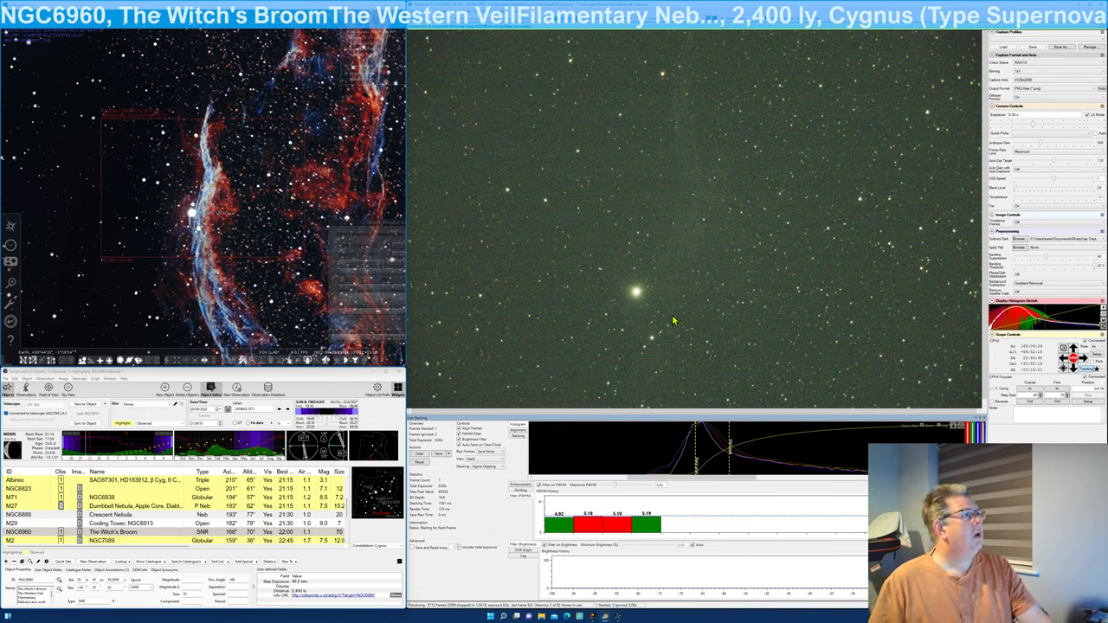
mouse_move(750, 262)
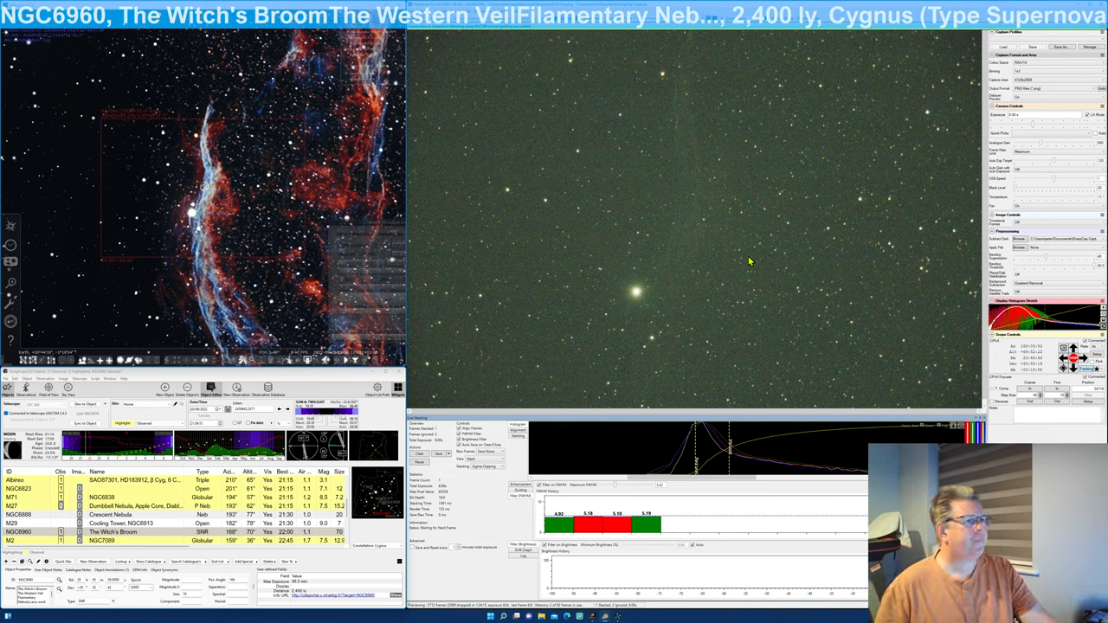
mouse_move(699, 92)
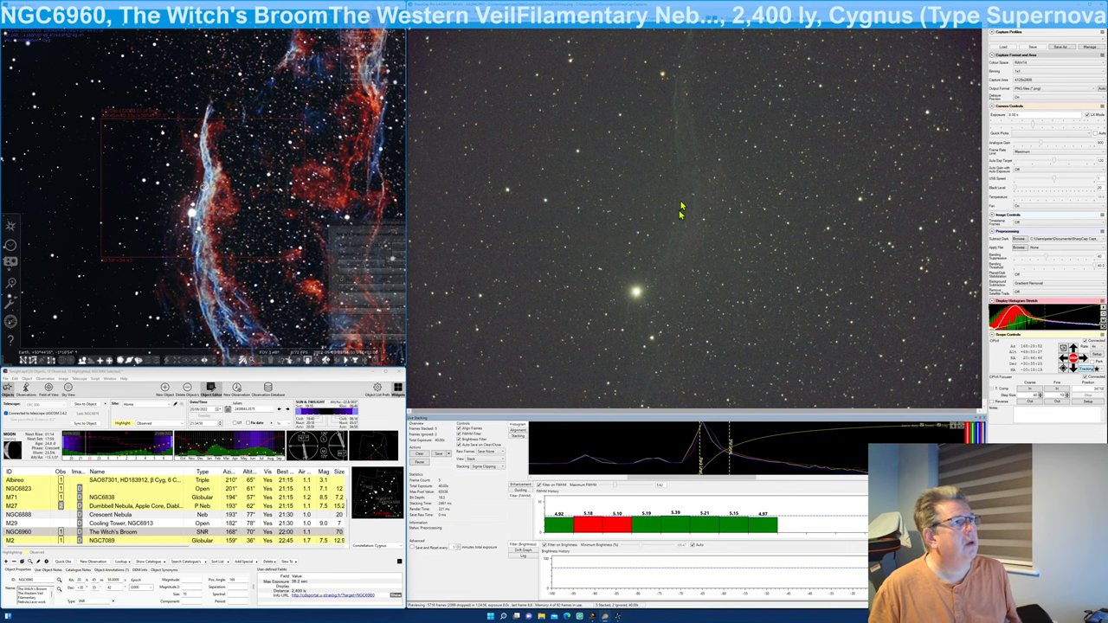
mouse_move(693, 92)
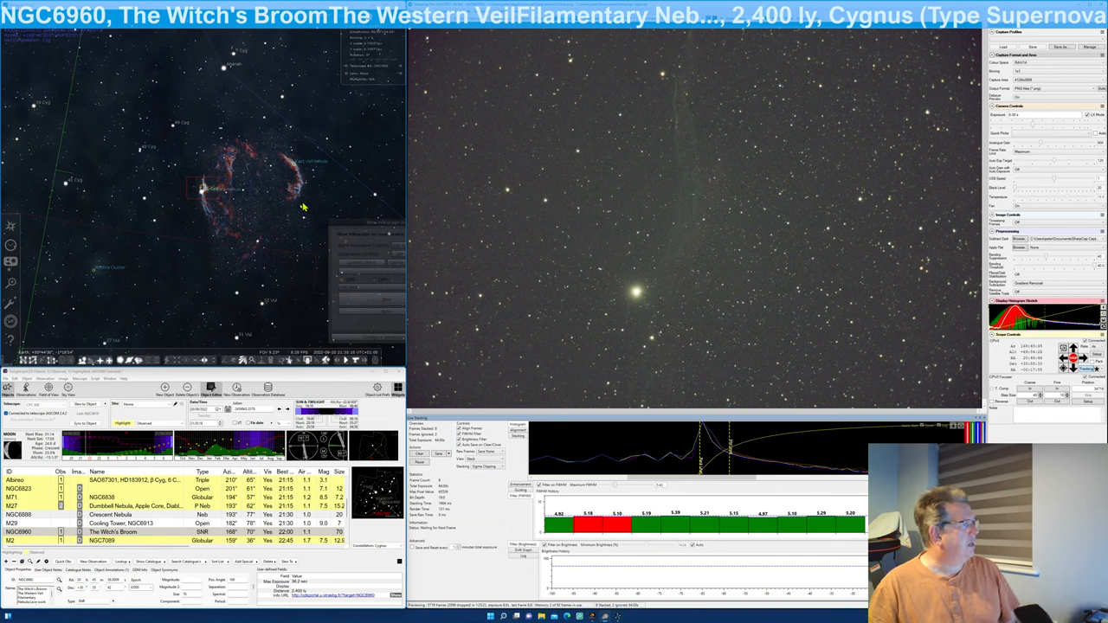
mouse_move(293, 177)
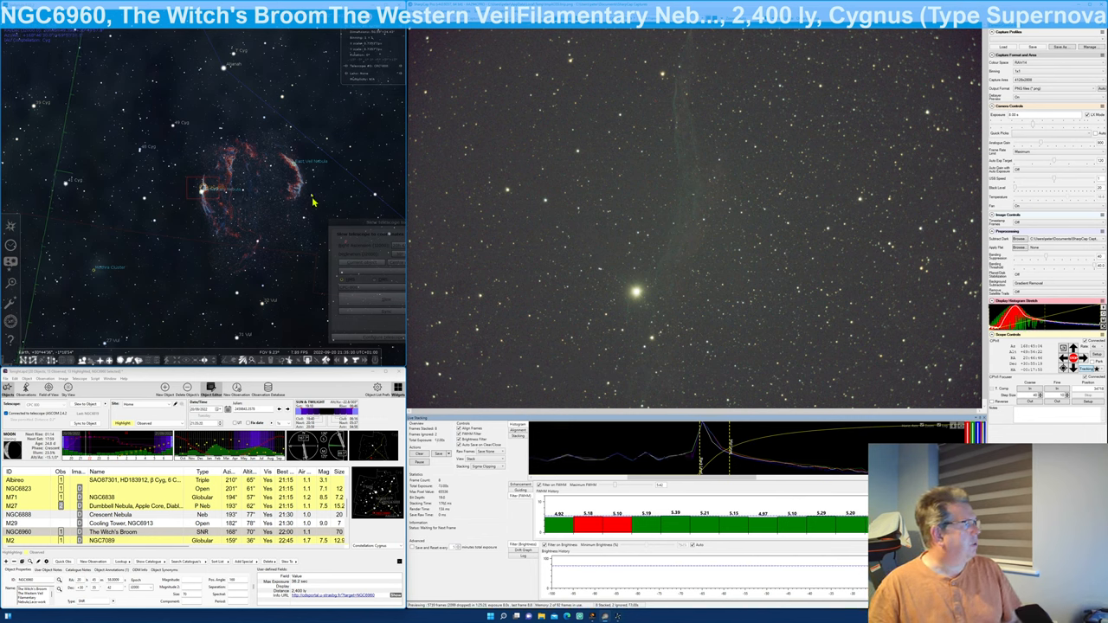
mouse_move(234, 194)
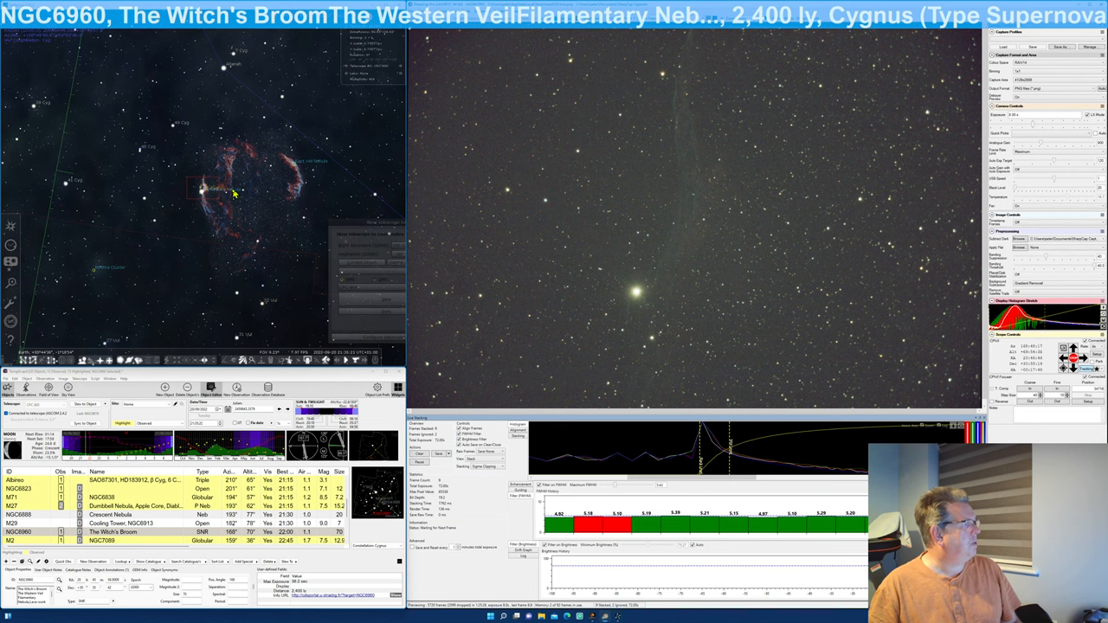
mouse_move(239, 175)
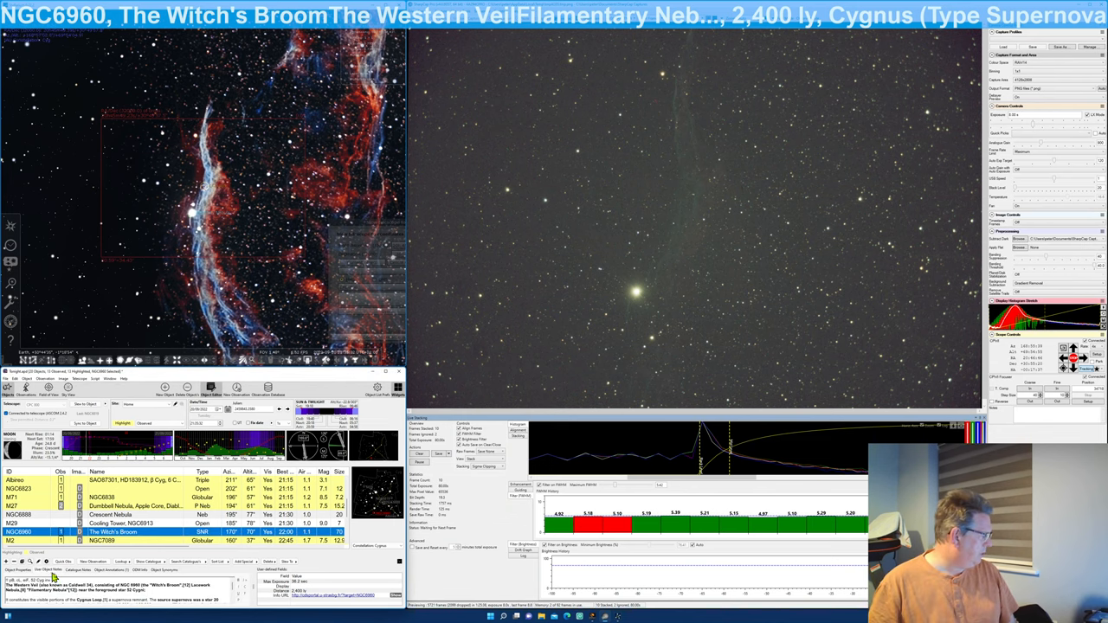
mouse_move(189, 597)
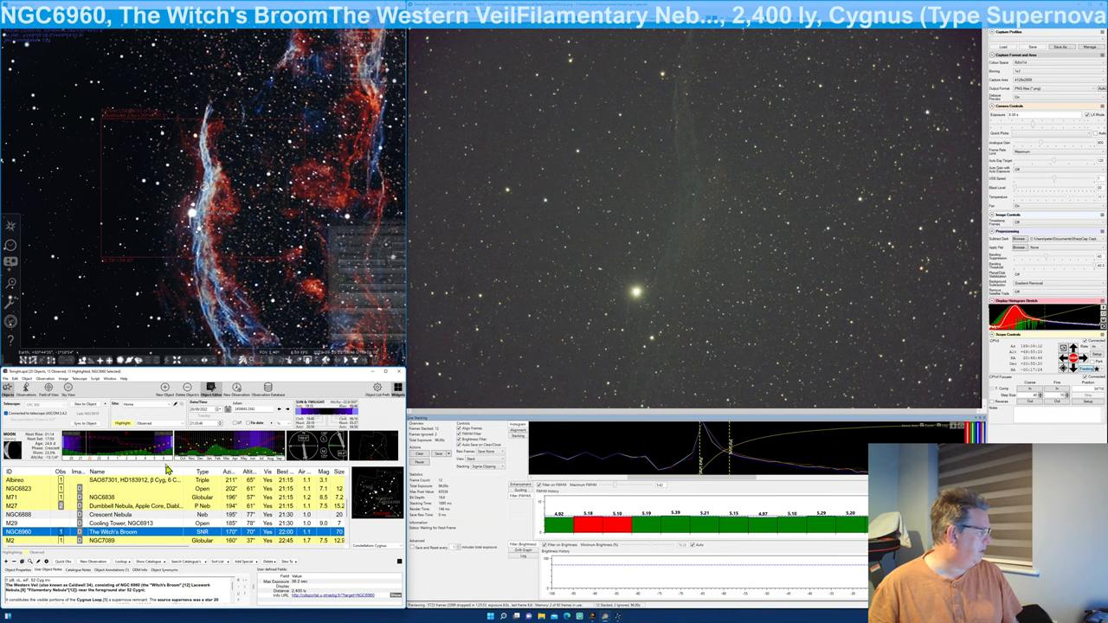
mouse_move(587, 246)
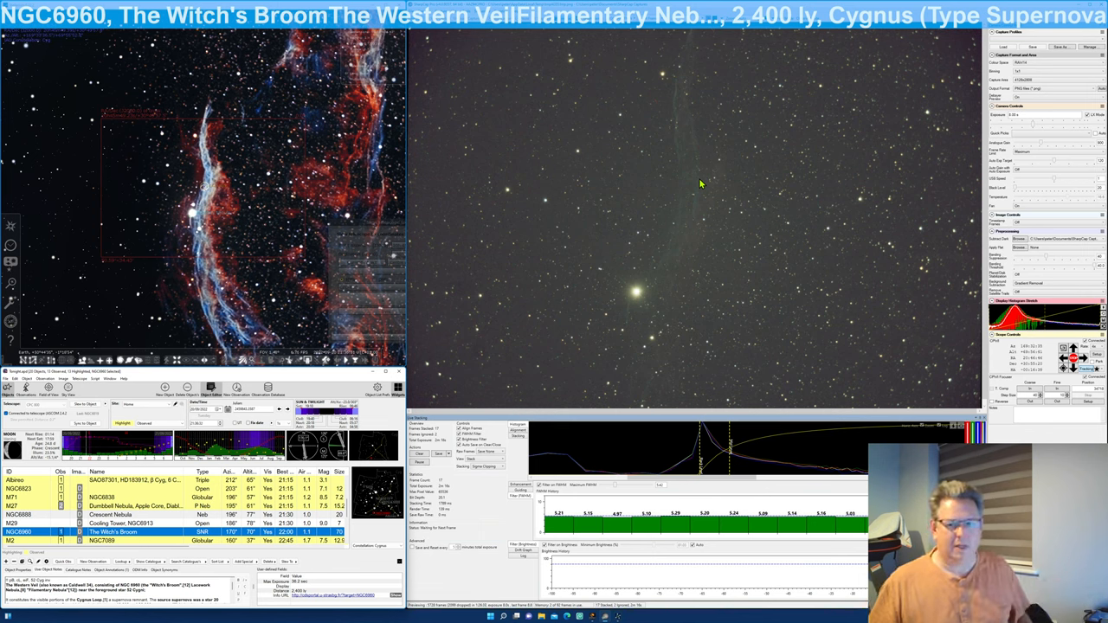
mouse_move(741, 481)
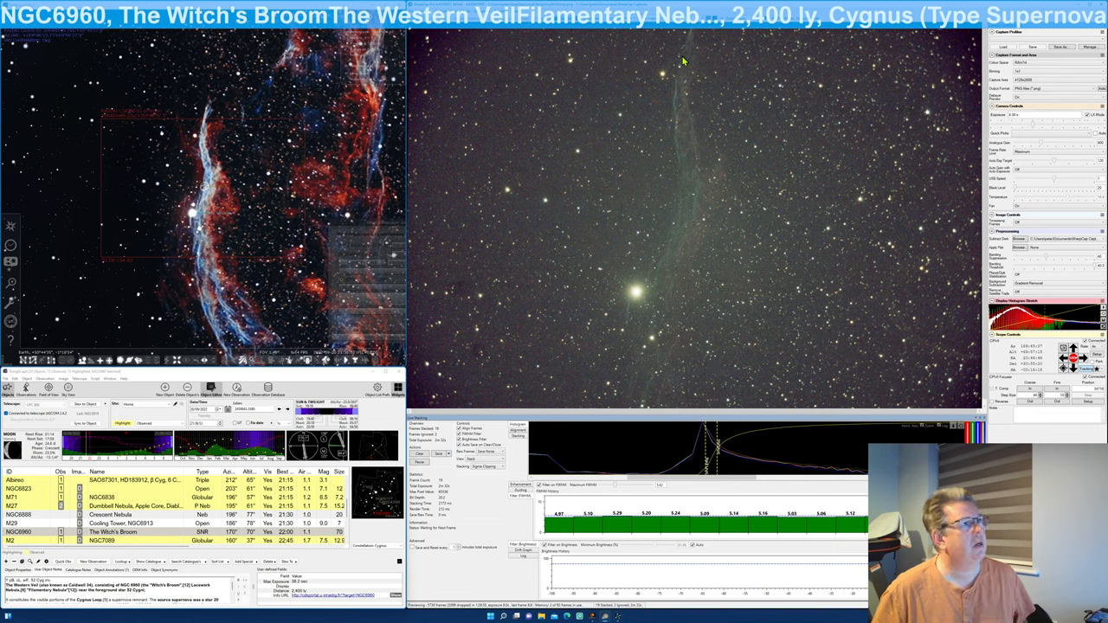
mouse_move(682, 130)
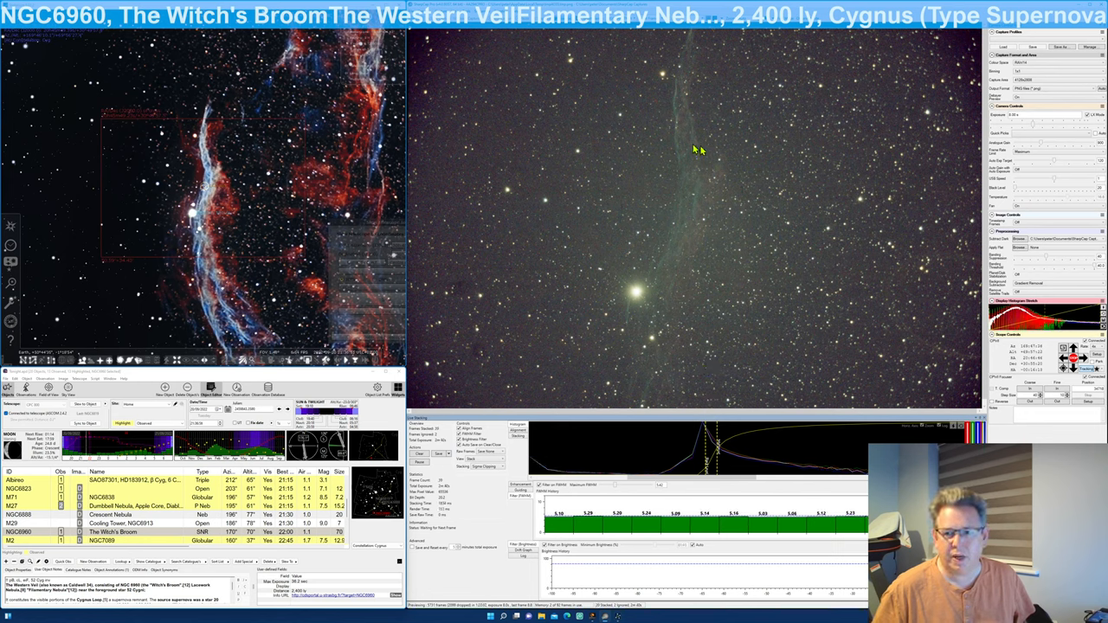
mouse_move(683, 235)
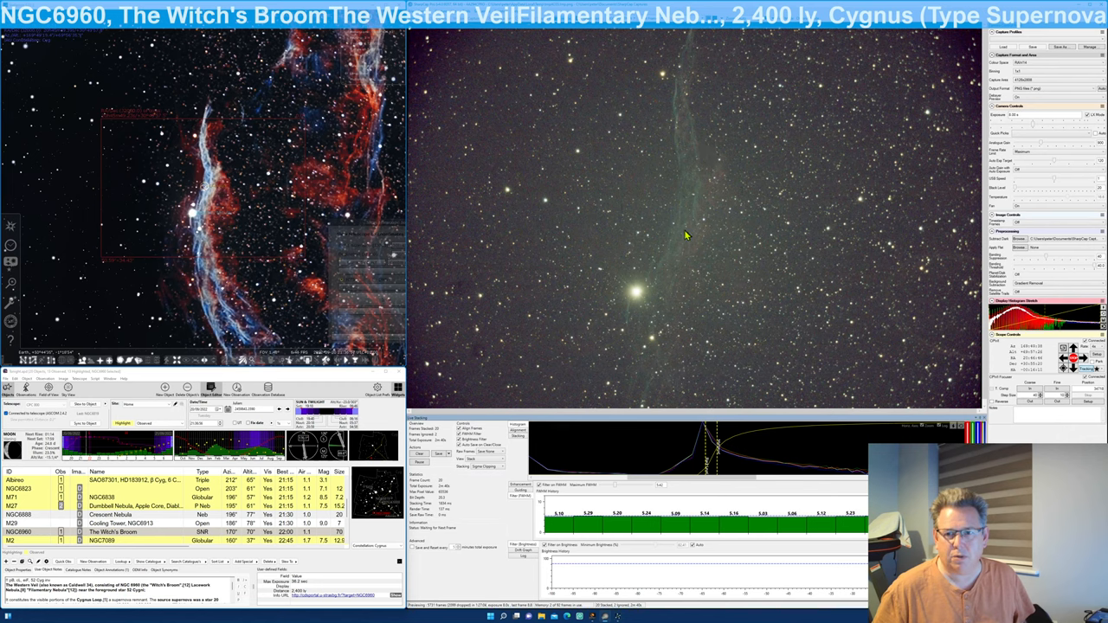
mouse_move(675, 263)
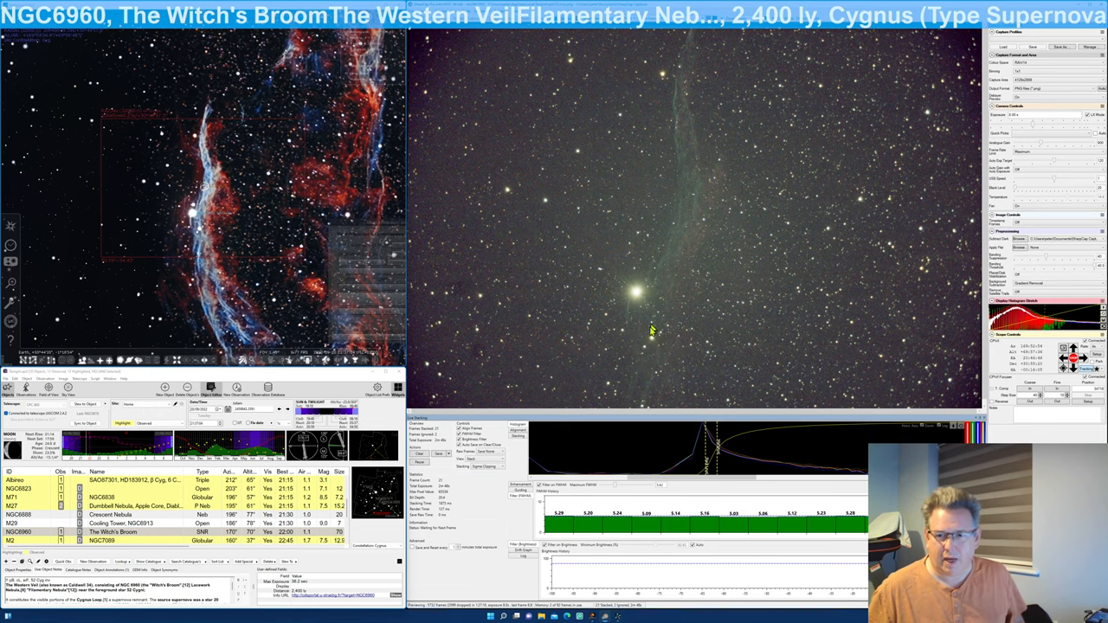
mouse_move(668, 381)
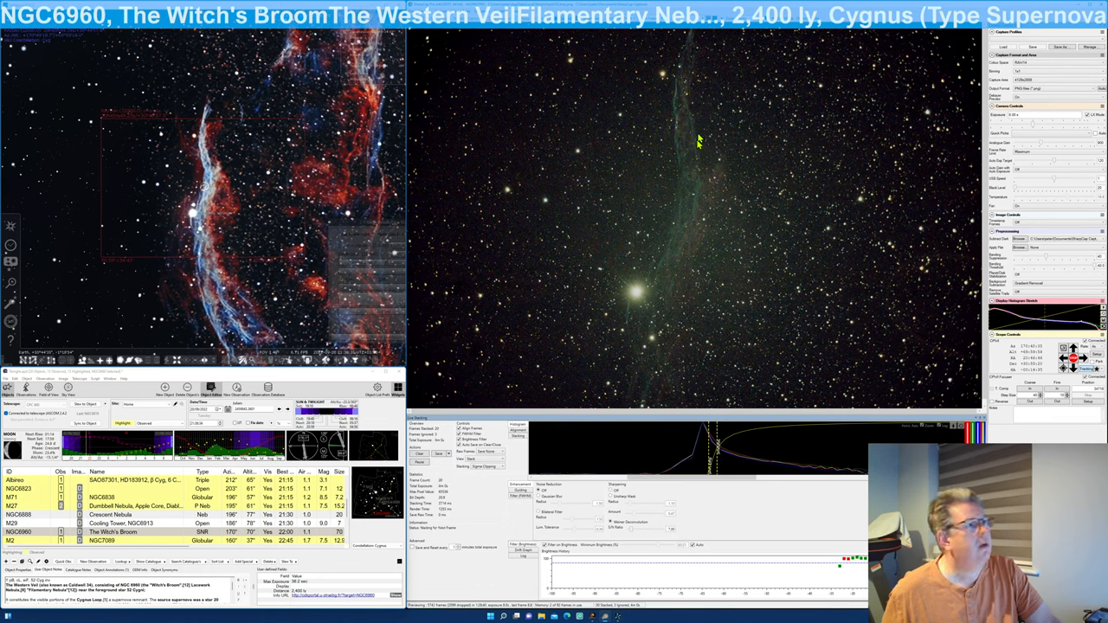
mouse_move(743, 215)
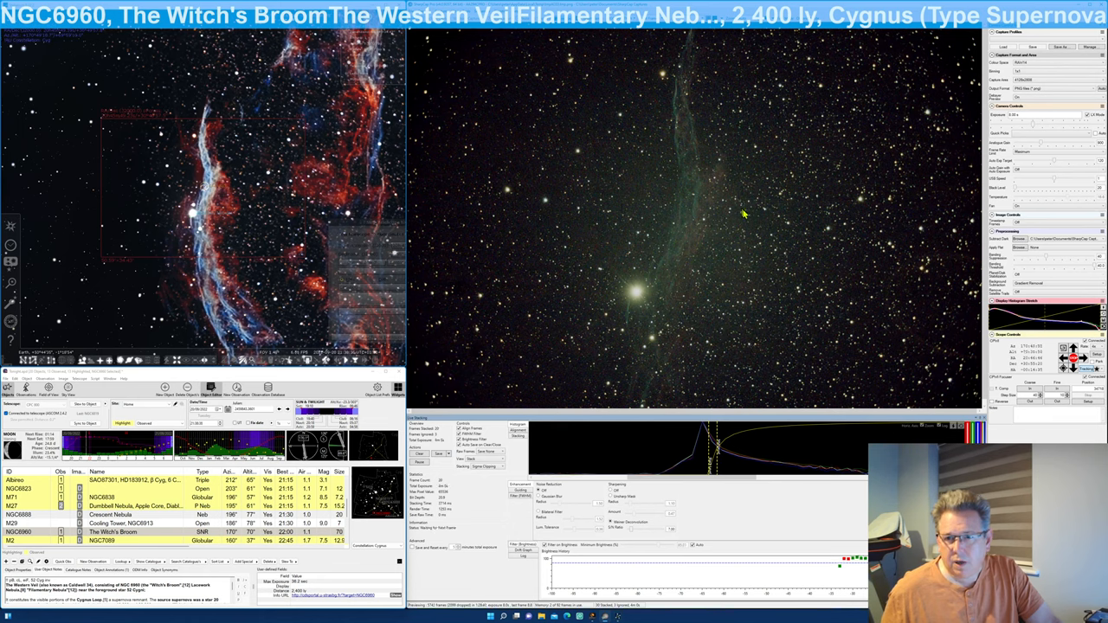
mouse_move(691, 60)
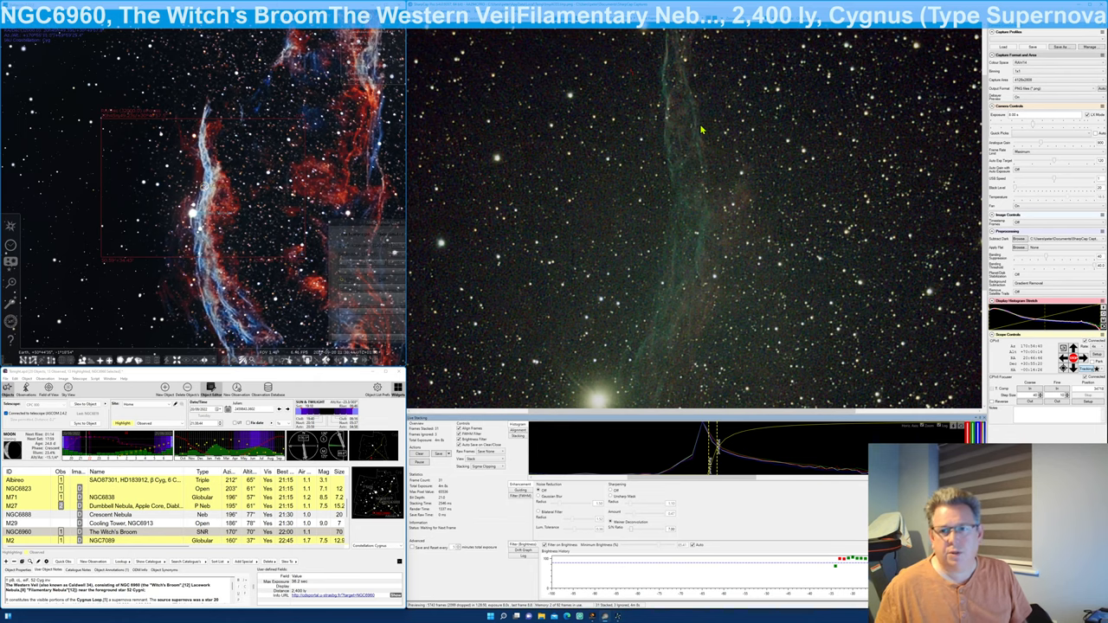
mouse_move(696, 268)
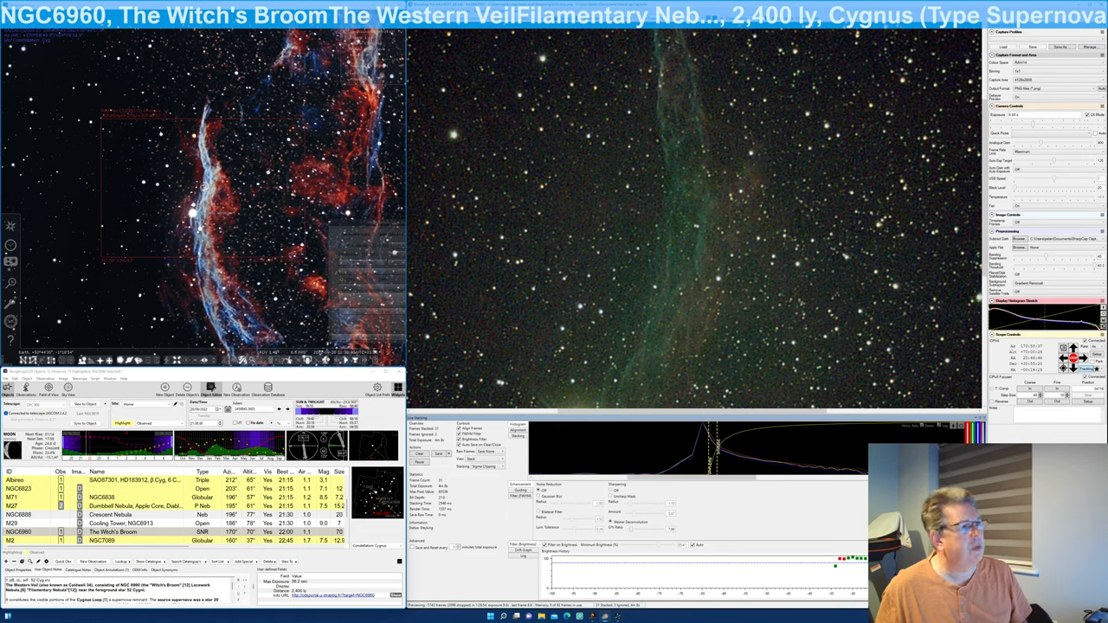
mouse_move(675, 138)
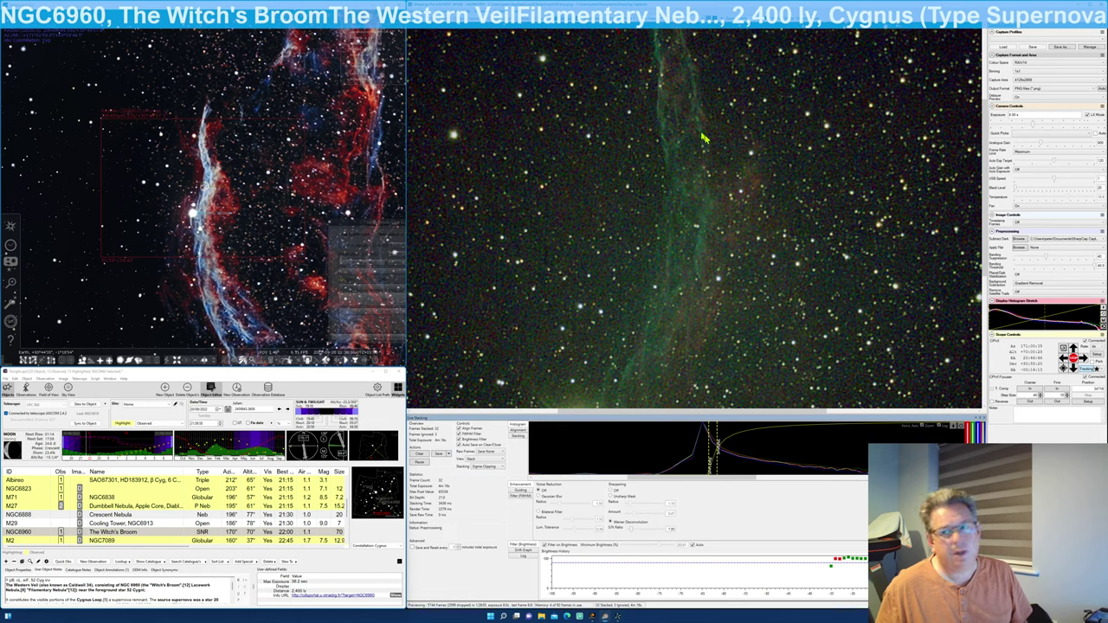
mouse_move(663, 208)
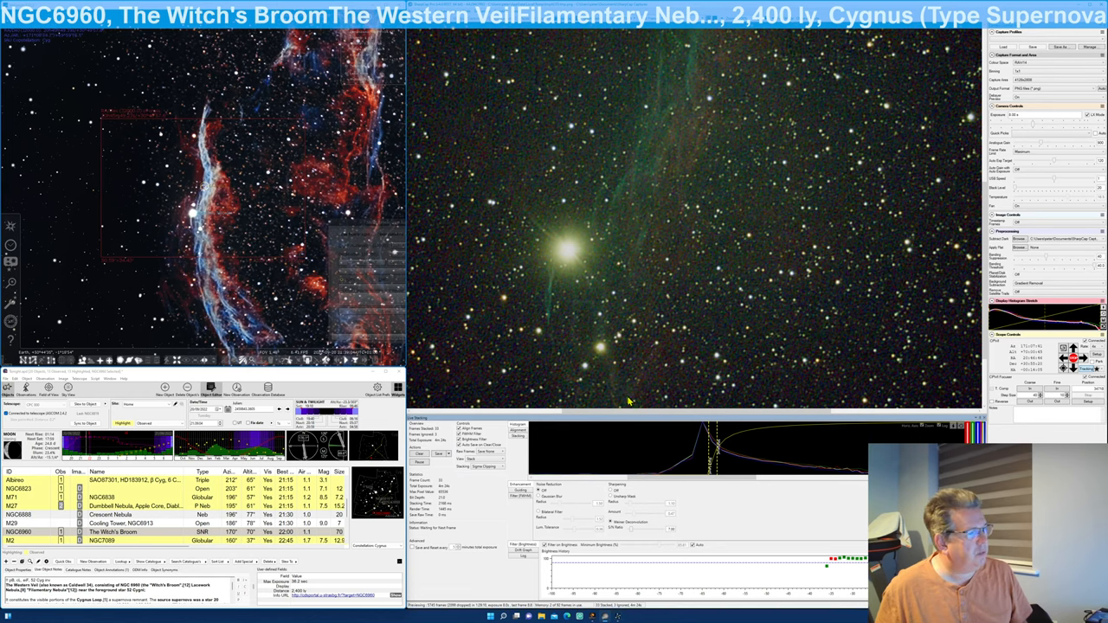
mouse_move(673, 289)
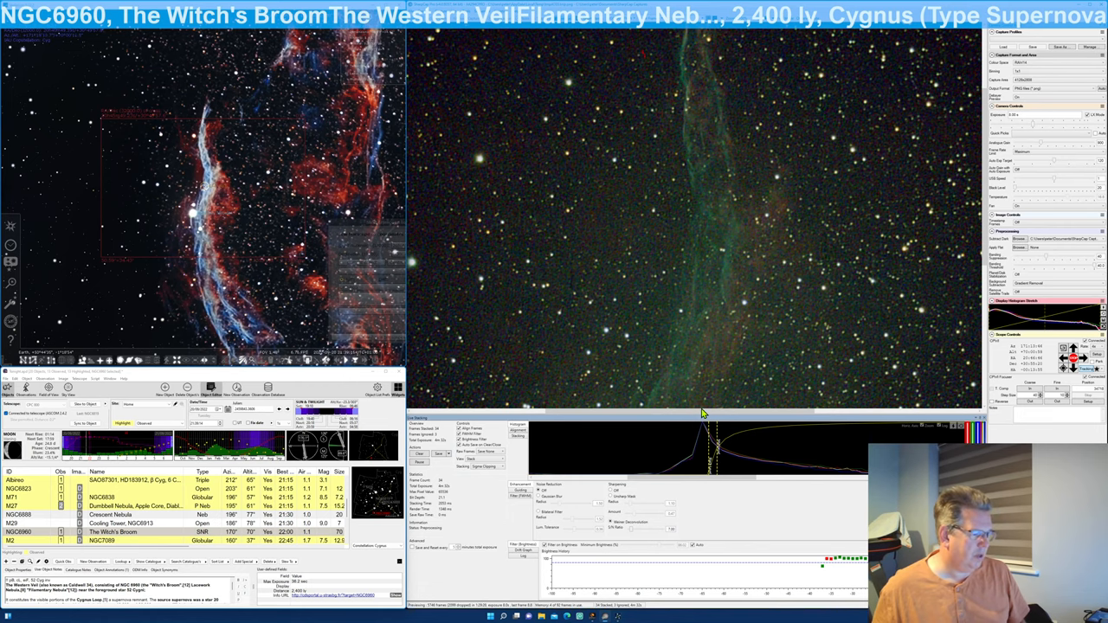
mouse_move(723, 325)
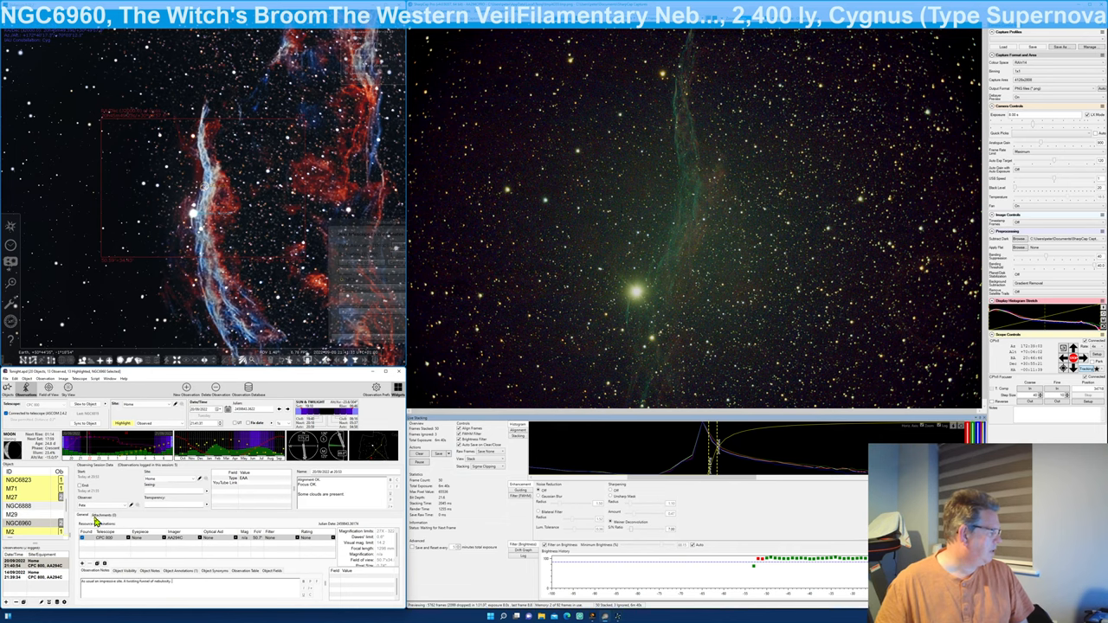
Step: Attach the saved Western Veil SharpCap PNG stack to the observation's Images list
click(100, 514)
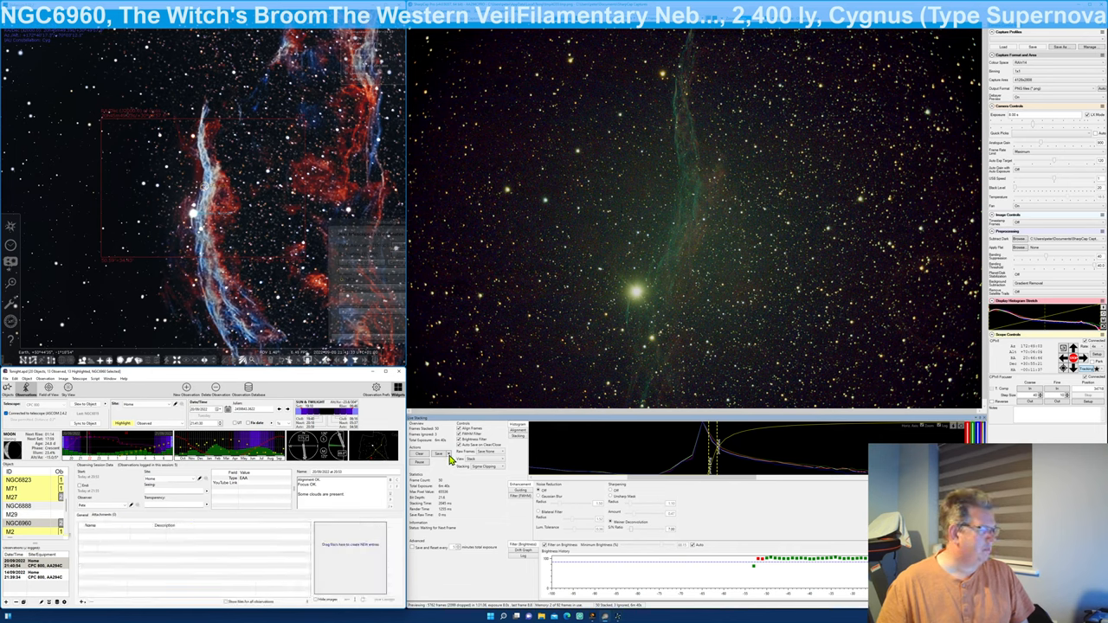
click(439, 454)
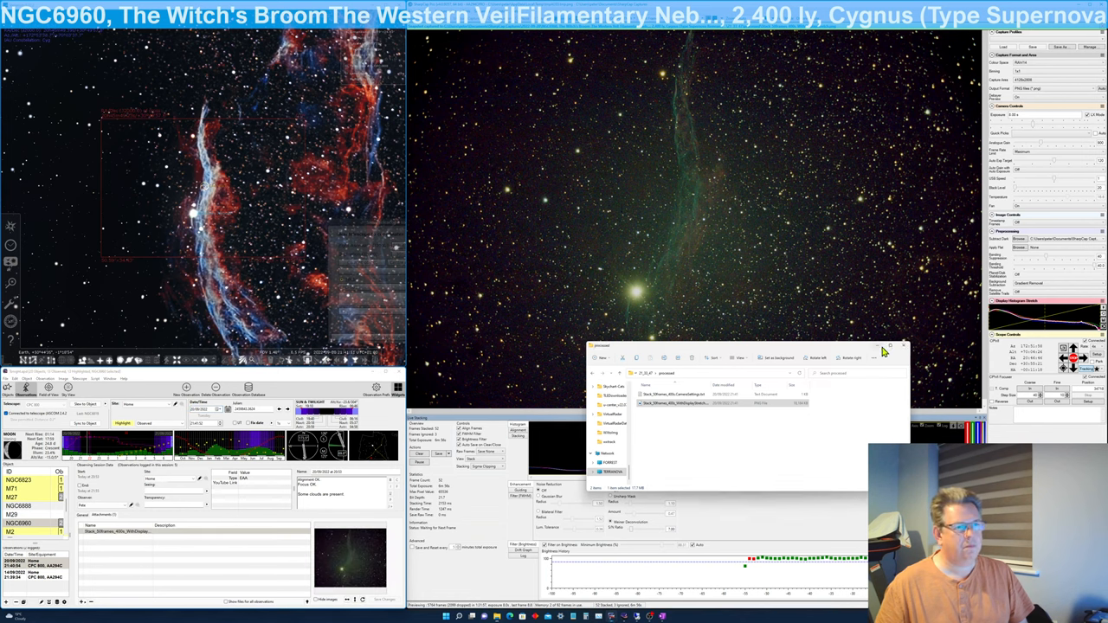
click(892, 346)
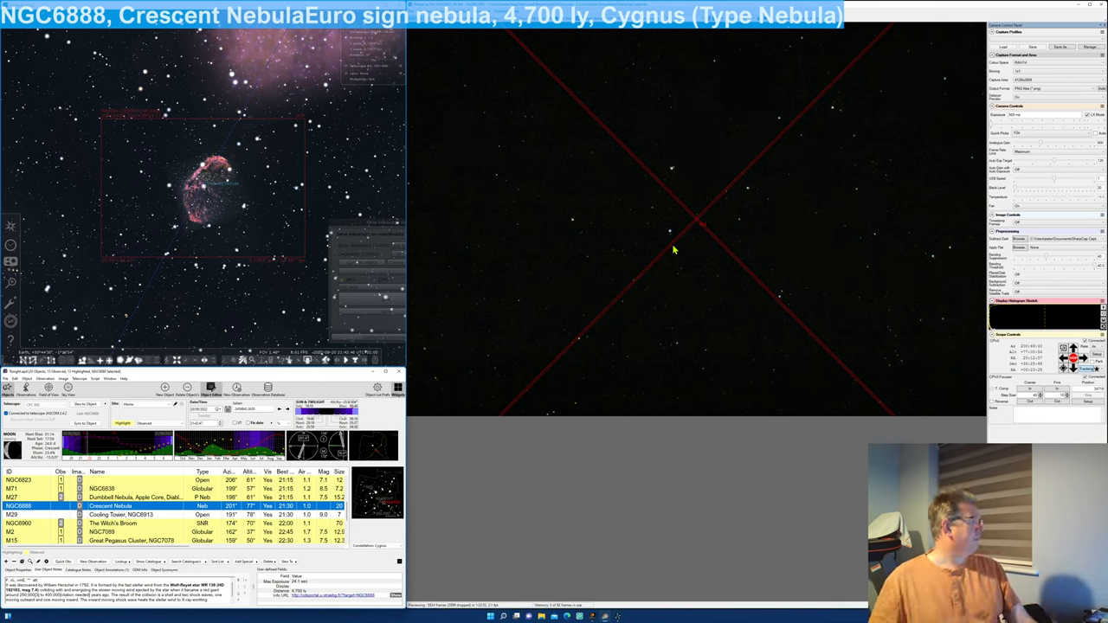
mouse_move(679, 296)
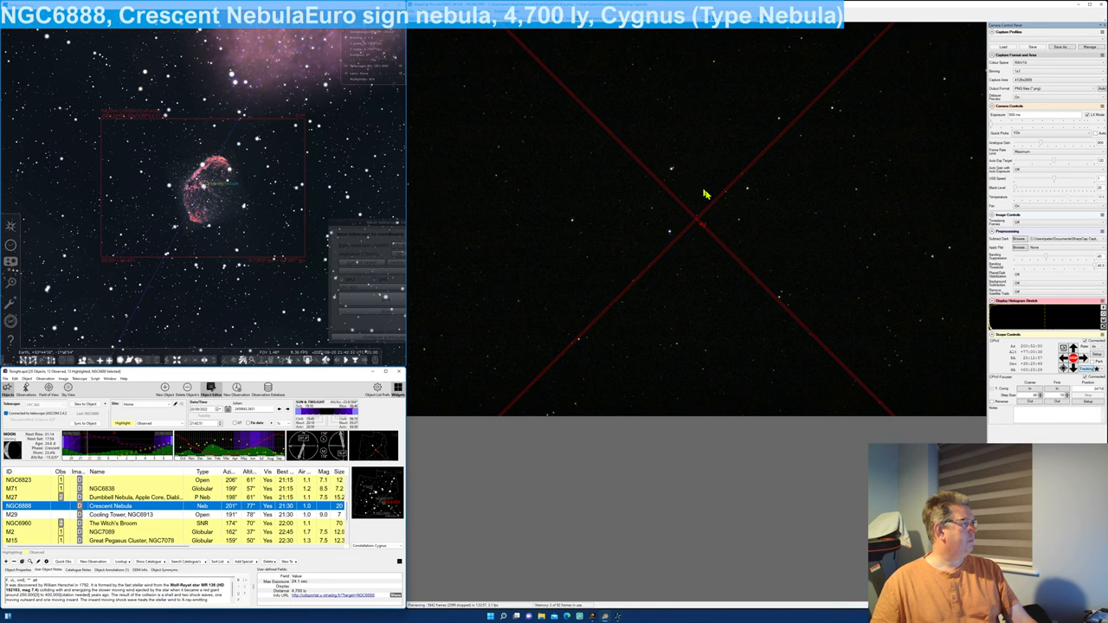
mouse_move(673, 241)
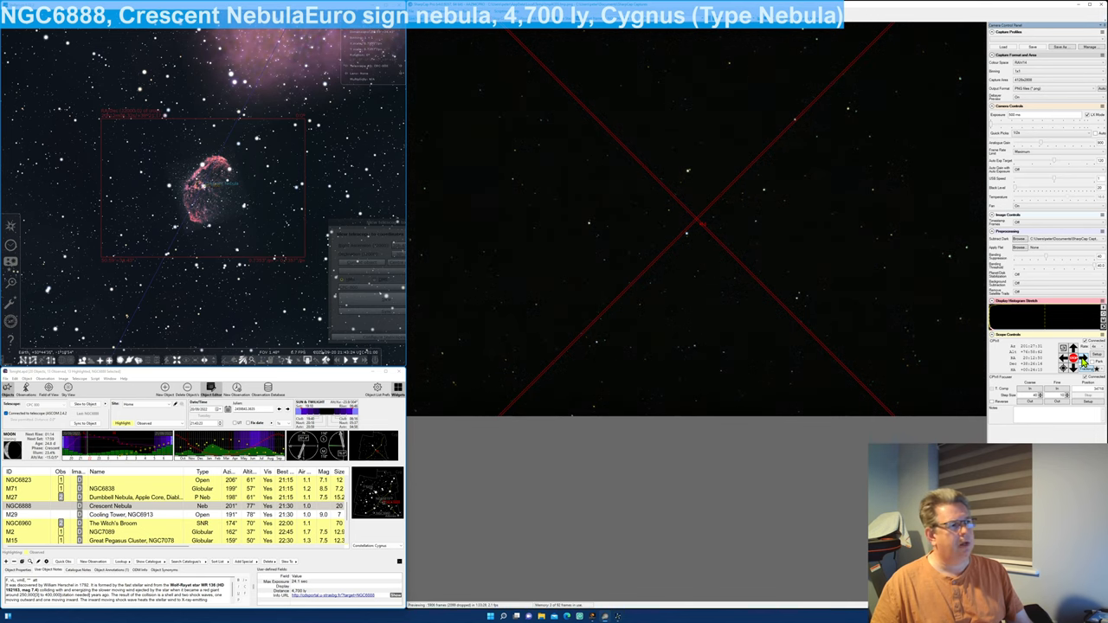
mouse_move(665, 234)
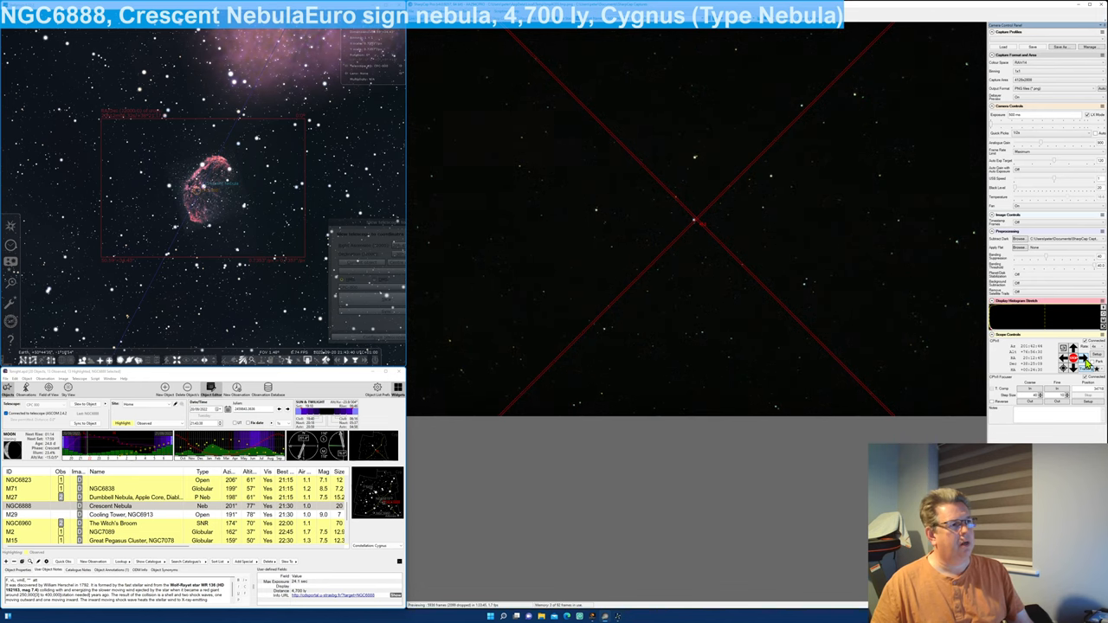
mouse_move(866, 328)
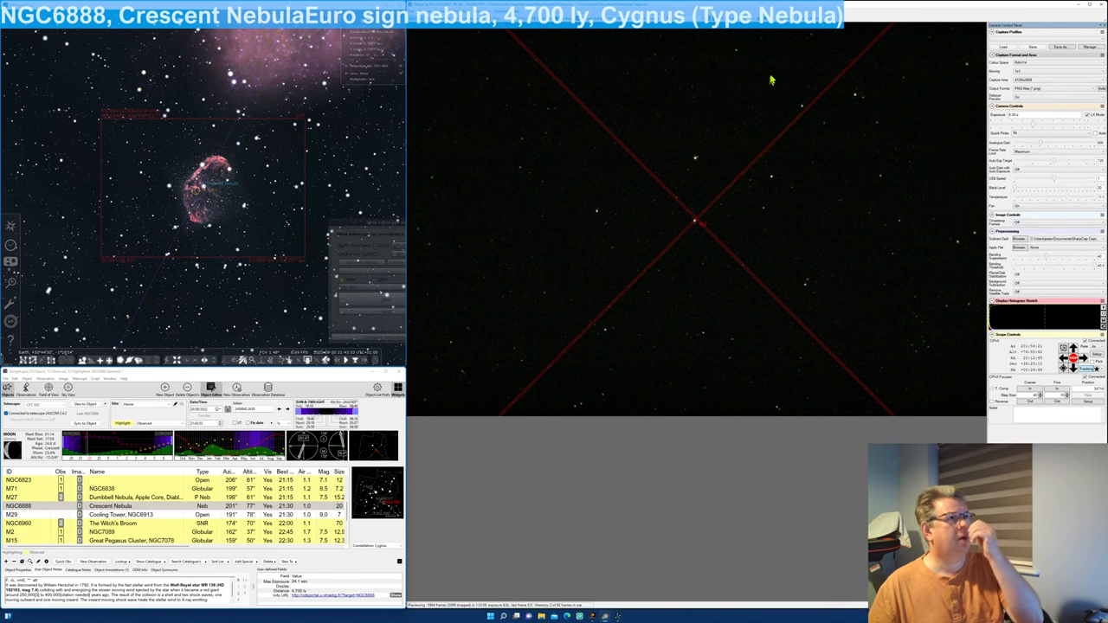
mouse_move(812, 35)
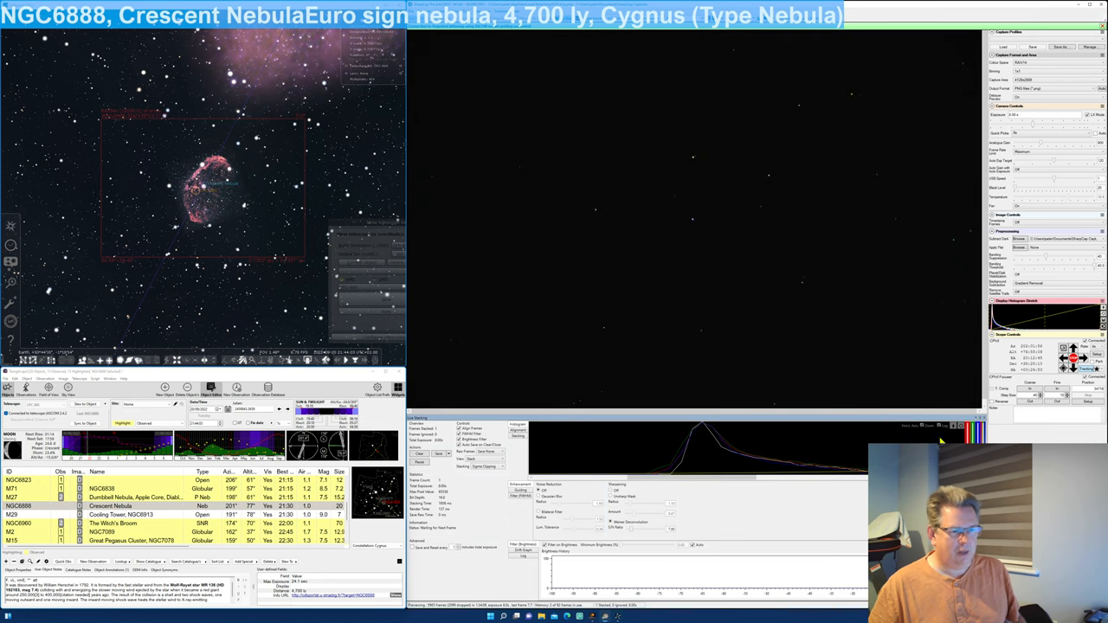
mouse_move(952, 430)
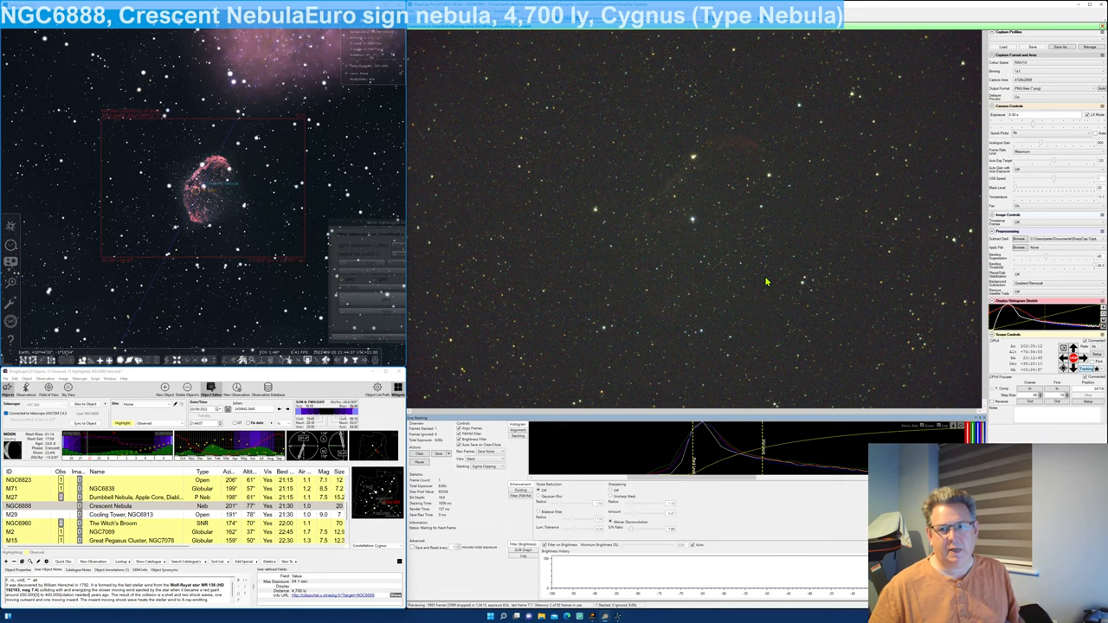
mouse_move(665, 179)
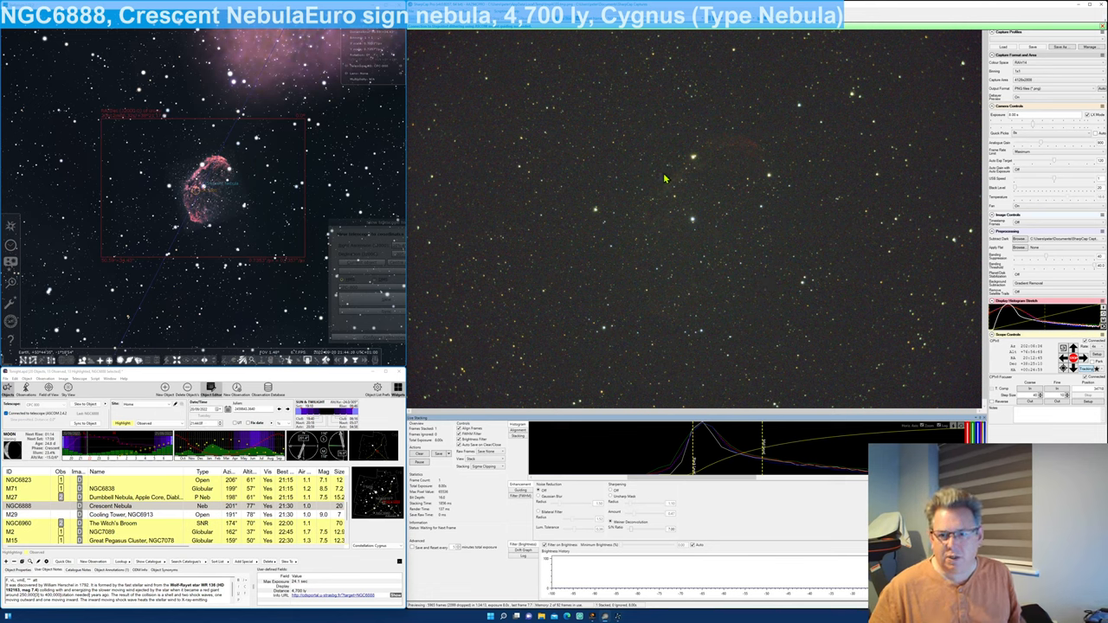
mouse_move(658, 312)
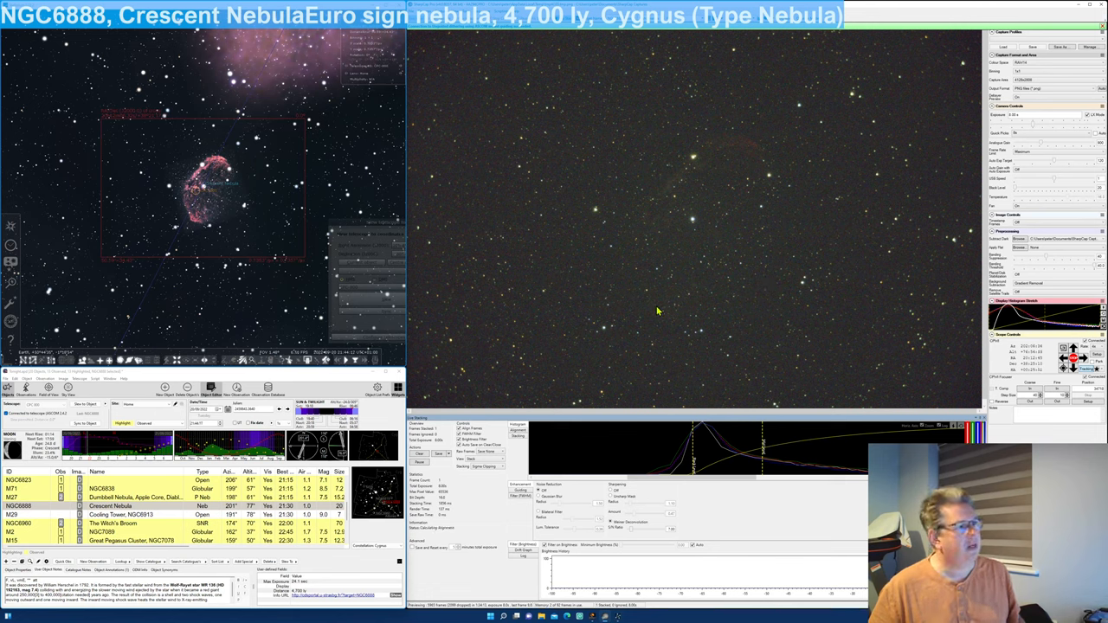
mouse_move(644, 229)
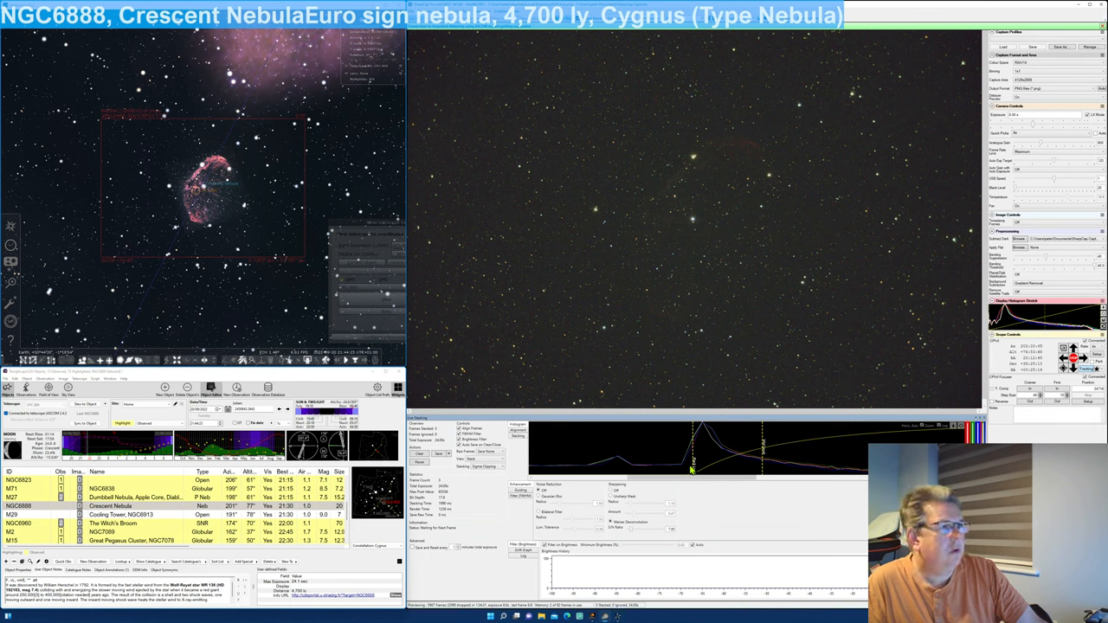
mouse_move(627, 561)
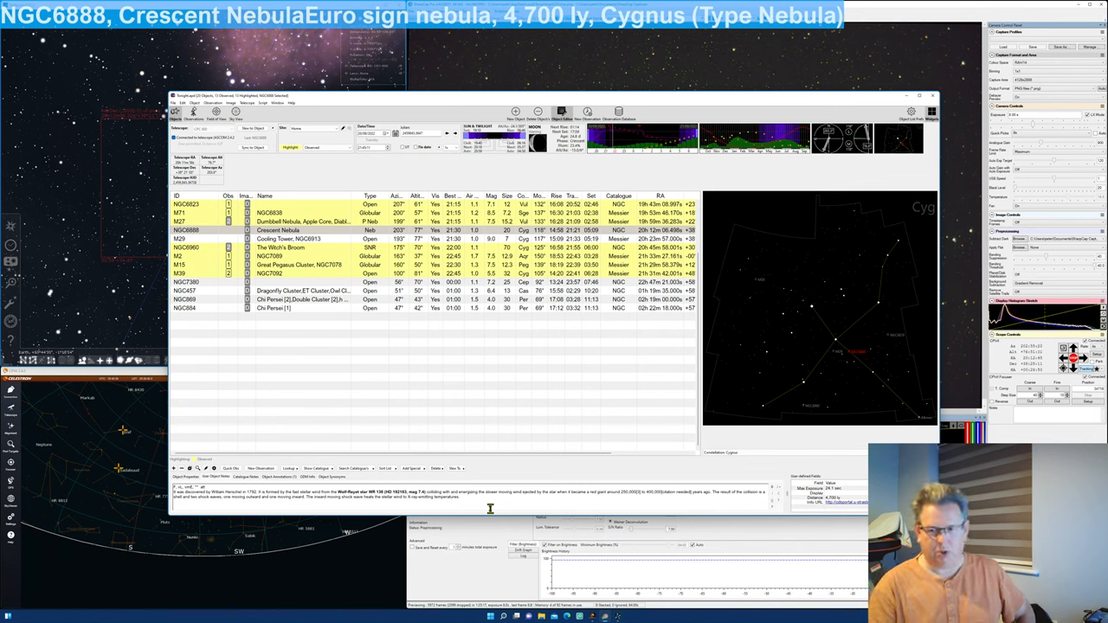
mouse_move(762, 315)
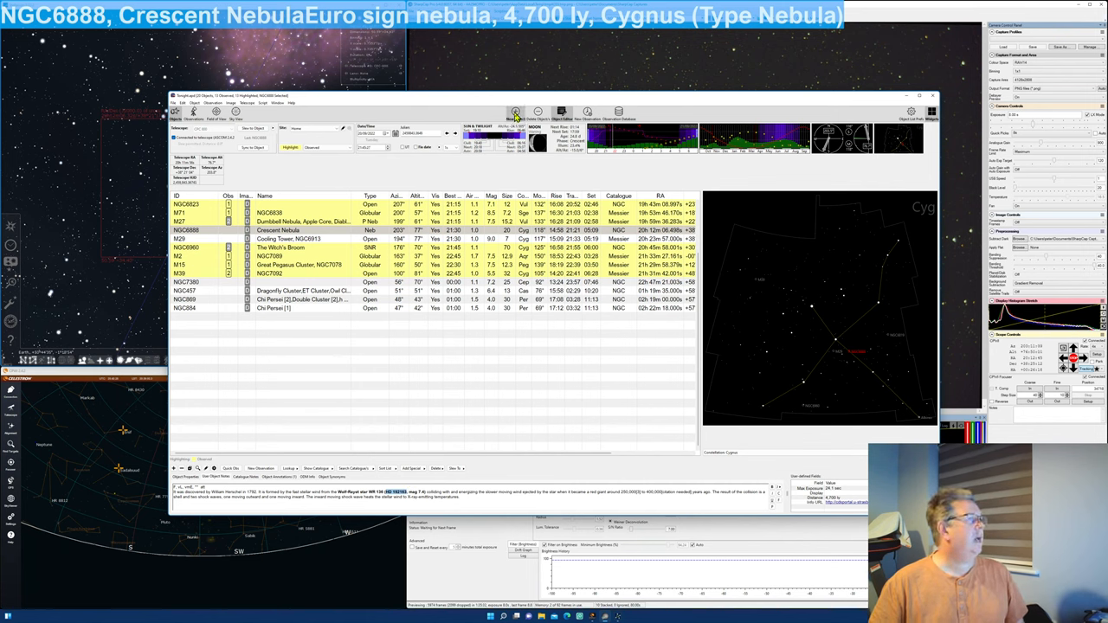
Step: Add Wolf-Rayet star HD192163 (HIP98546) to the plan list and select its row
click(516, 113)
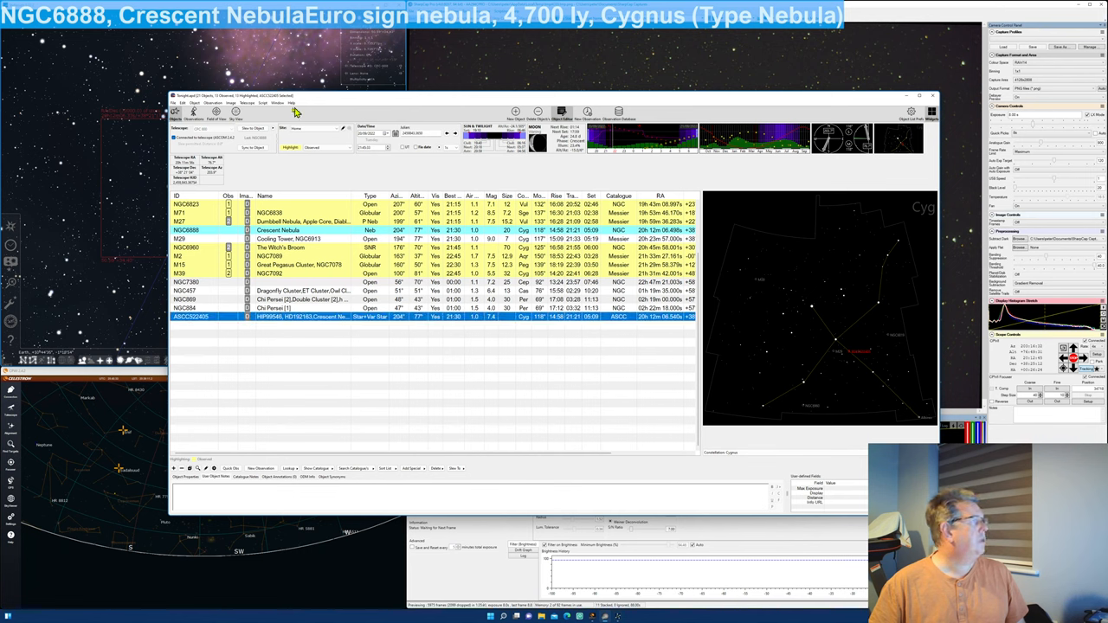
click(263, 104)
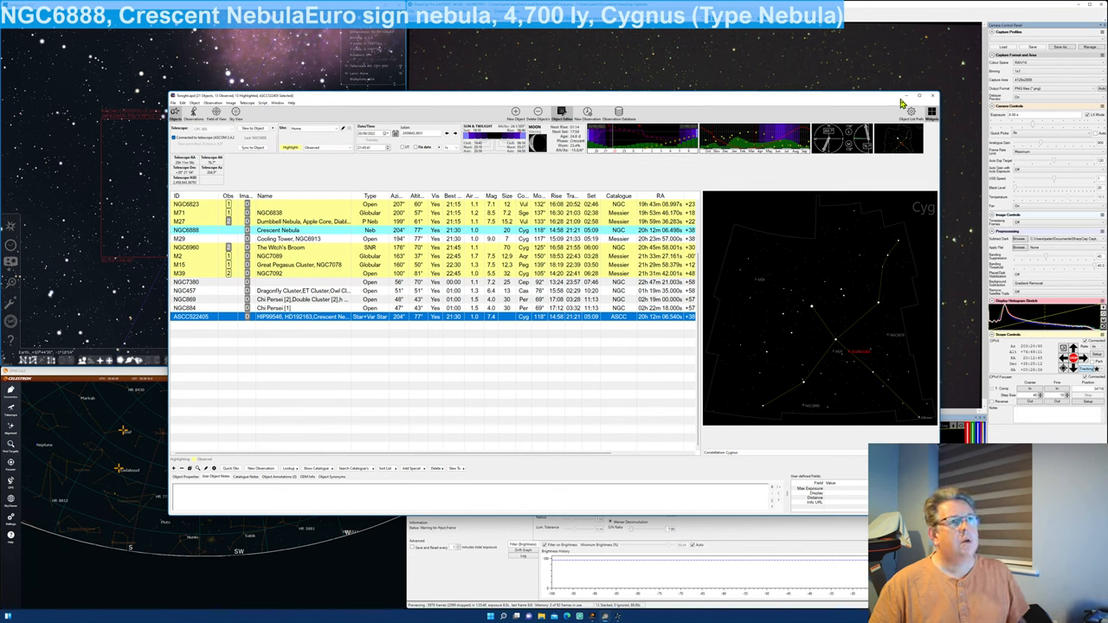
mouse_move(793, 104)
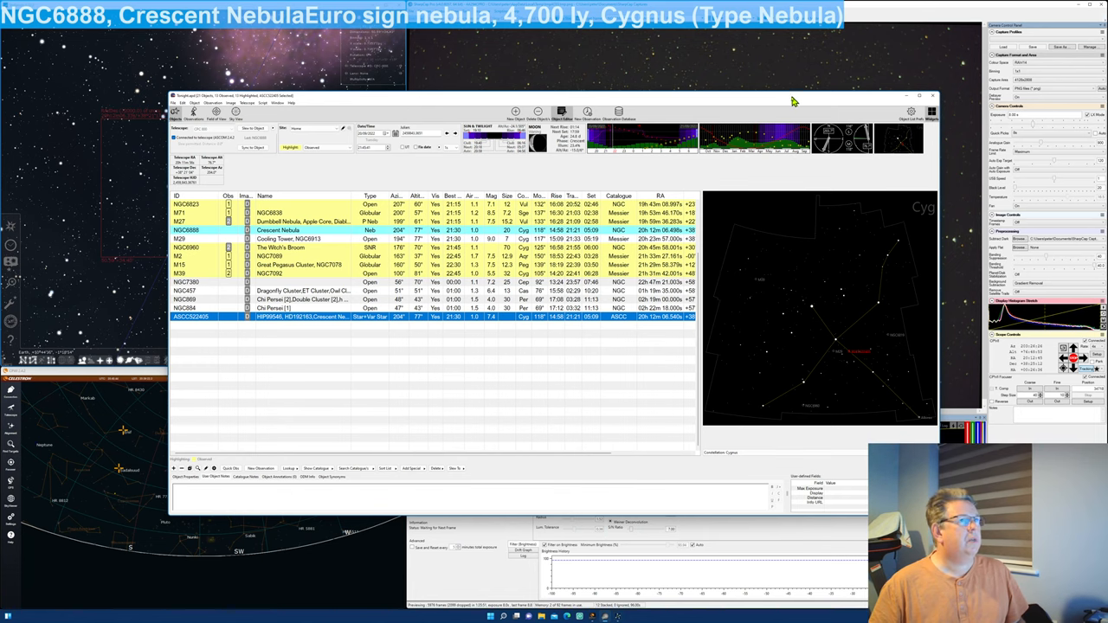
mouse_move(637, 98)
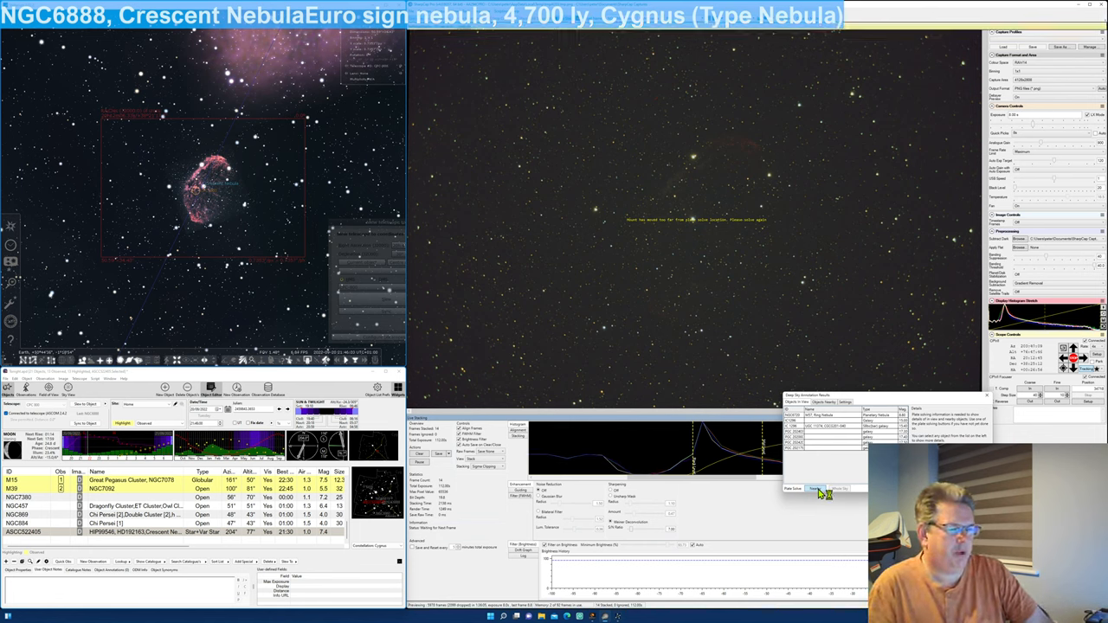
Step: Mark HD192163 as the click-to-centre target and recentre the telescope on it
click(793, 489)
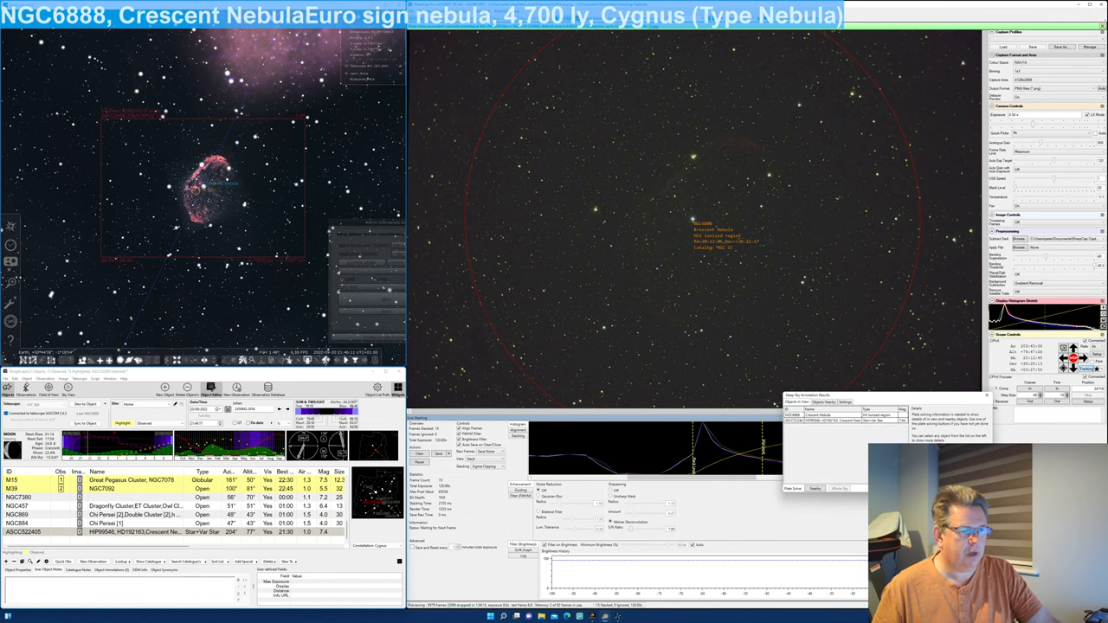
click(845, 421)
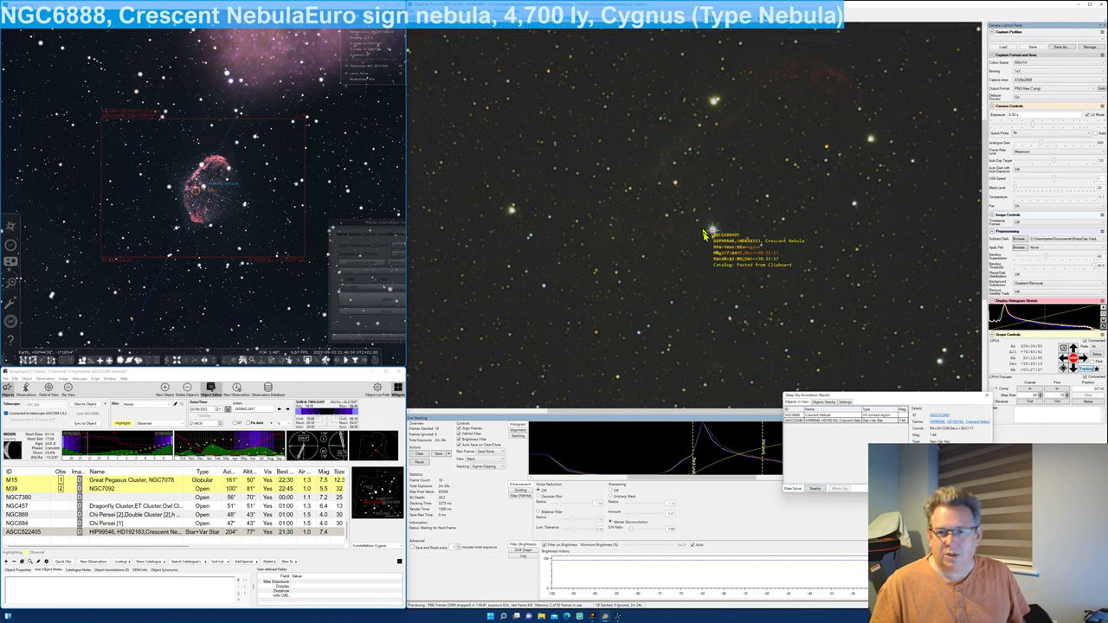
mouse_move(817, 447)
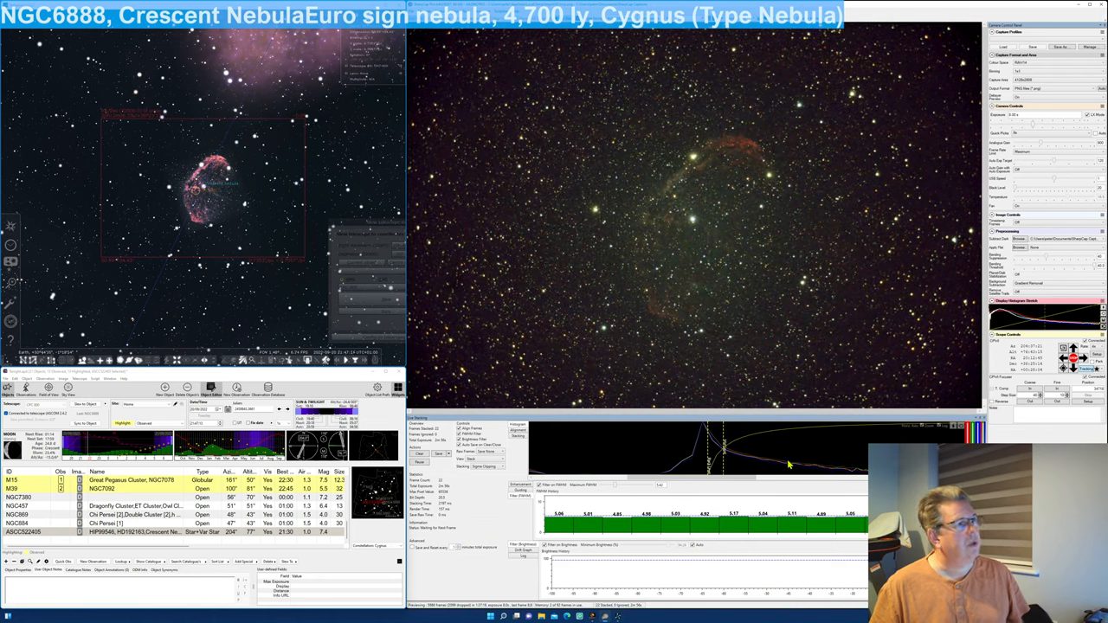
mouse_move(737, 235)
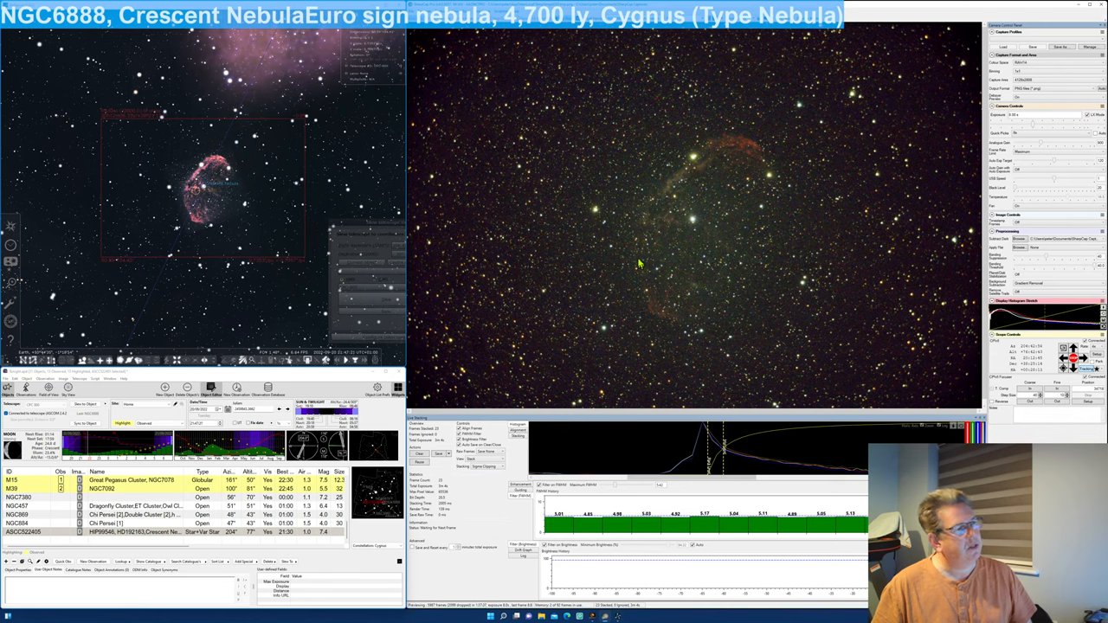
mouse_move(693, 163)
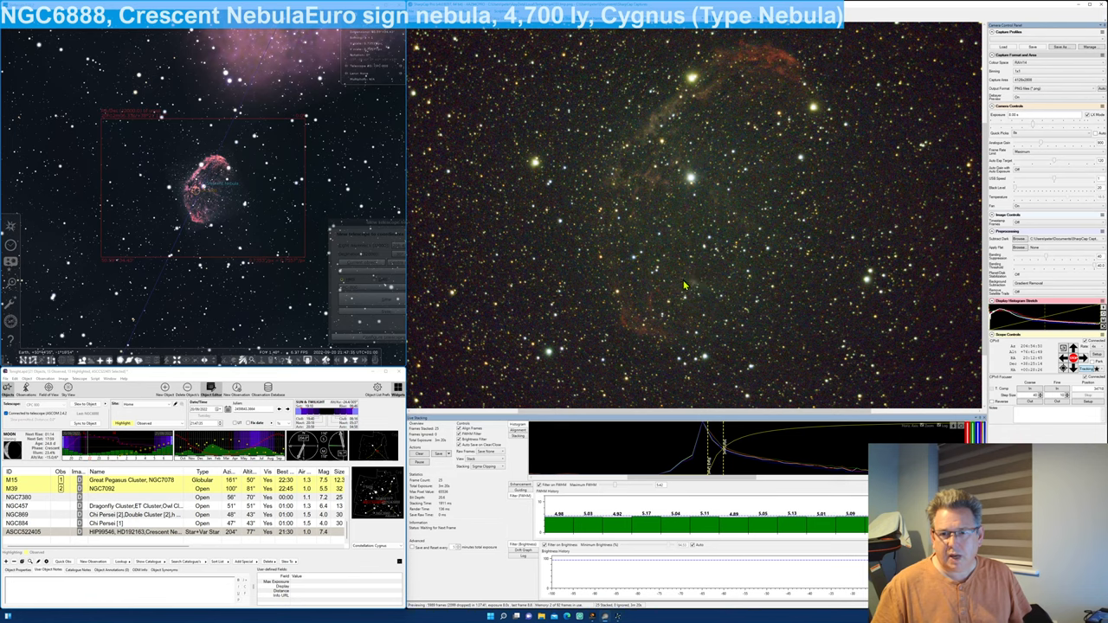
mouse_move(738, 107)
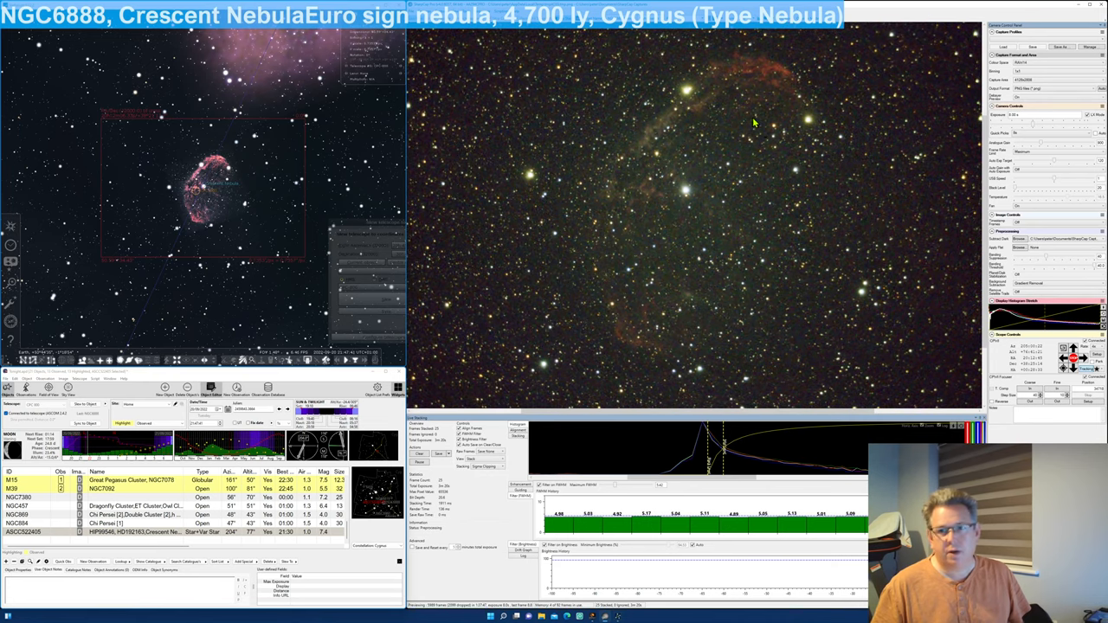
mouse_move(634, 293)
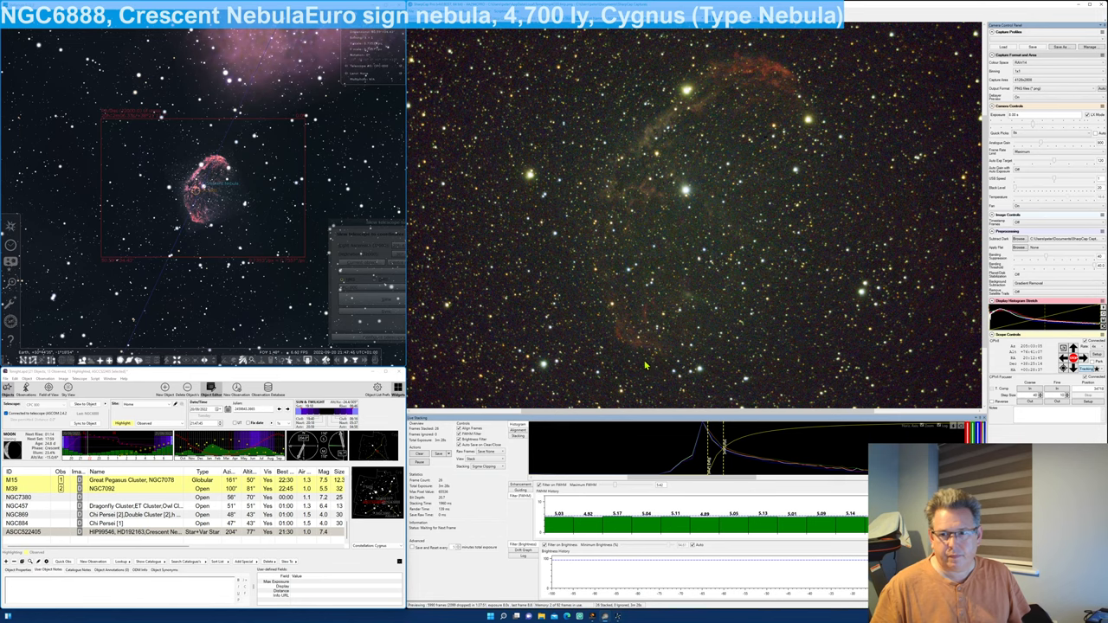
mouse_move(607, 308)
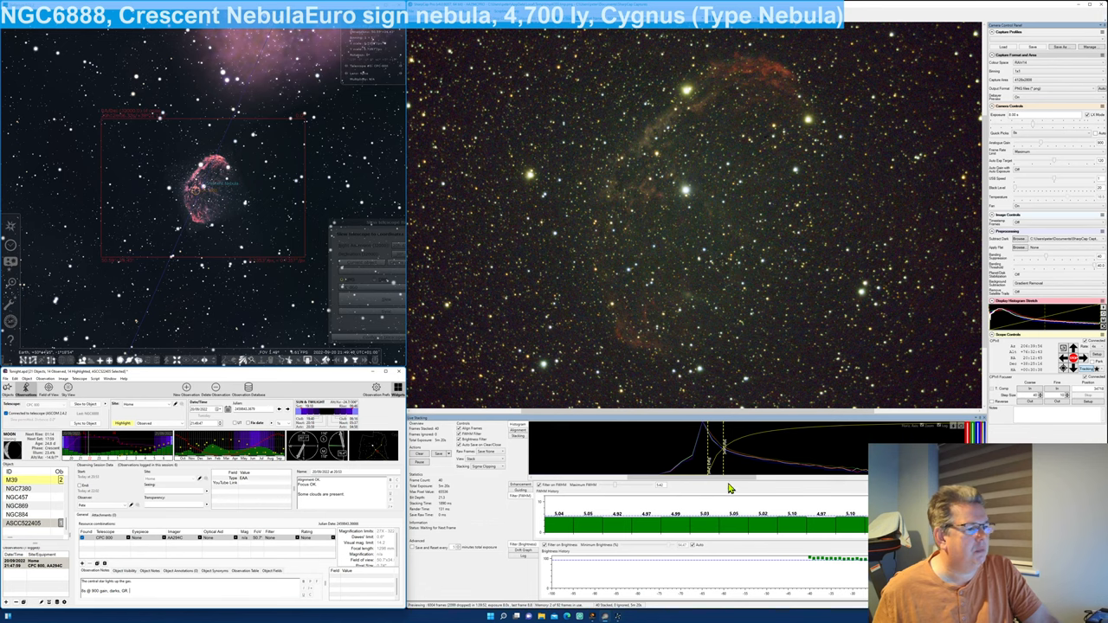
mouse_move(725, 469)
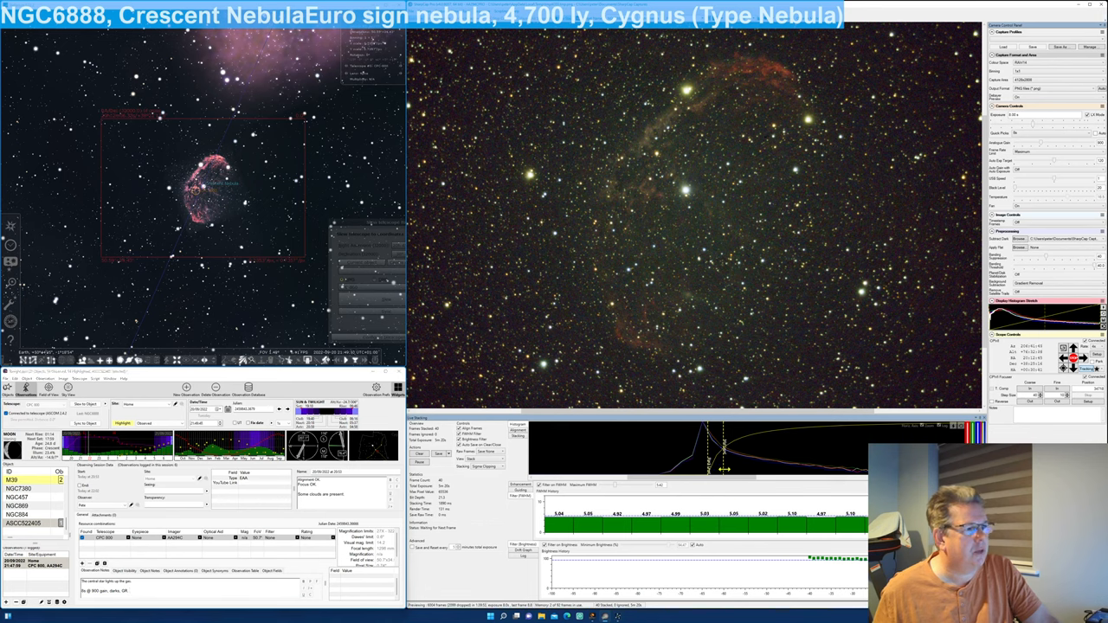